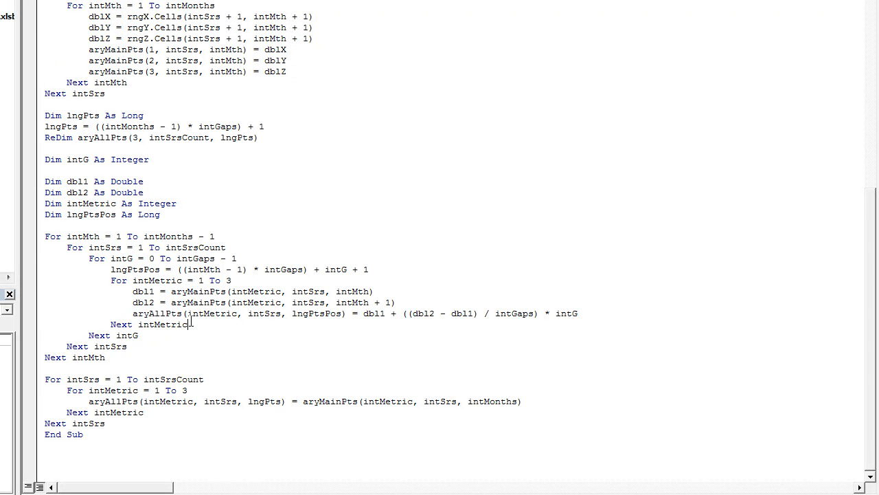
# - Start a new Sub Iterates procedure below the existing End Sub
pyautogui.doubleClick(152, 313)
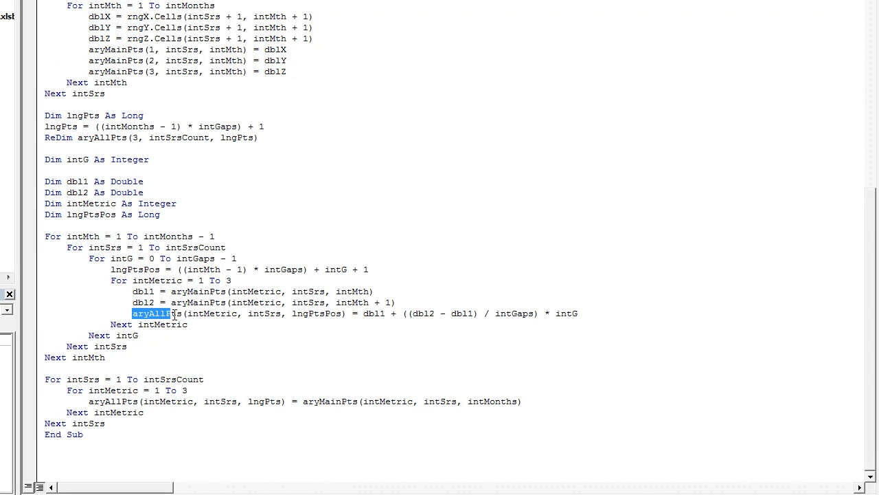
pyautogui.click(184, 313)
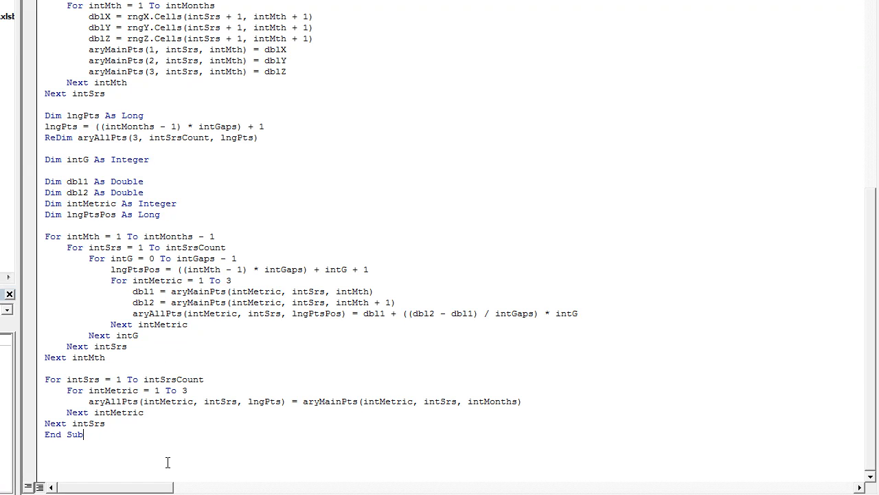
pyautogui.write('Sub Iterates(')
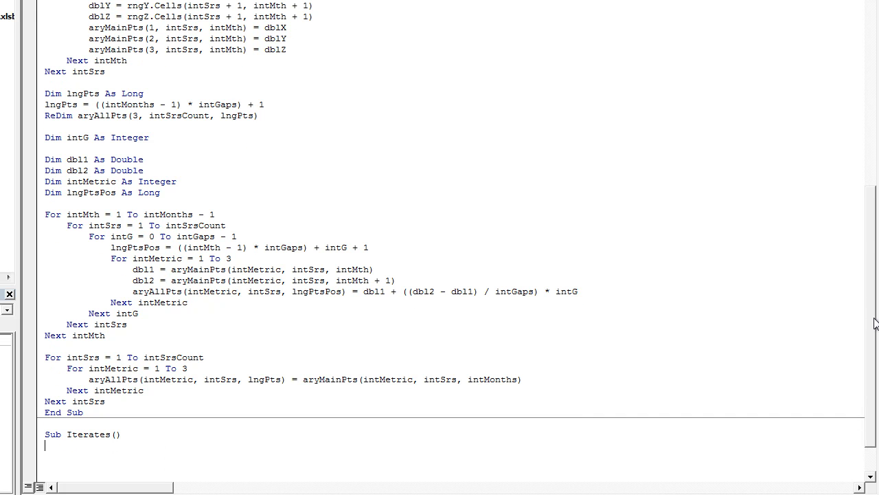
pyautogui.scroll(3)
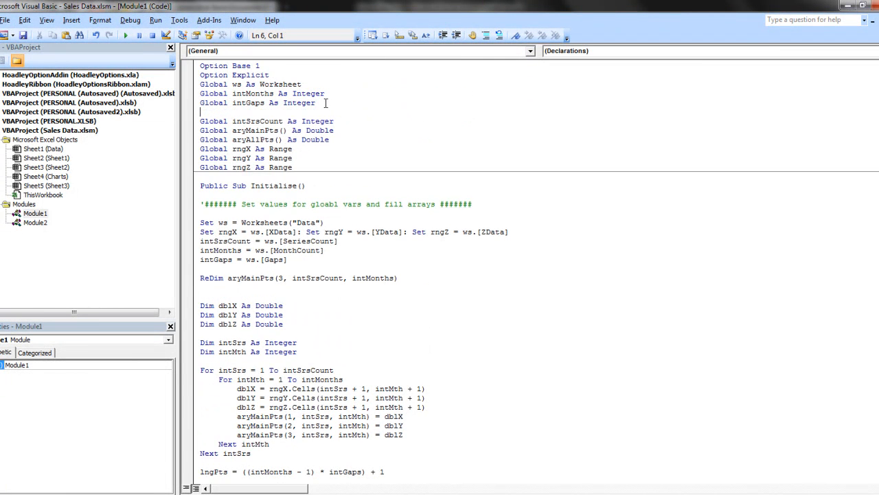
# - Declare Global lngPts As Long and Global chtO As ChartObject at the module top
pyautogui.write('Dim lngPts As Long')
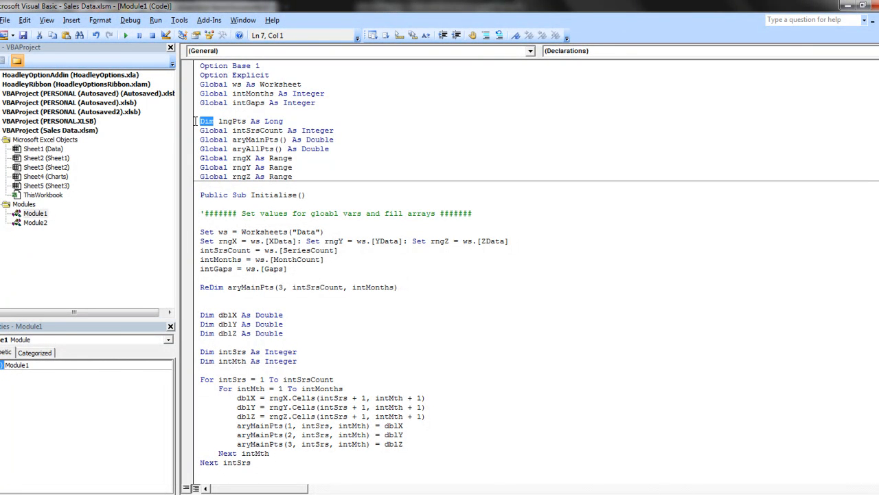
pyautogui.write('G')
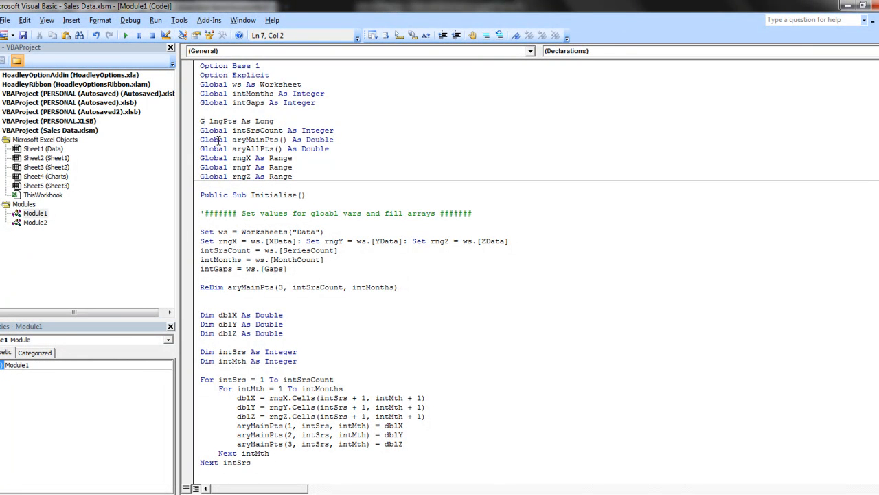
pyautogui.write('lobal')
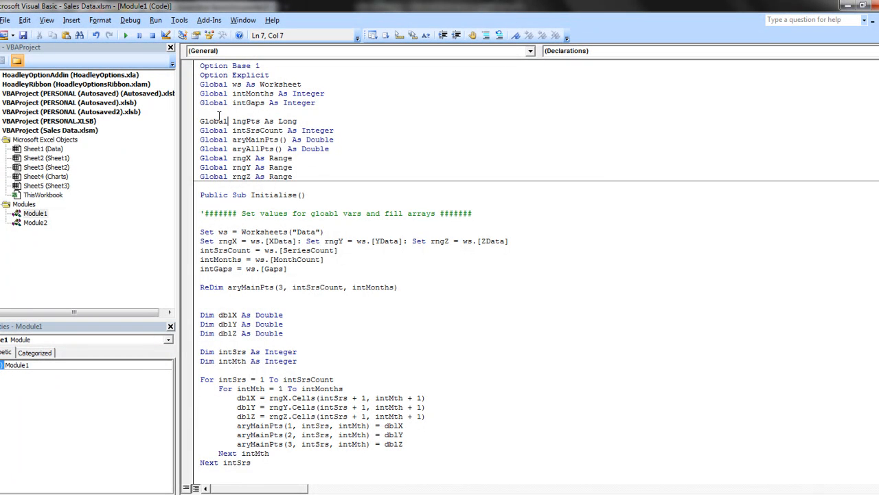
pyautogui.click(253, 111)
pyautogui.write('global')
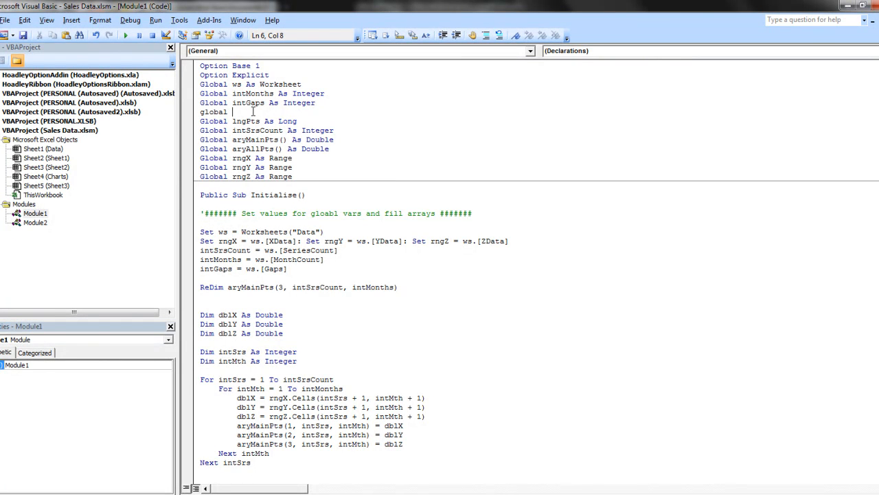
pyautogui.write('cht')
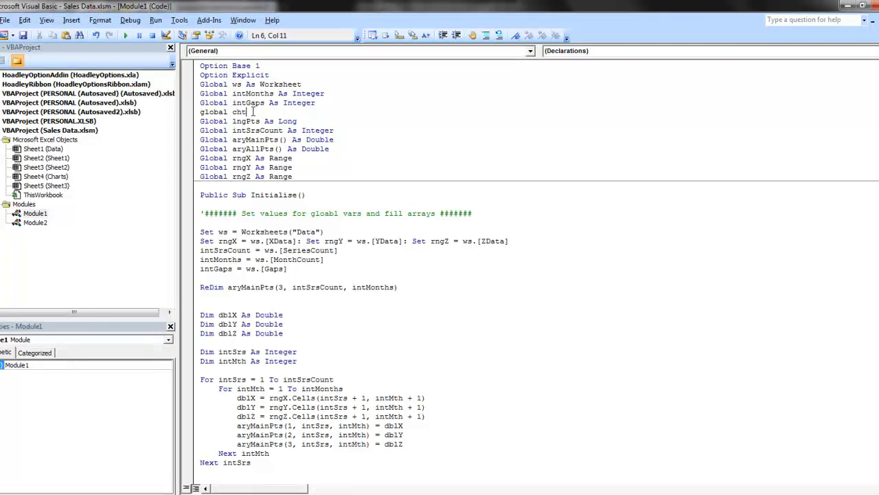
pyautogui.write('Oaas')
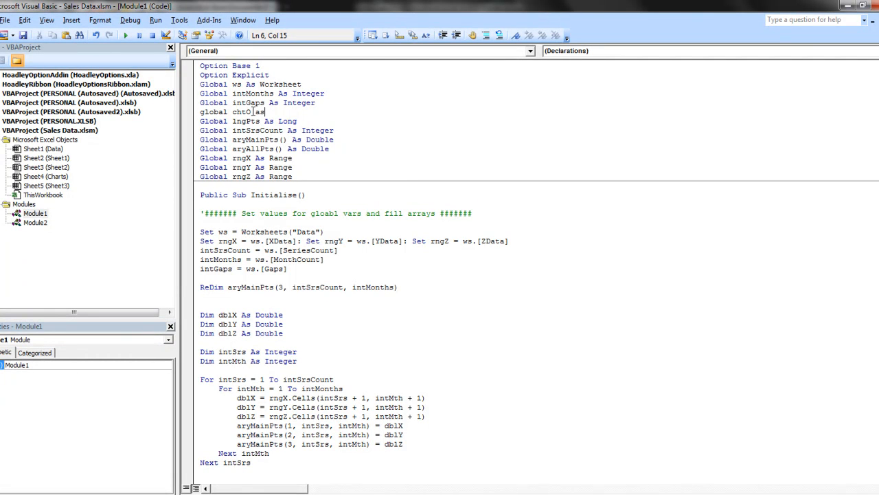
pyautogui.write('chartObject')
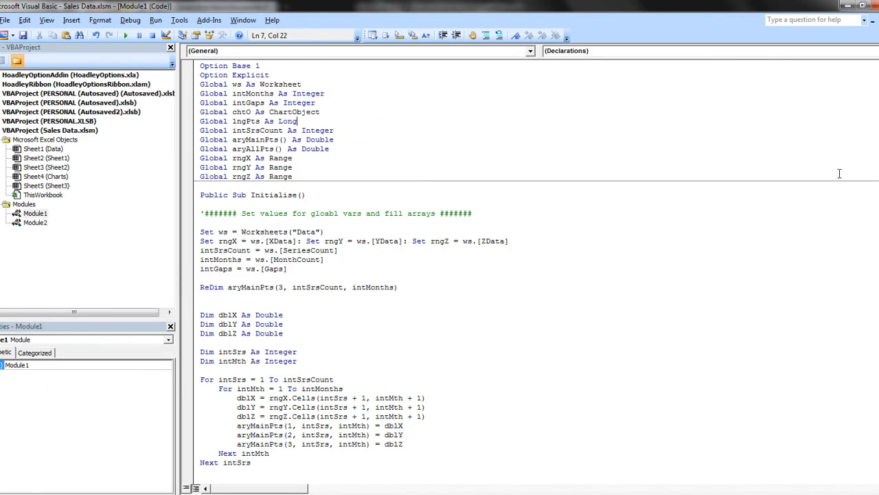
# - Write Set chtO = ws.ChartObjects("cht1") inside Sub Iterates
pyautogui.scroll(-3)
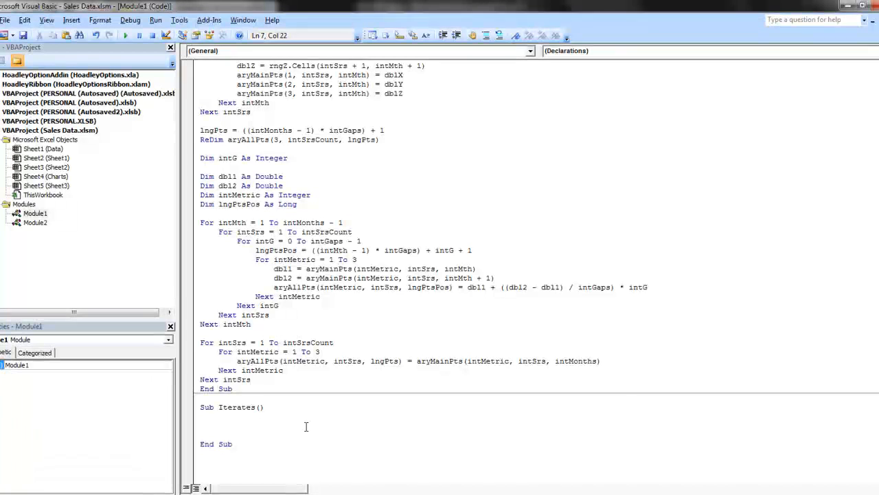
pyautogui.write('s')
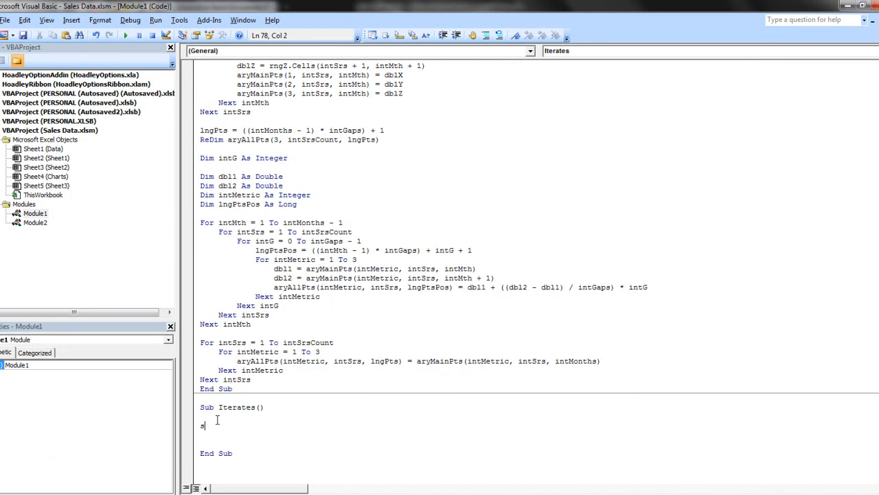
pyautogui.write('et')
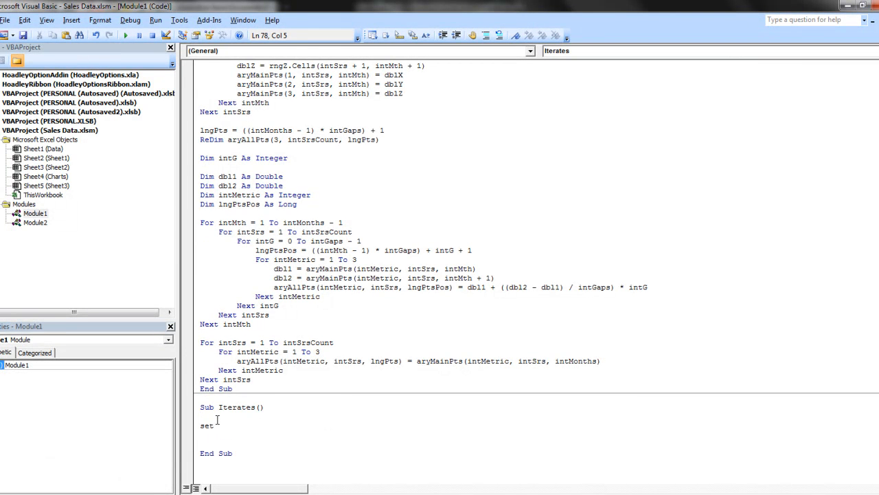
pyautogui.write('chto')
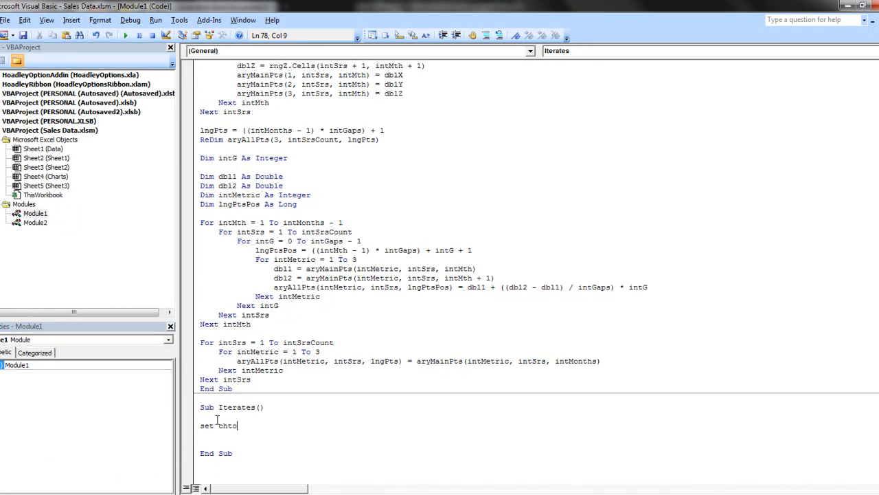
pyautogui.write('= ws')
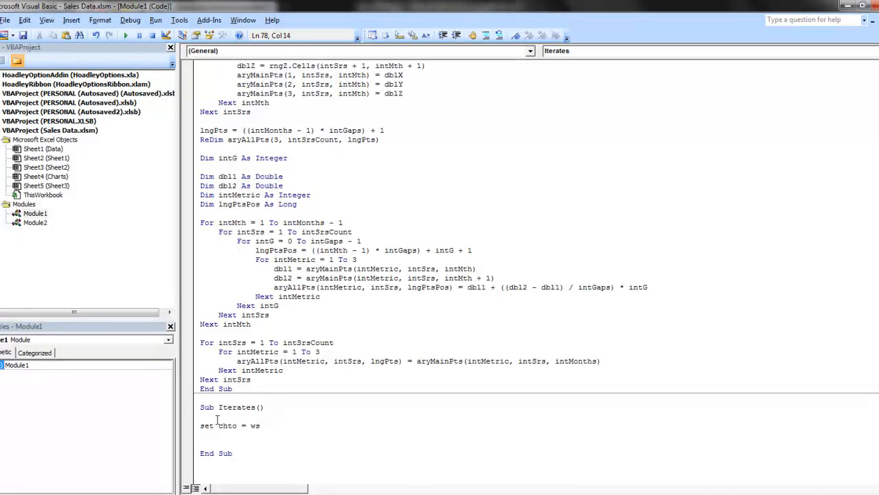
pyautogui.write('ch')
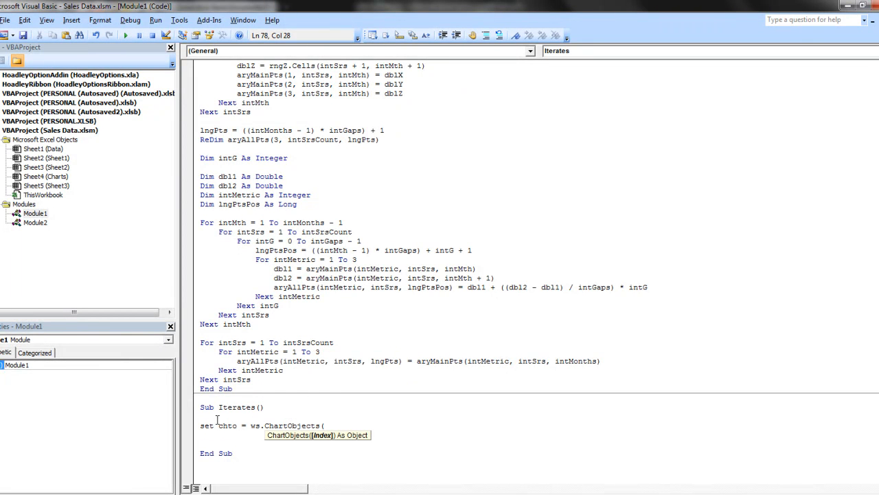
pyautogui.write('"cht')
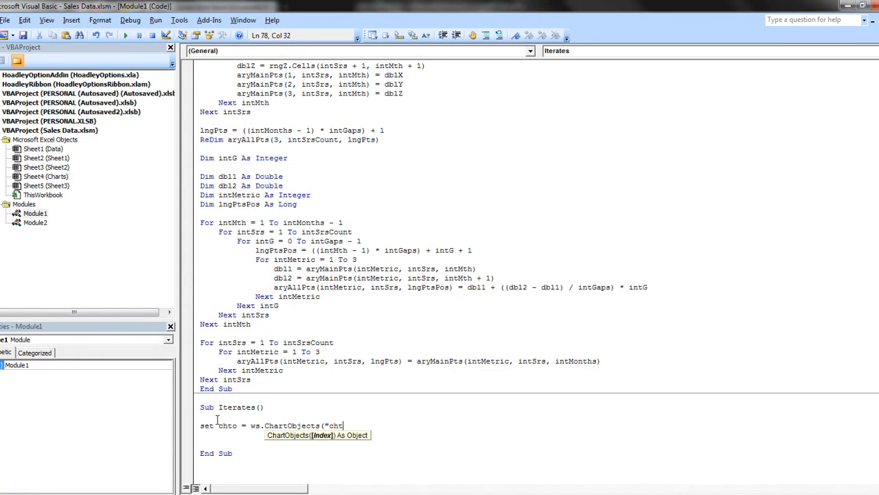
pyautogui.write('1")')
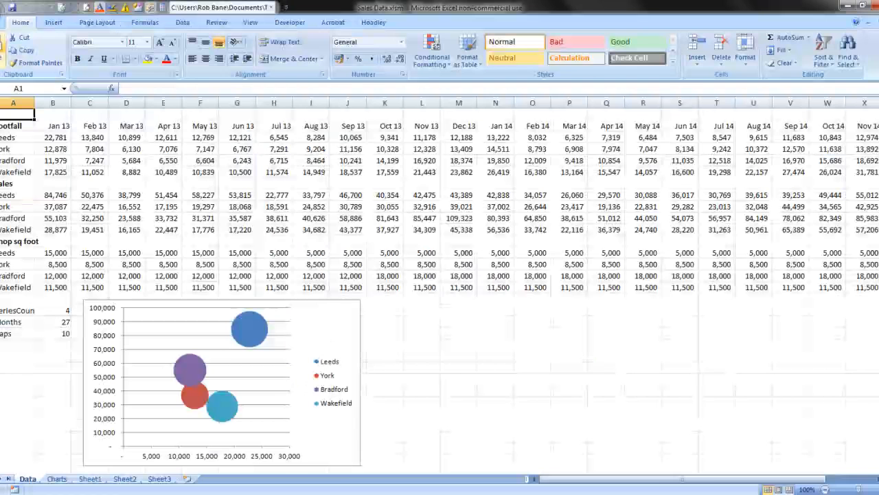
# - Select the bubble chart and change its name from Chart 6 to cht1 in the Layout ribbon
pyautogui.click(220, 384)
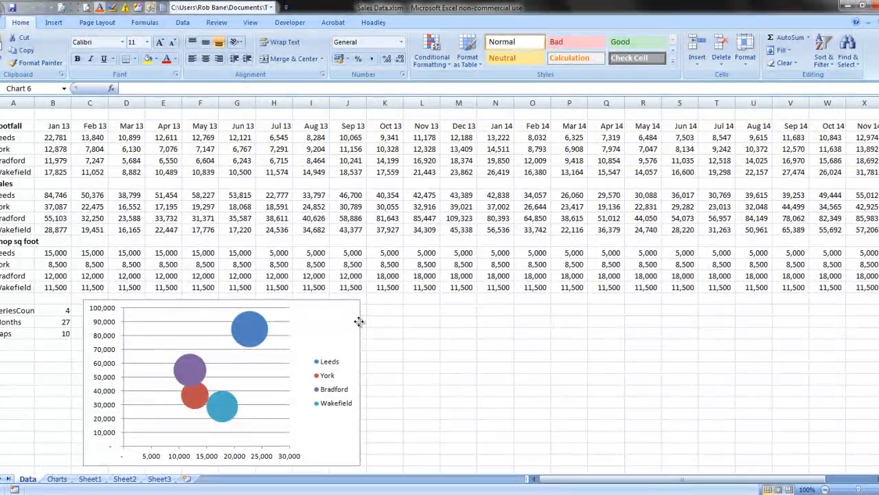
pyautogui.click(220, 382)
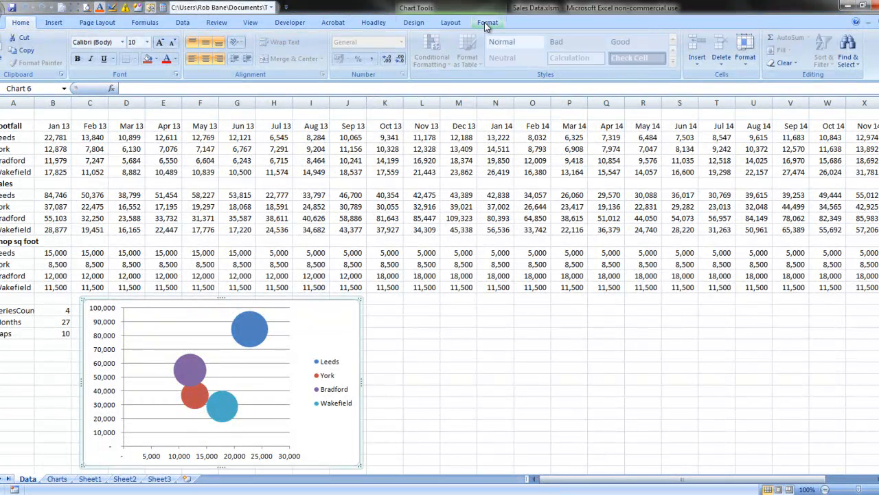
pyautogui.click(486, 22)
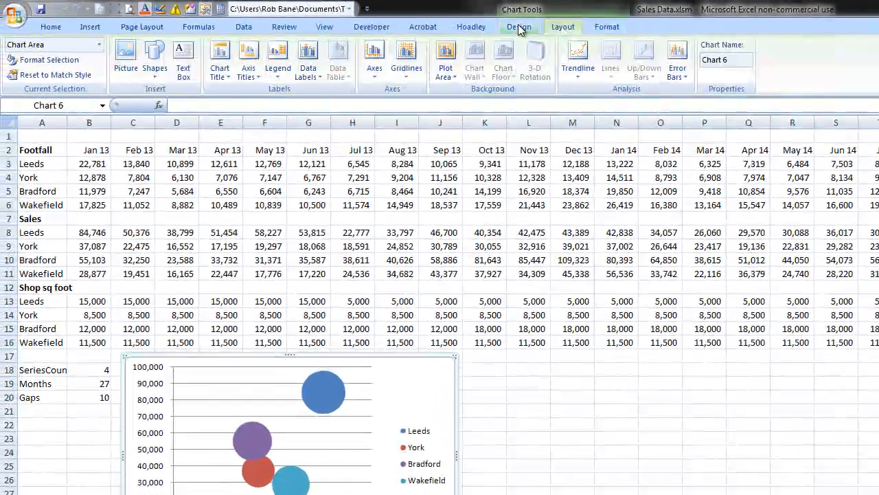
pyautogui.click(519, 28)
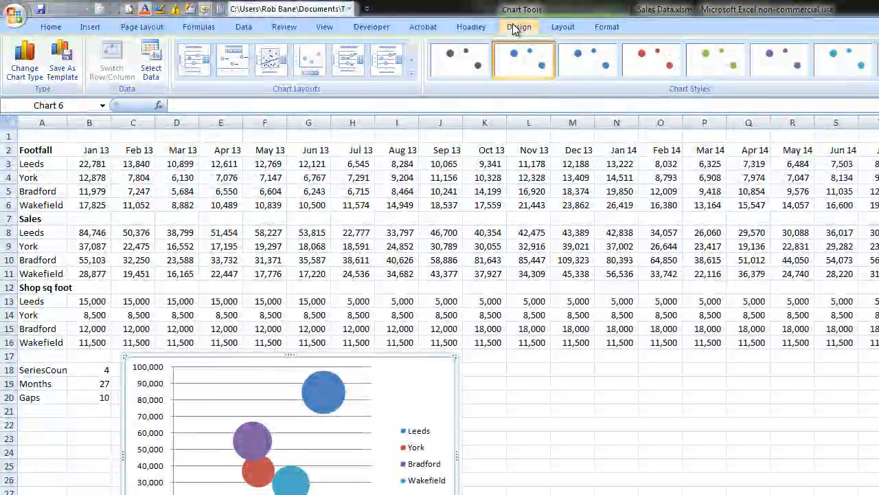
pyautogui.click(563, 26)
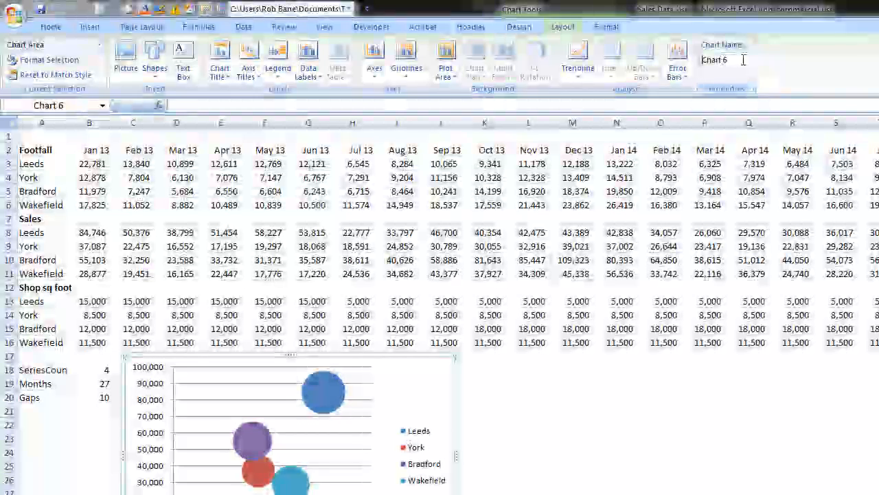
pyautogui.tripleClick(721, 60)
pyautogui.write('cht1')
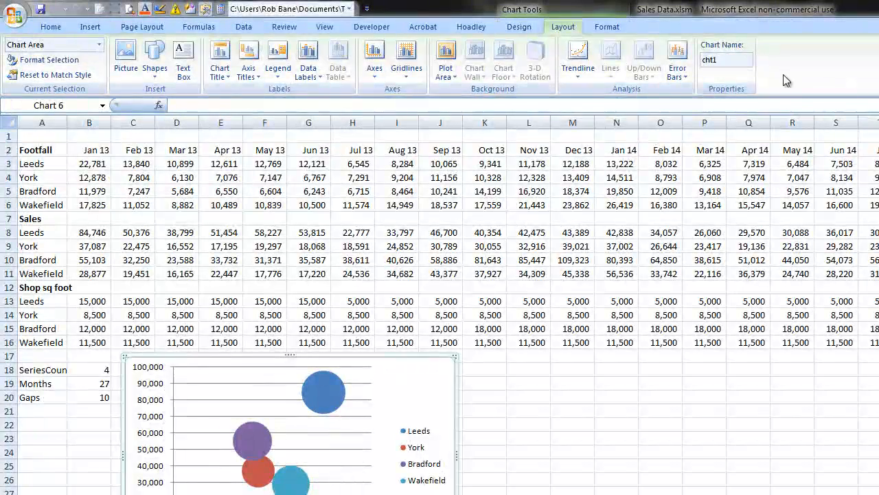
pyautogui.click(440, 163)
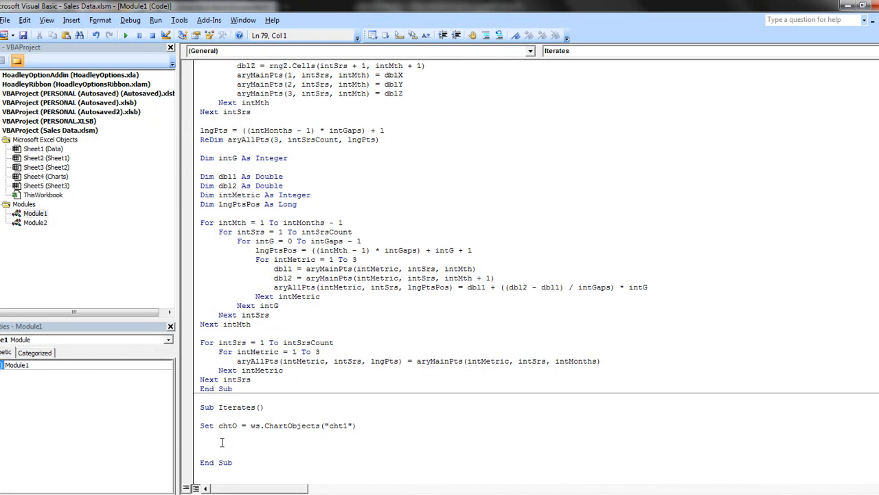
# - Declare Dim srs As Series and Dim intSrs As Integer in Iterates
pyautogui.write('dim')
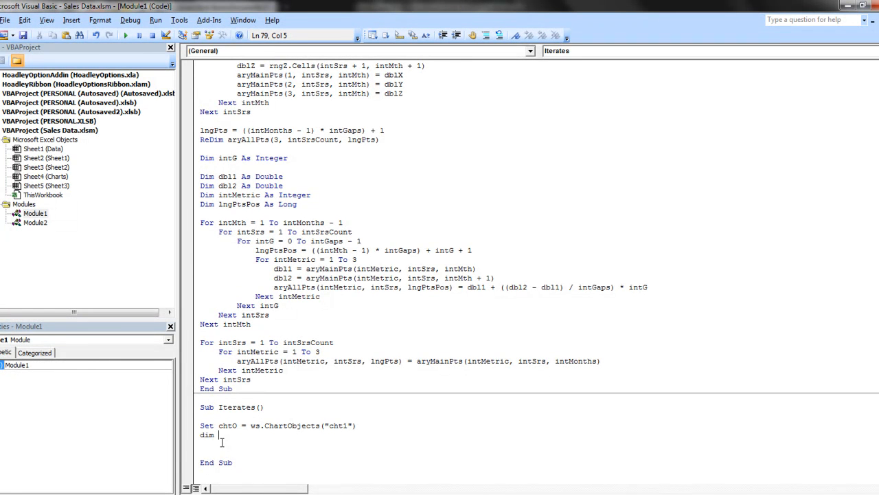
pyautogui.write('srs')
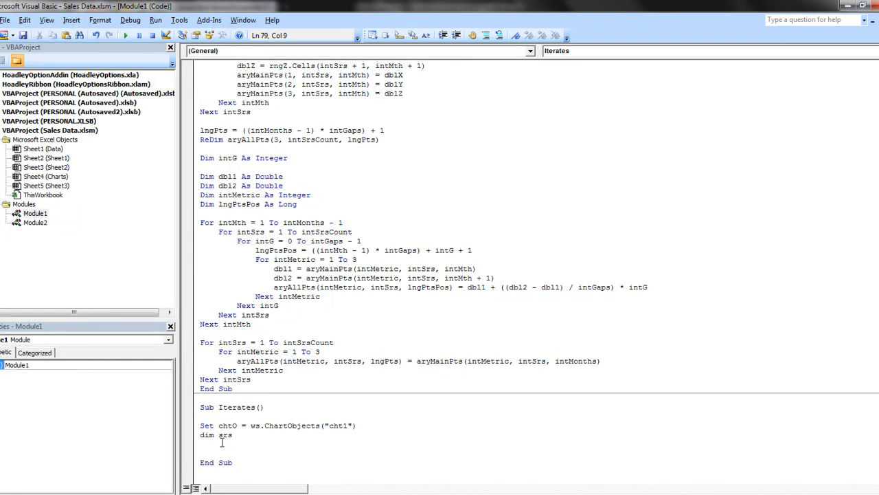
pyautogui.write('as')
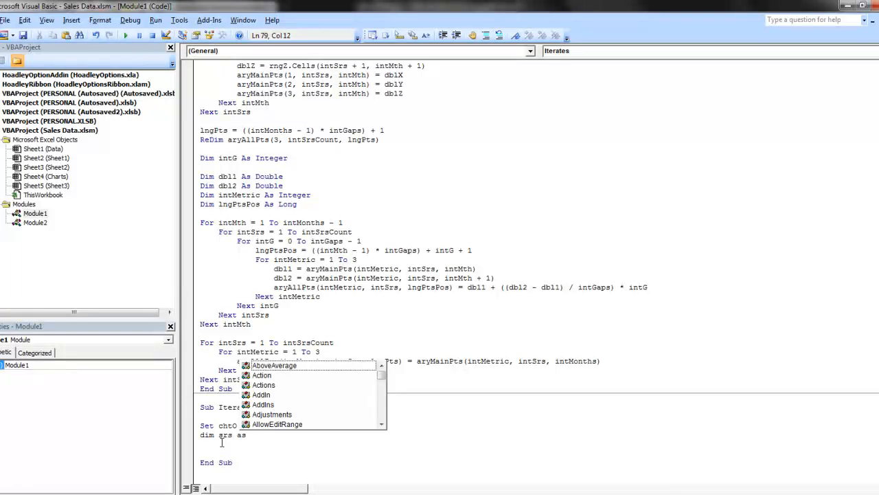
pyautogui.write('series')
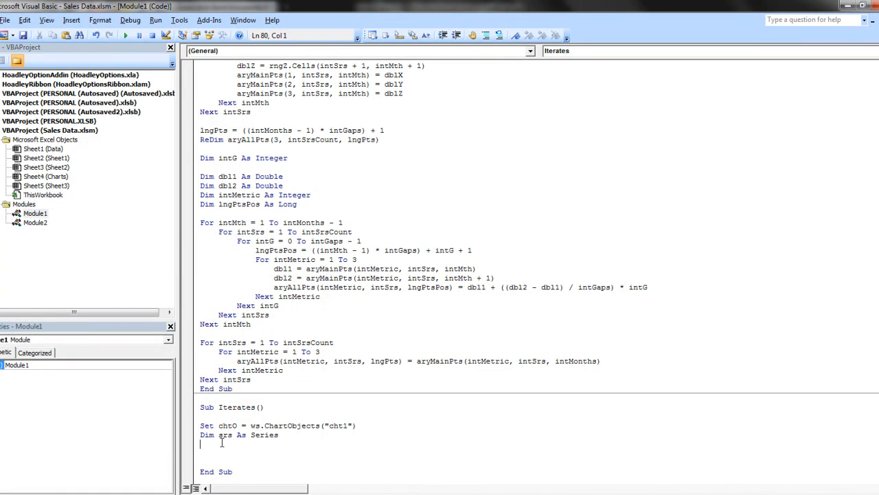
pyautogui.write('dim i')
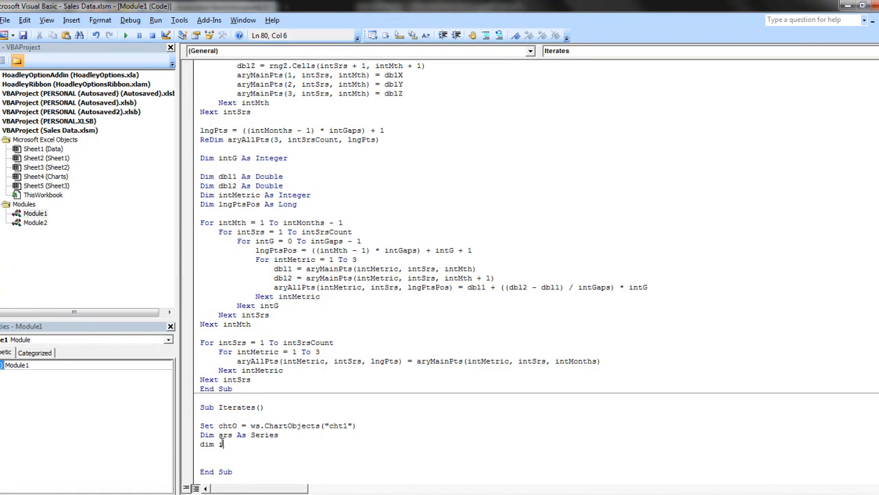
pyautogui.write('ntSrs')
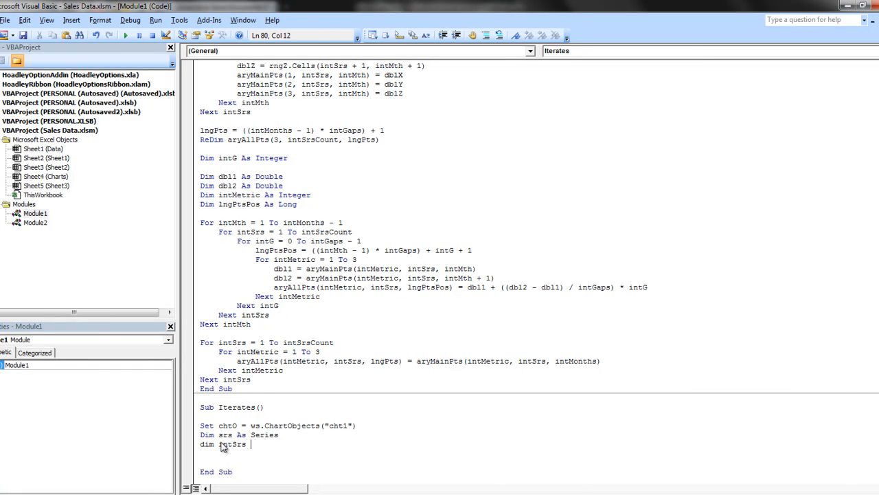
pyautogui.write('as Integer')
pyautogui.click(537, 454)
pyautogui.write('for')
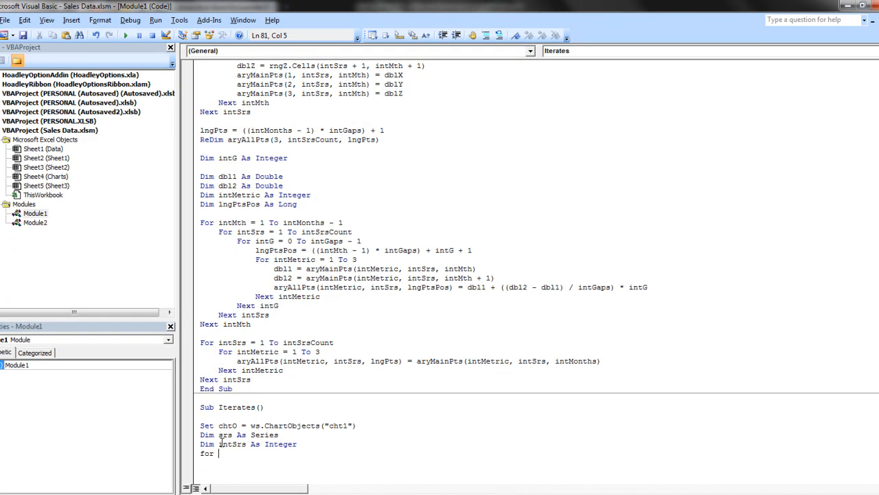
# - Begin the loop For intSrs = 1 To the series count
pyautogui.write('intsrs')
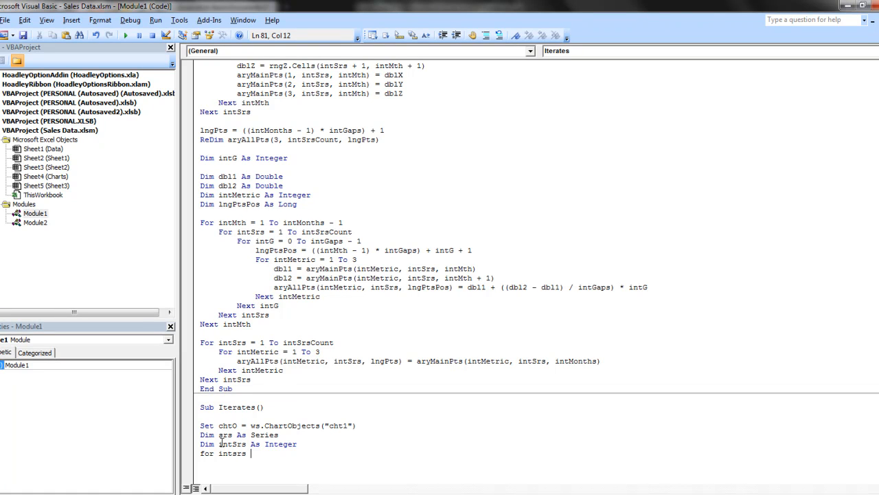
pyautogui.write('= 1 to')
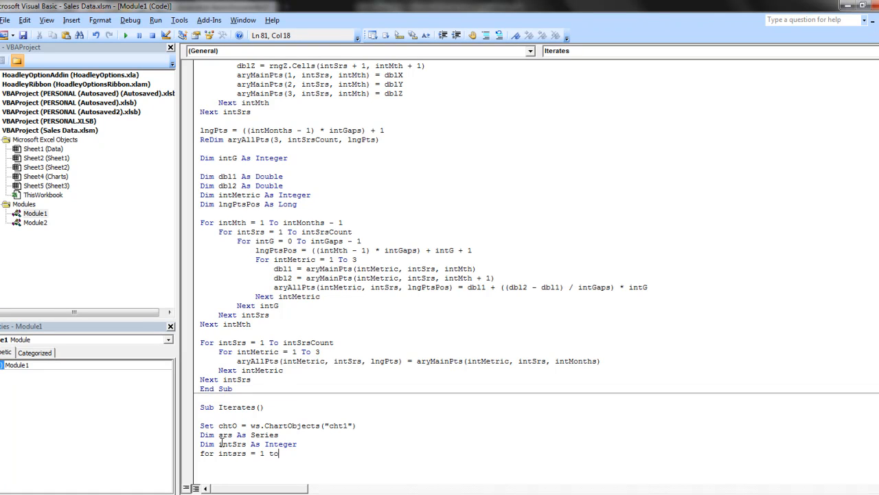
pyautogui.write('intseroescount')
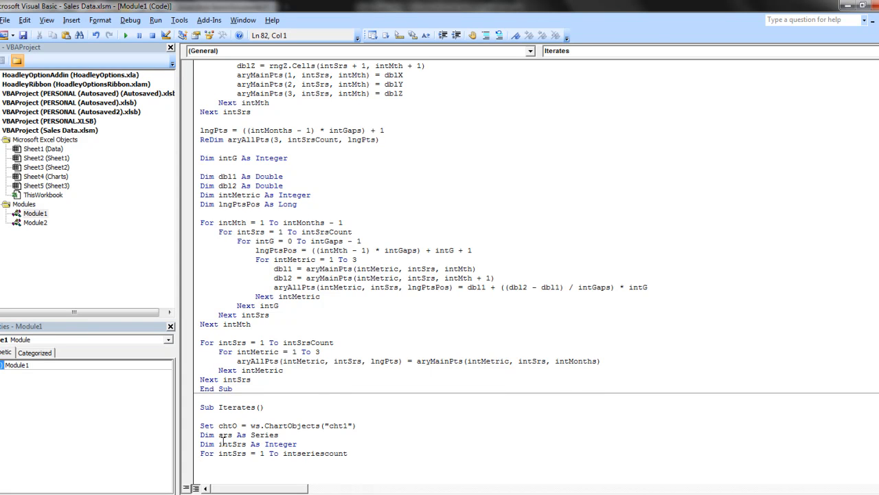
# - Correct the misspelled series loop limit to intSrsCount
pyautogui.scroll(3)
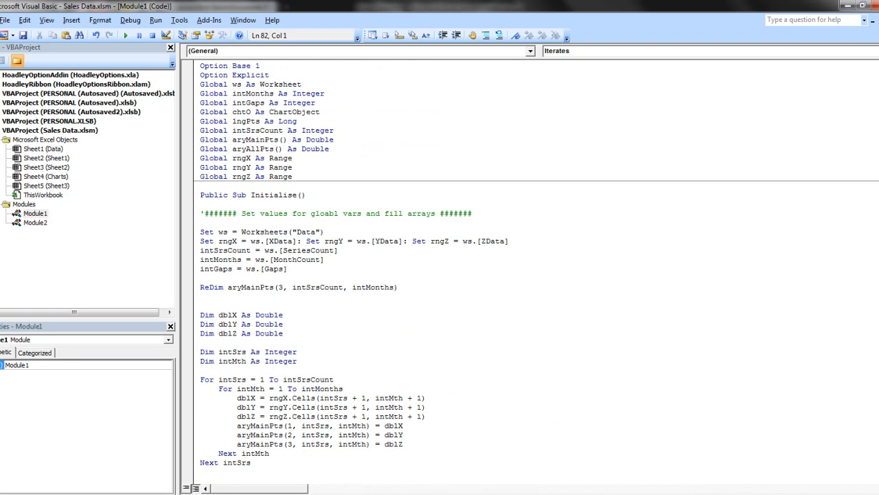
pyautogui.scroll(-3)
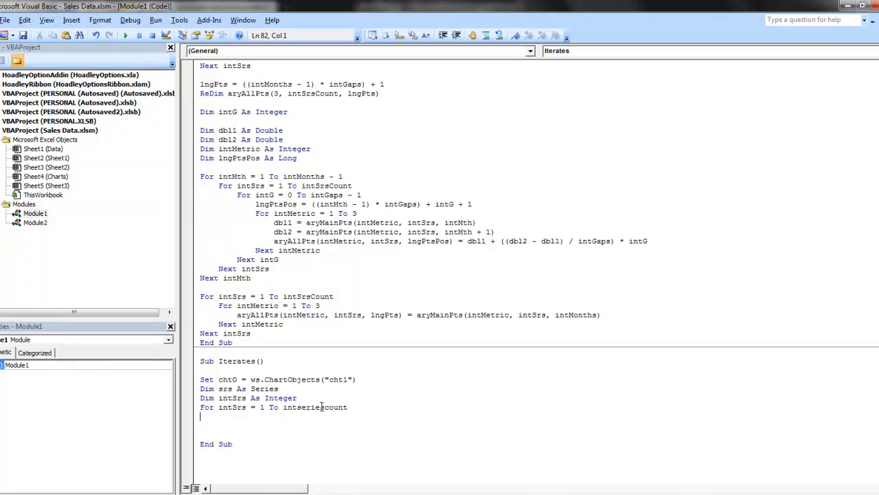
pyautogui.doubleClick(308, 407)
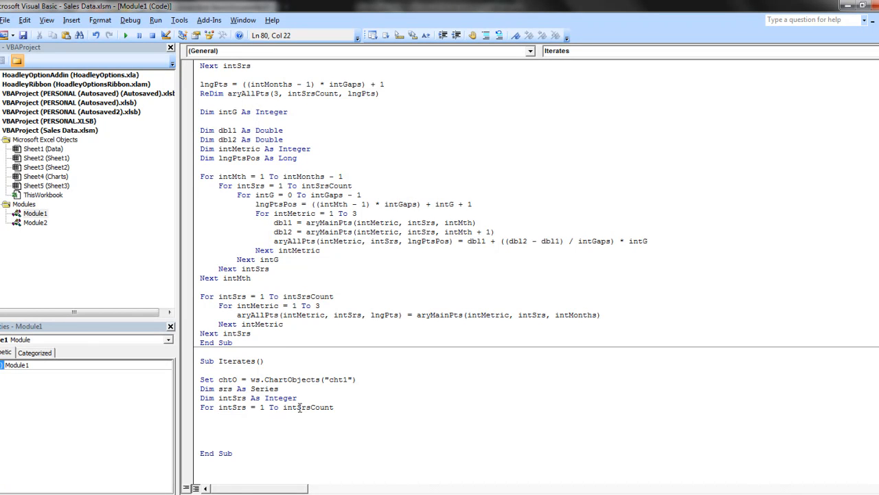
pyautogui.press('Return')
pyautogui.write('for')
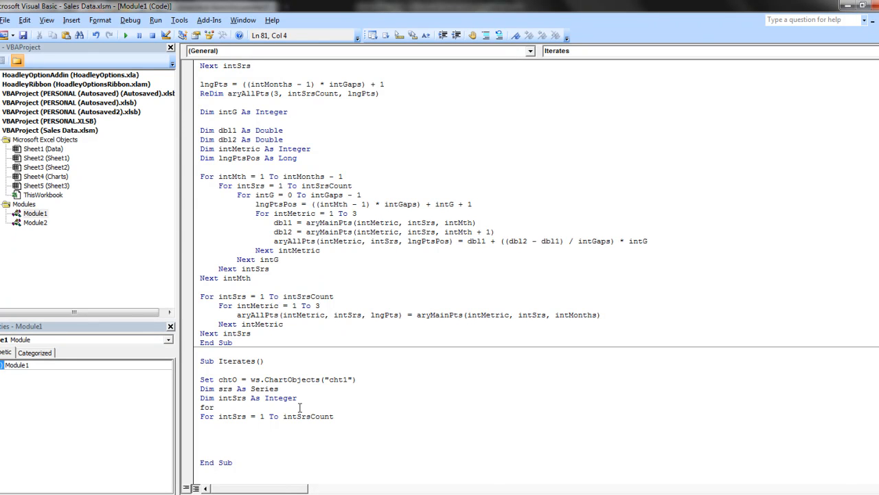
# - Add Dim intPt As Long and For intPt = 1 To lngPts above the series loop
pyautogui.write('dim')
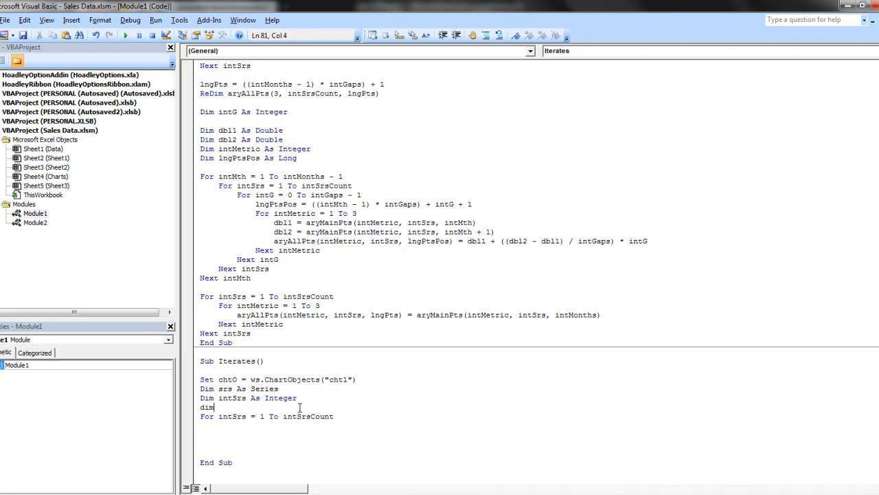
pyautogui.write('intP')
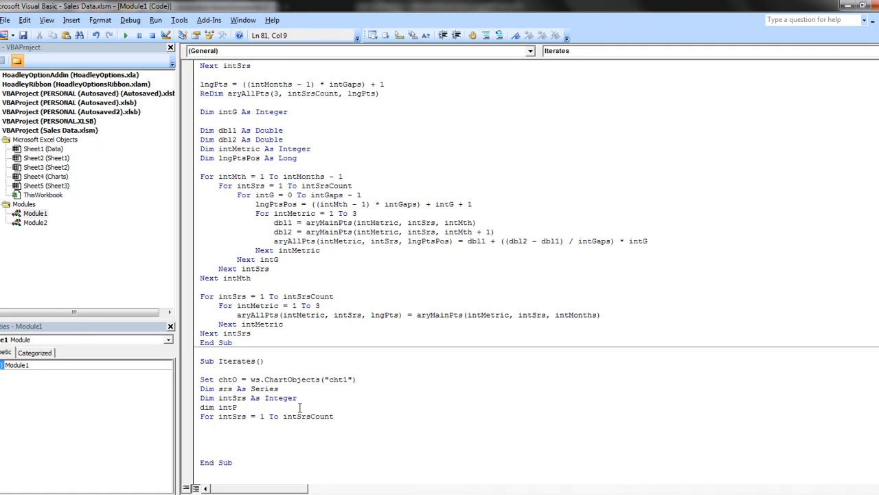
pyautogui.write('as in')
pyautogui.write('for')
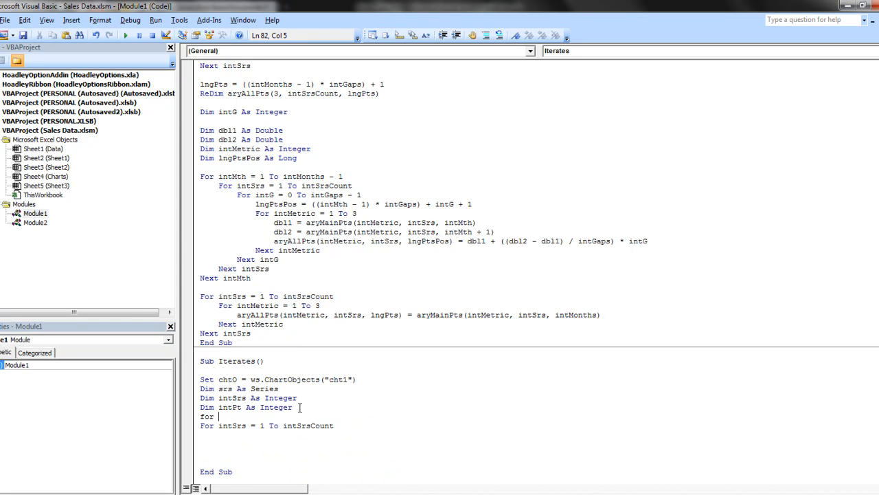
pyautogui.write('int')
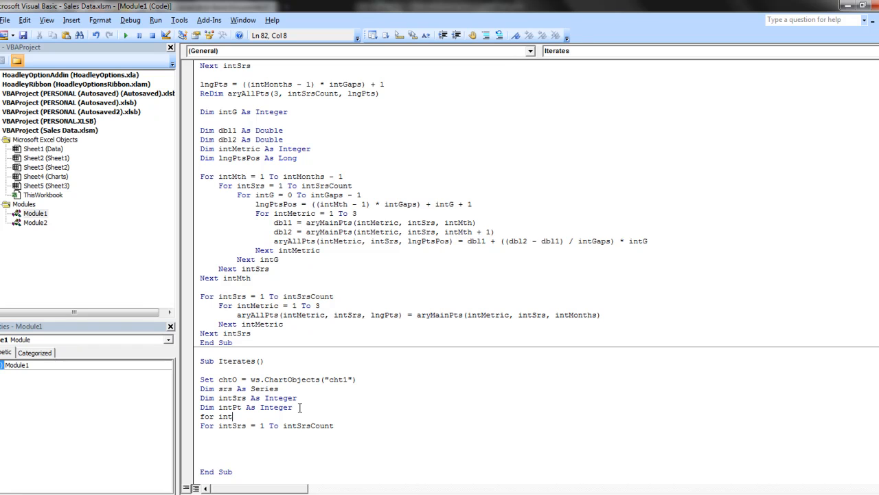
pyautogui.write('pt = 1')
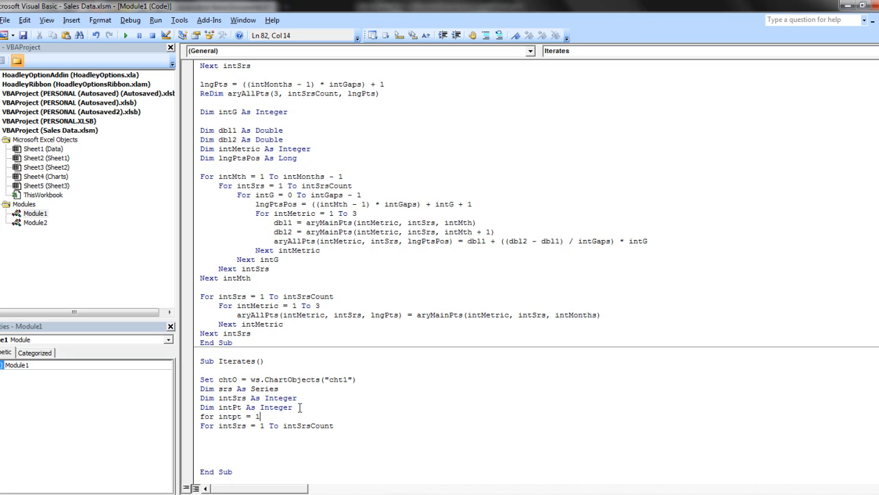
pyautogui.write('to ln')
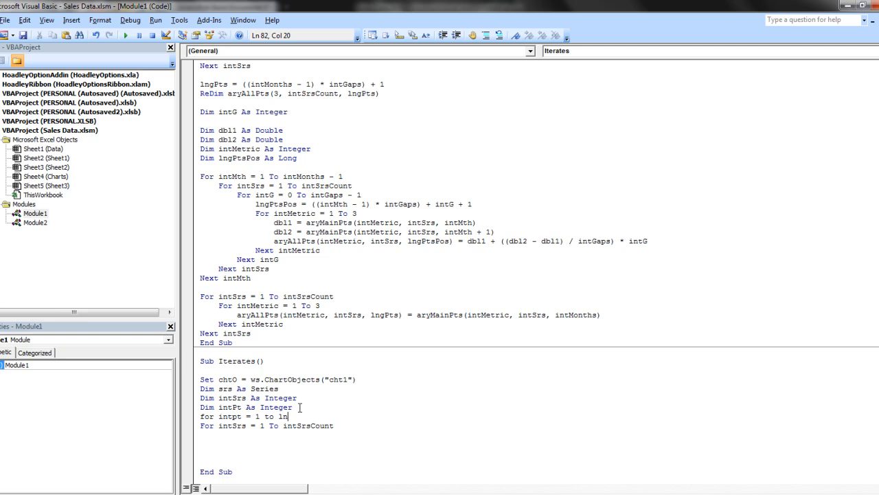
pyautogui.write('gpts')
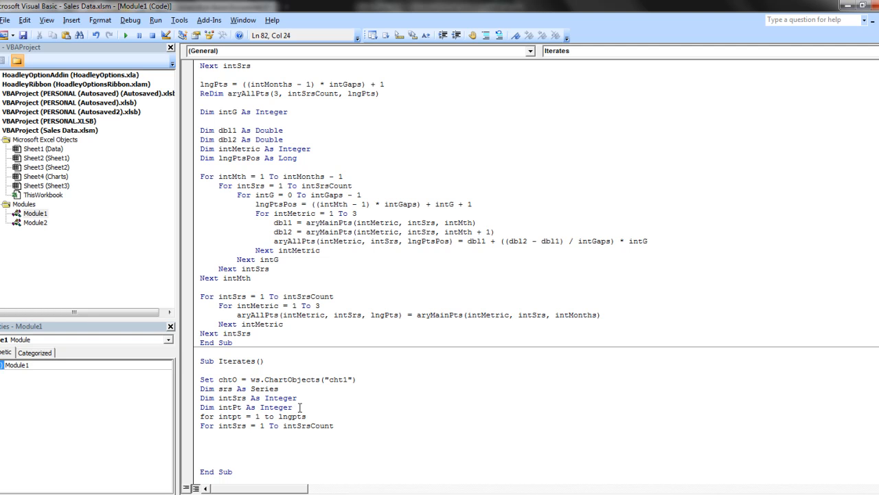
pyautogui.doubleClick(275, 406)
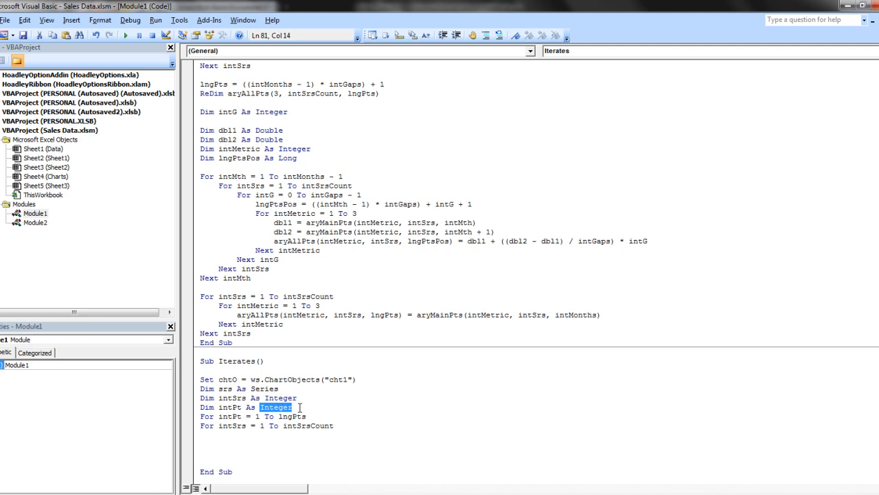
pyautogui.write('long')
pyautogui.click(535, 434)
pyautogui.write('set')
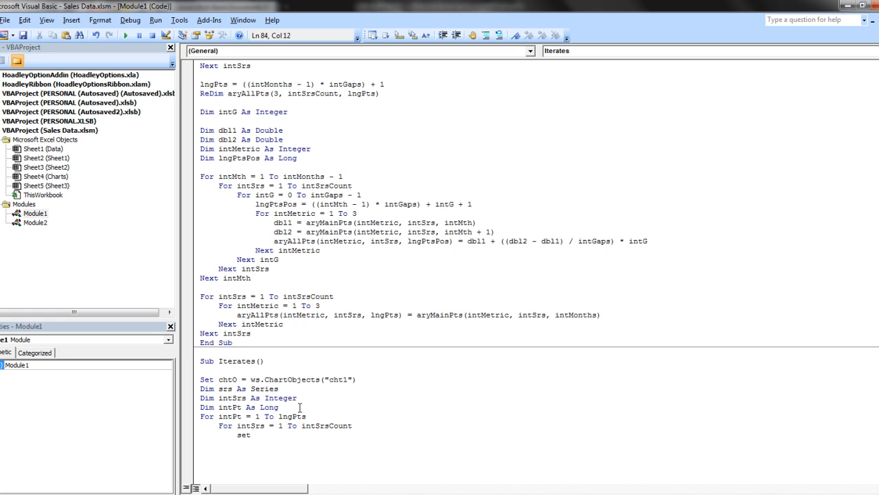
# - Write Set srs = chtO.Chart.SeriesCollection(intSrs) inside the series loop
pyautogui.write('srs')
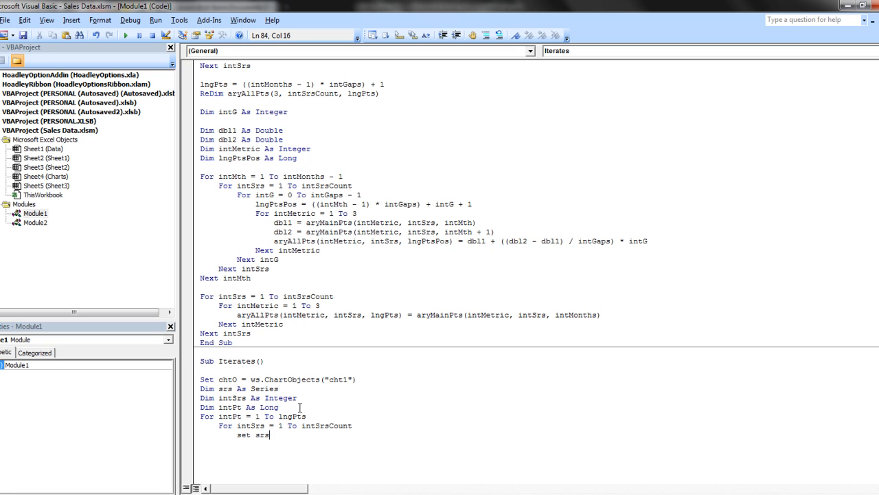
pyautogui.write('=')
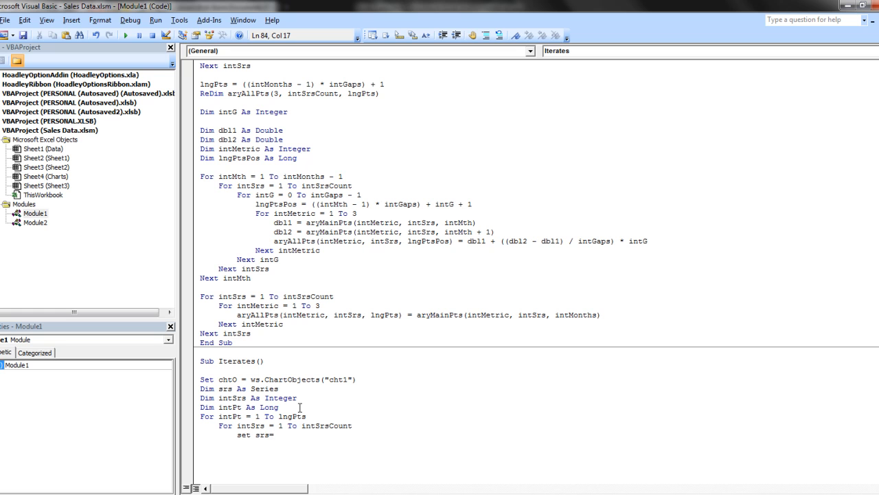
pyautogui.write('" "')
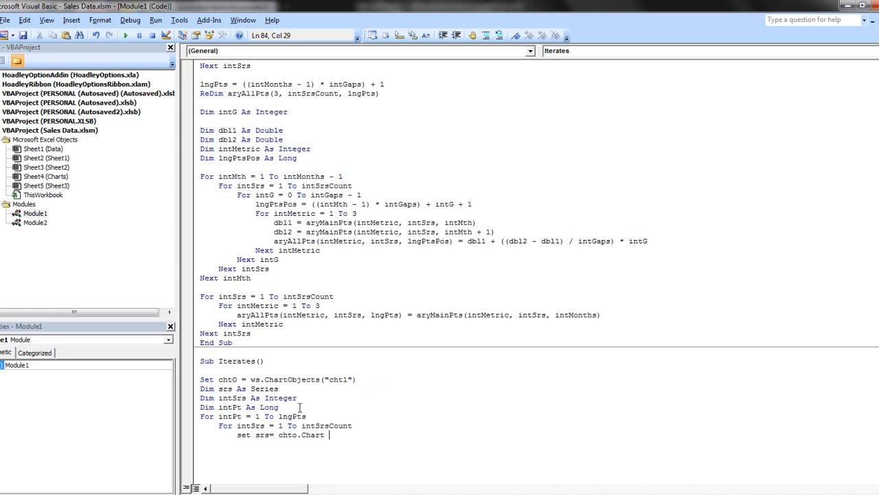
pyautogui.write('(')
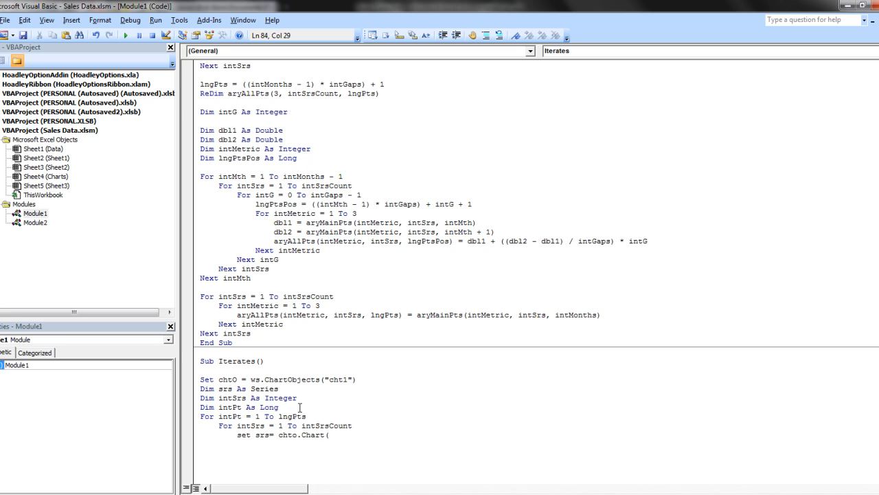
pyautogui.press('Backspace')
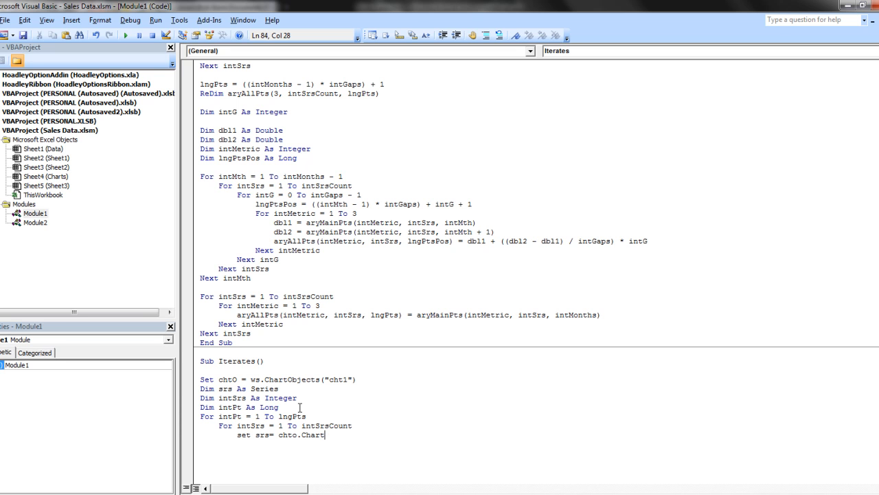
pyautogui.write('.ser')
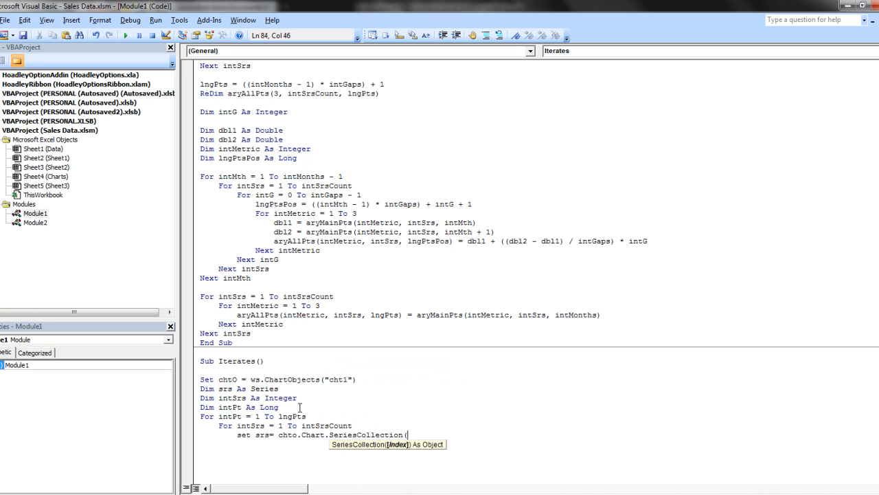
pyautogui.write('intsrs')
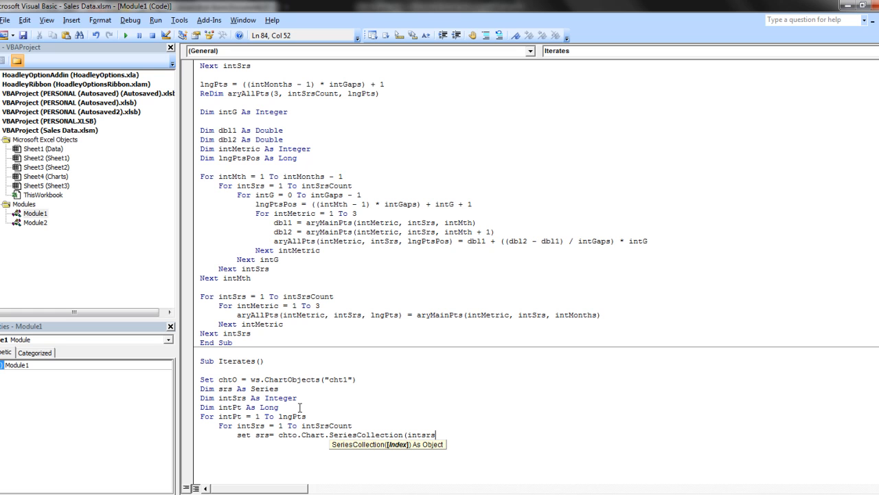
pyautogui.write(')')
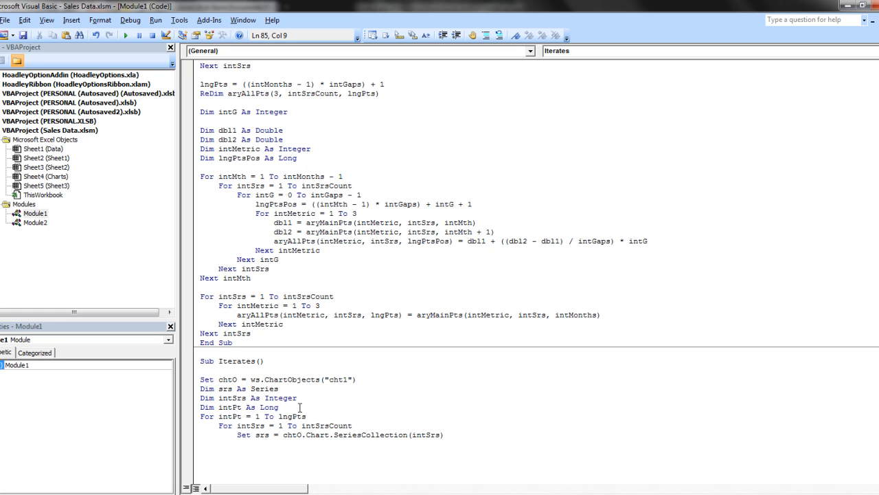
pyautogui.write('.XValues =')
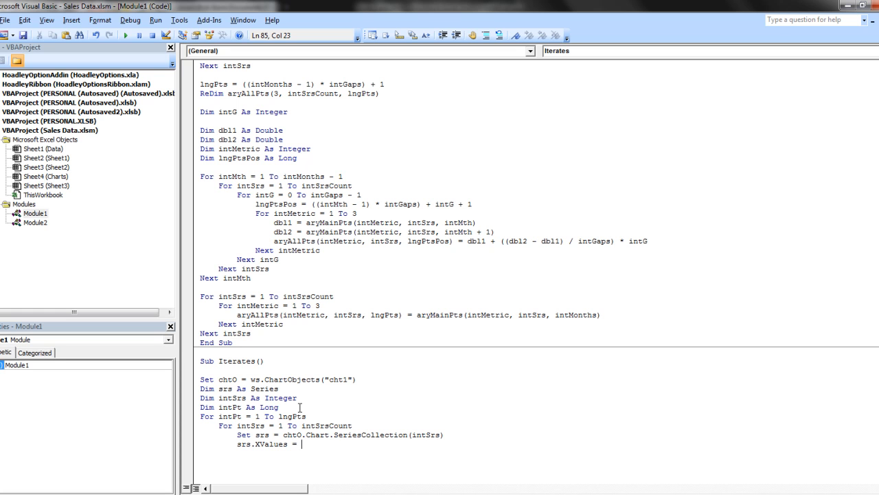
# - Write srs.XValues = aryMainPts(1, intPt, intSrs)
pyautogui.write('art')
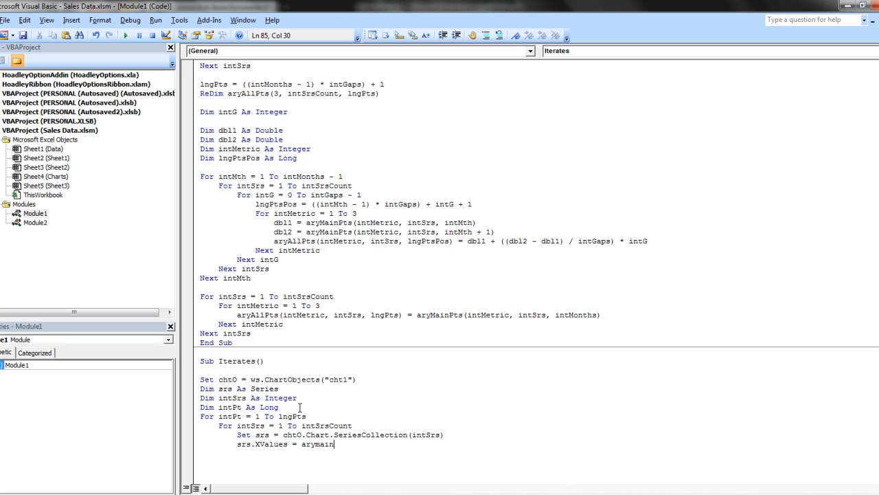
pyautogui.write('pts')
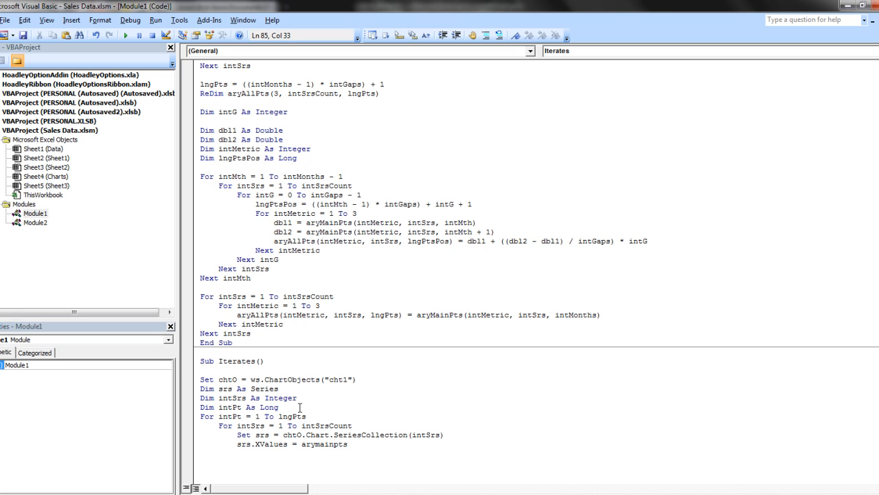
pyautogui.write('(')
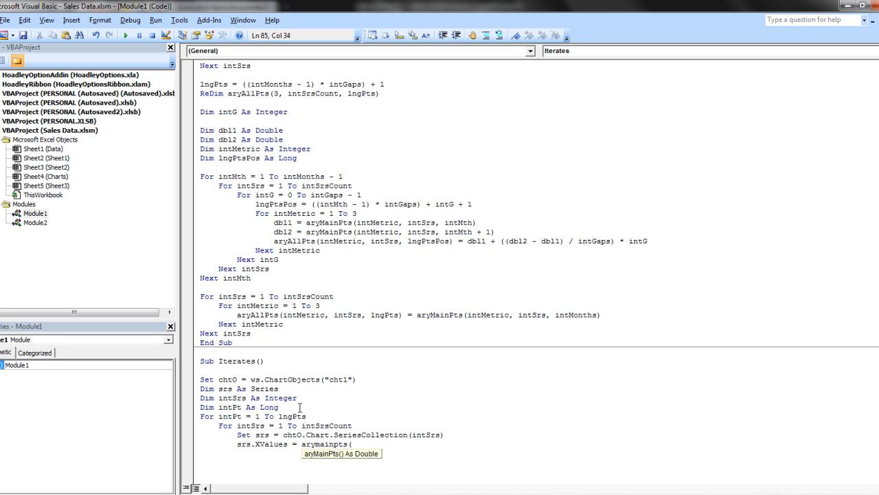
pyautogui.write('1,')
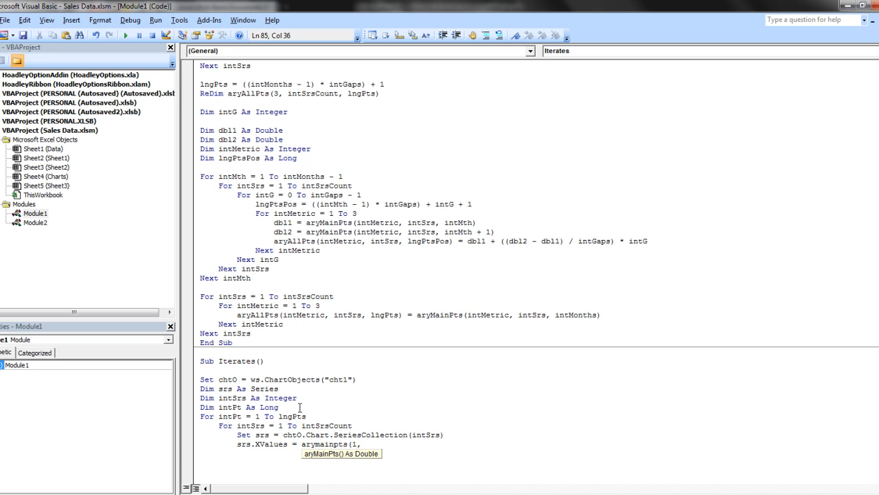
pyautogui.write('int')
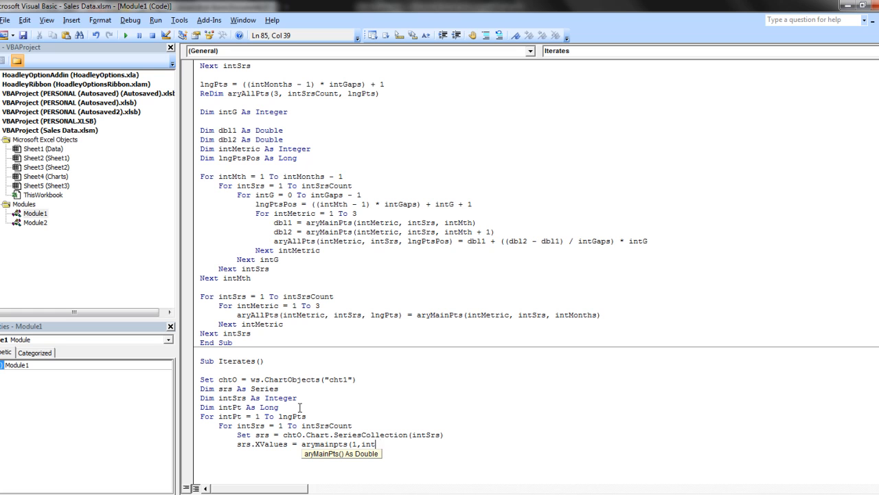
pyautogui.write('pt')
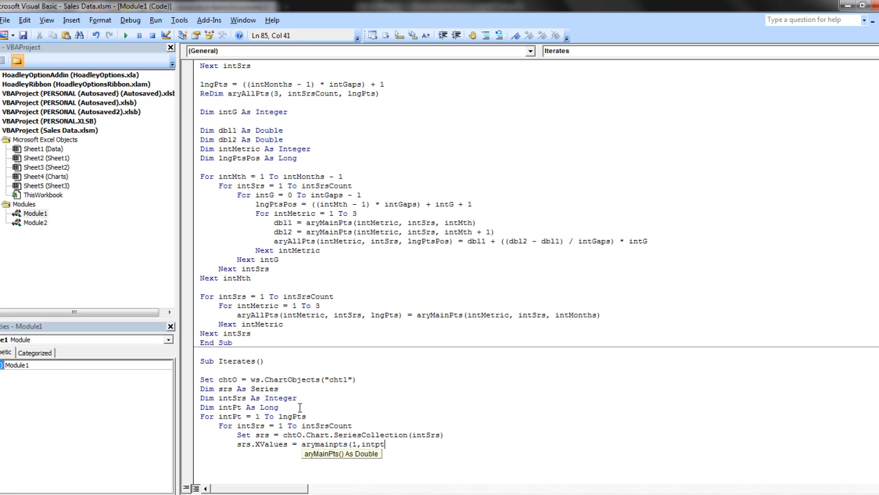
pyautogui.write(',')
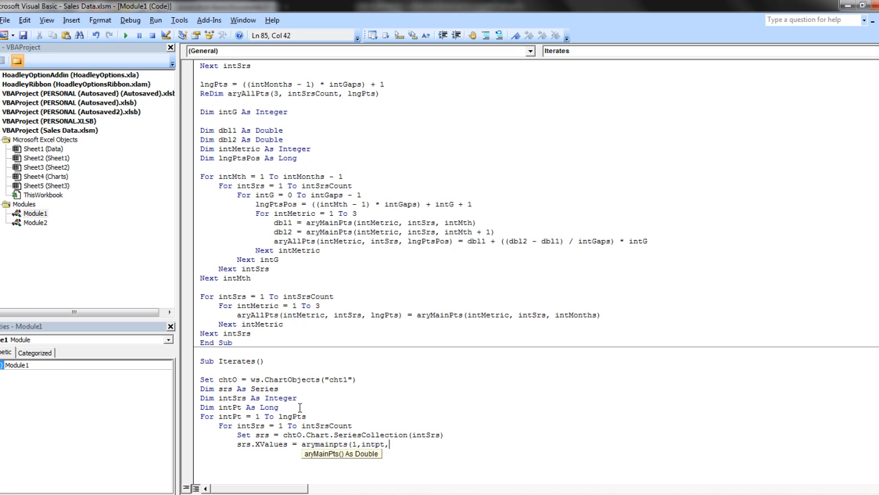
pyautogui.write('i')
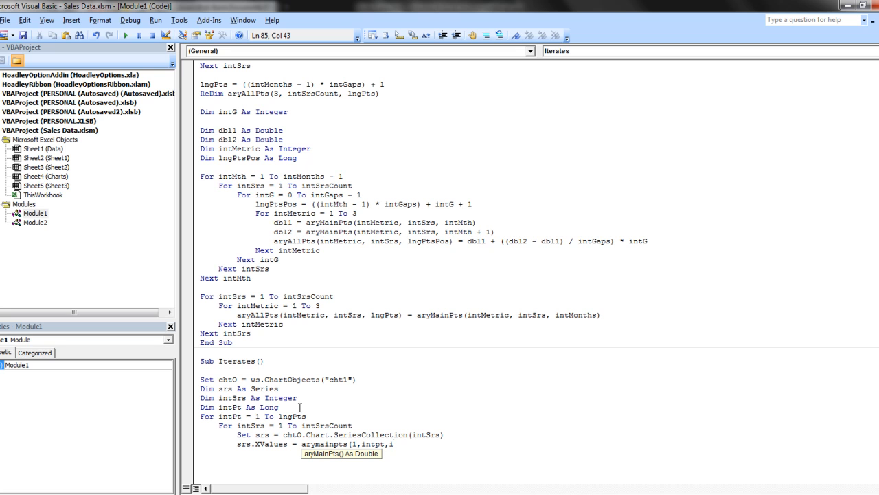
pyautogui.write('ntsrs')
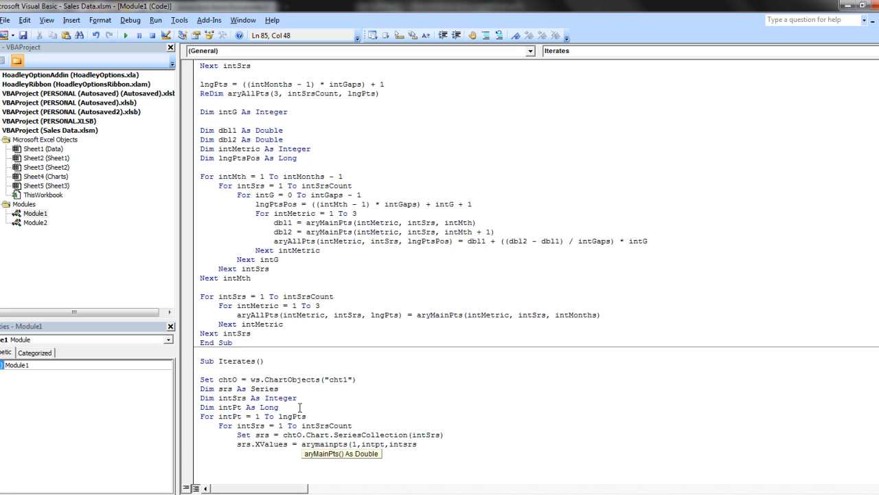
pyautogui.press('Return')
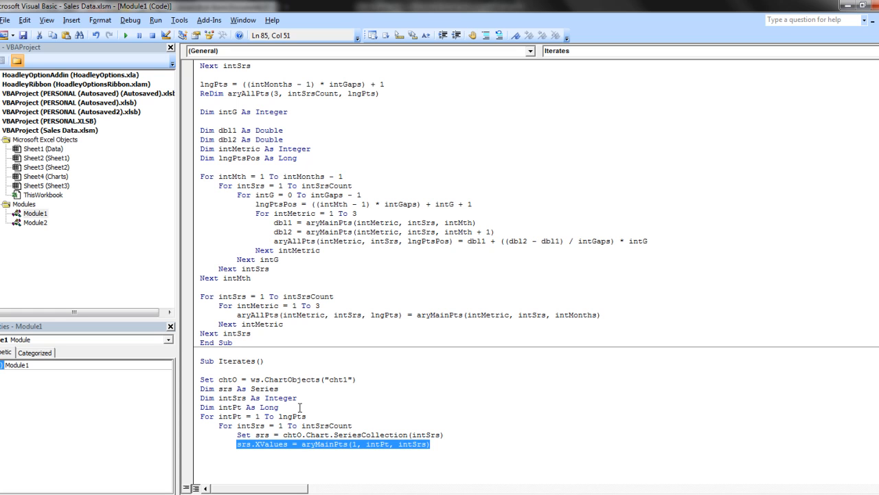
# - Copy the line for srs.yValues with index 2 and begin srs.BubbleSizes = aryMainPts(3, intPt...)
pyautogui.press('Return')
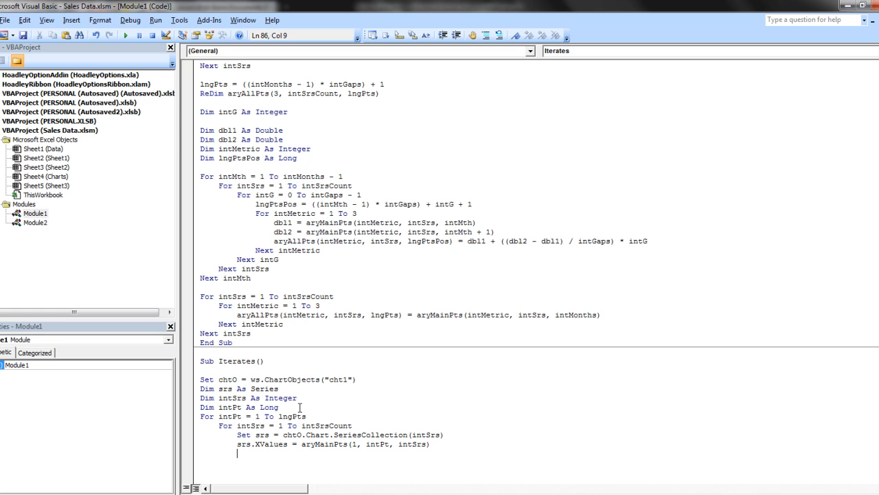
pyautogui.write('srs.XValues = aryMainPts(1, intPt, intSrs)')
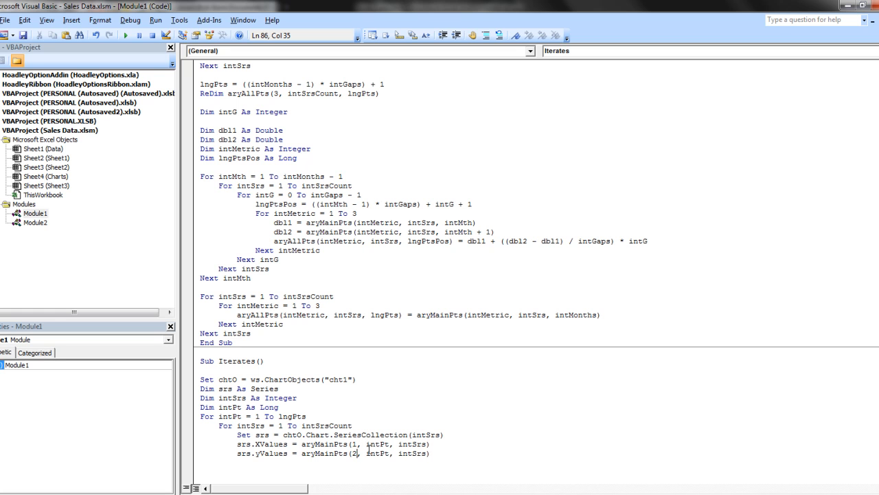
pyautogui.click(433, 453)
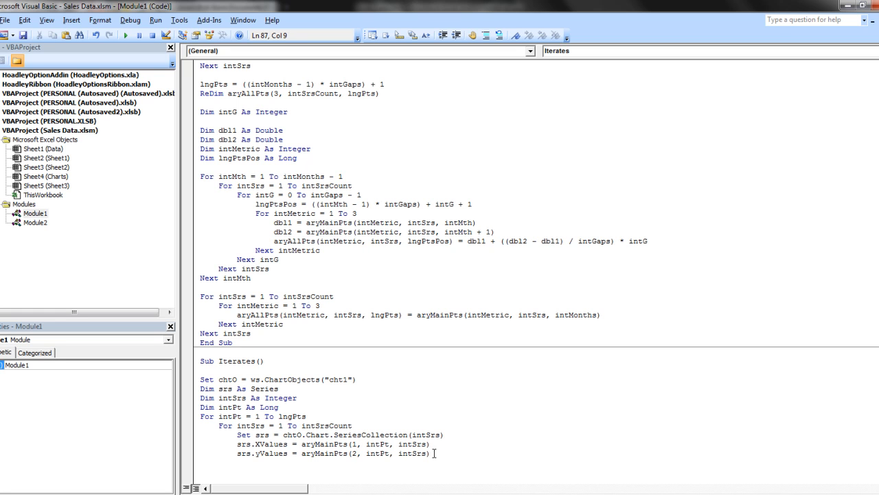
pyautogui.write('.BubbleSizes')
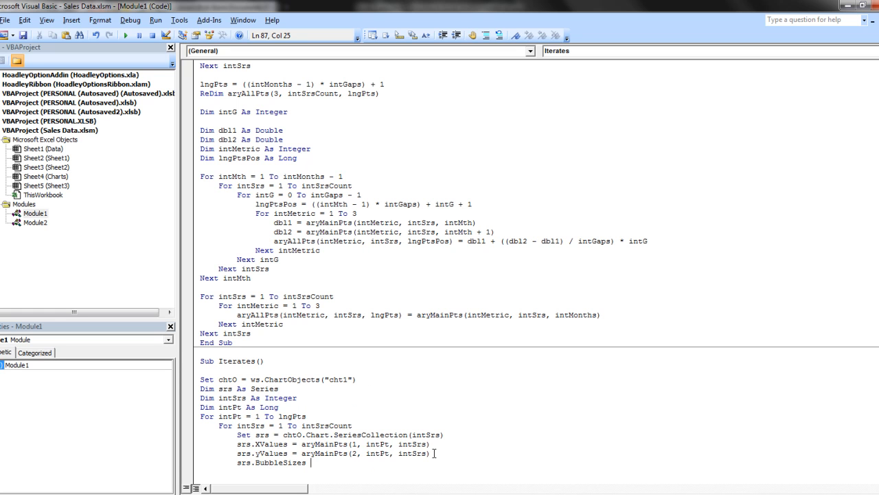
pyautogui.write('=')
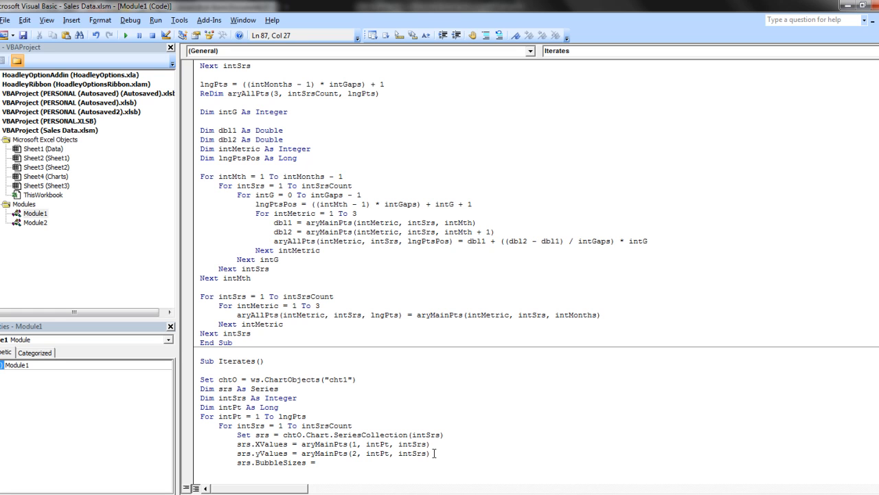
pyautogui.write('ary')
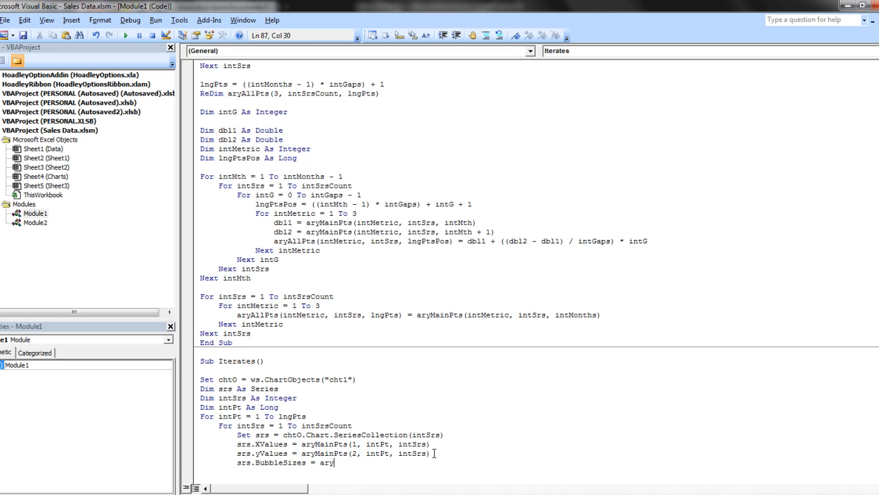
pyautogui.write('main')
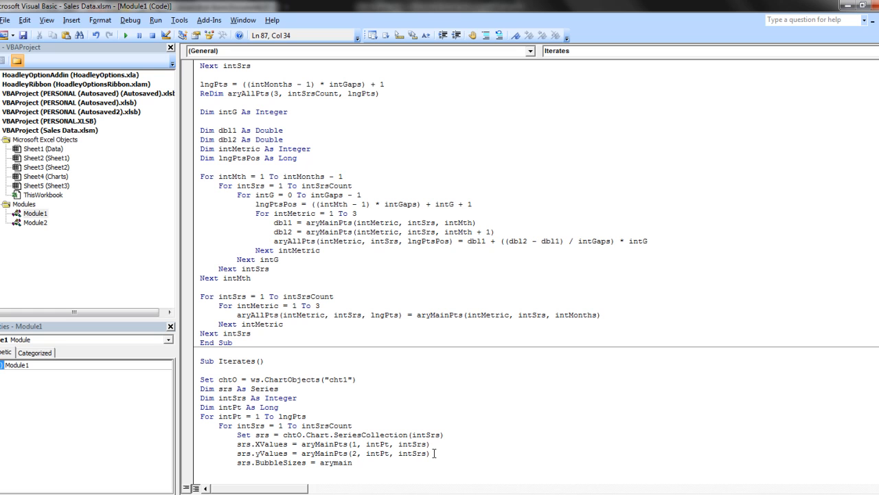
pyautogui.write('(')
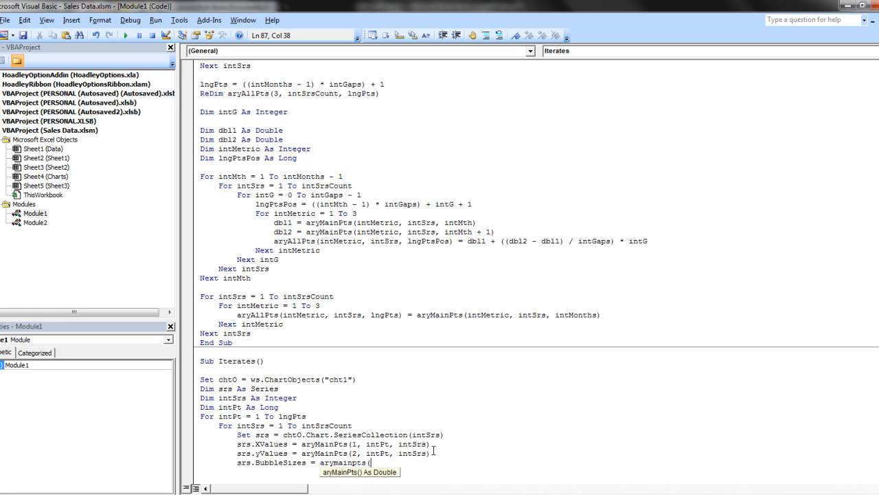
pyautogui.write('3')
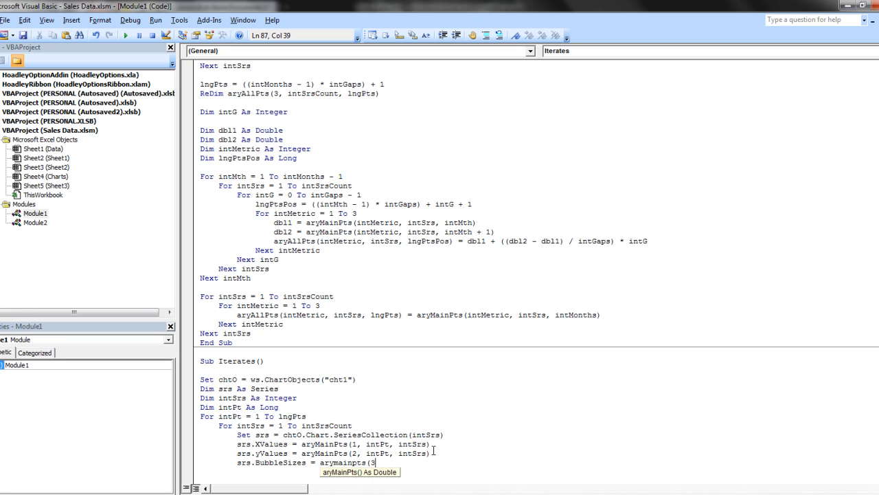
pyautogui.write('intpt')
pyautogui.click(537, 472)
pyautogui.write('Next intSrs')
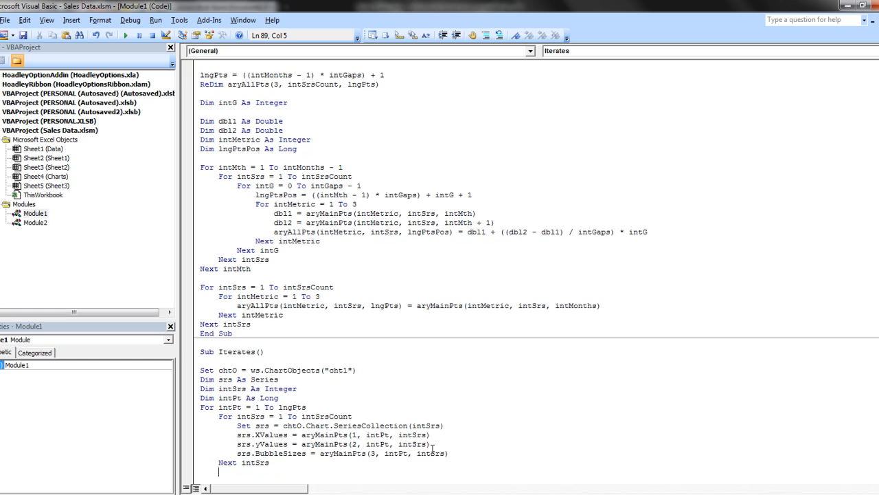
# - Finish the loop with DoEvents and the closing Next intSrs and Next intPt
pyautogui.write('d')
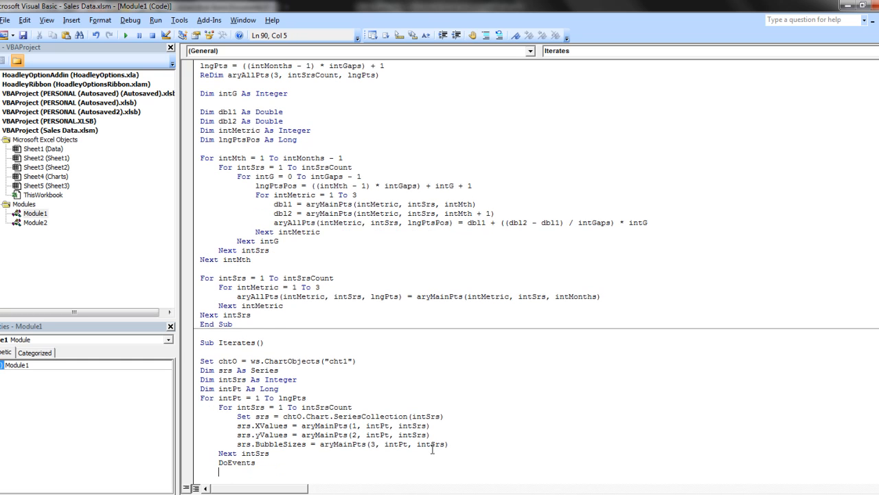
pyautogui.write('next int')
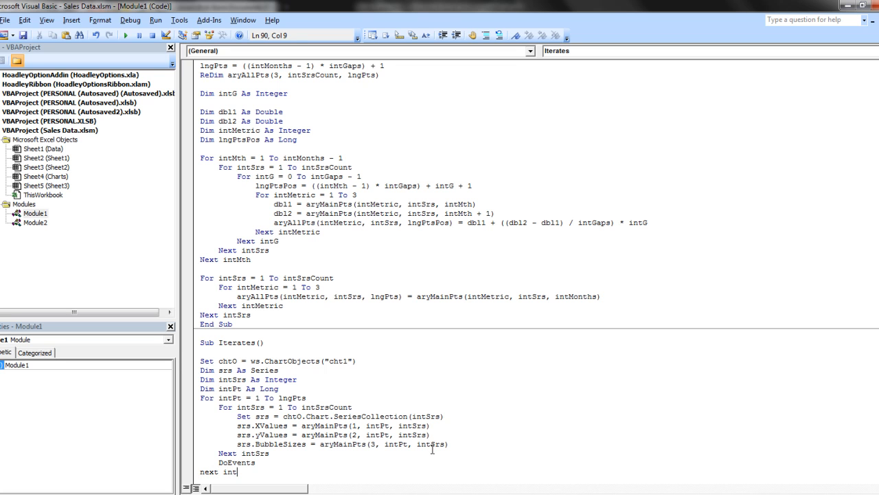
pyautogui.write('pt')
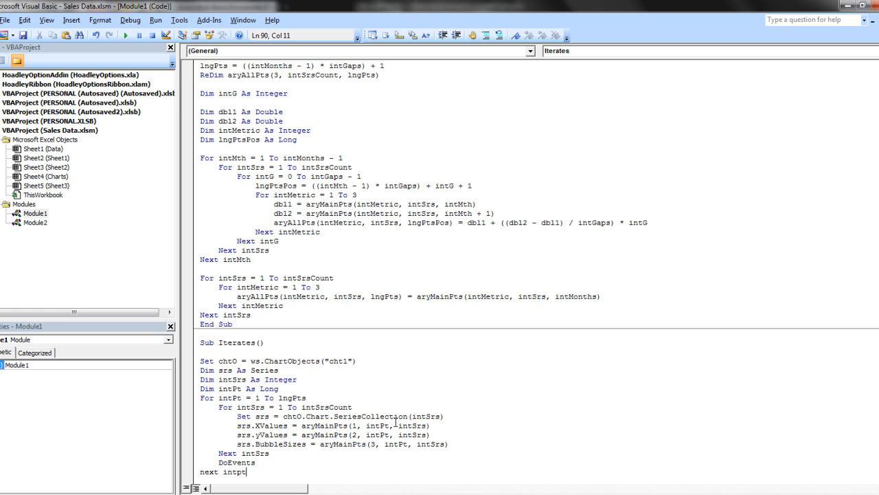
pyautogui.press('Return')
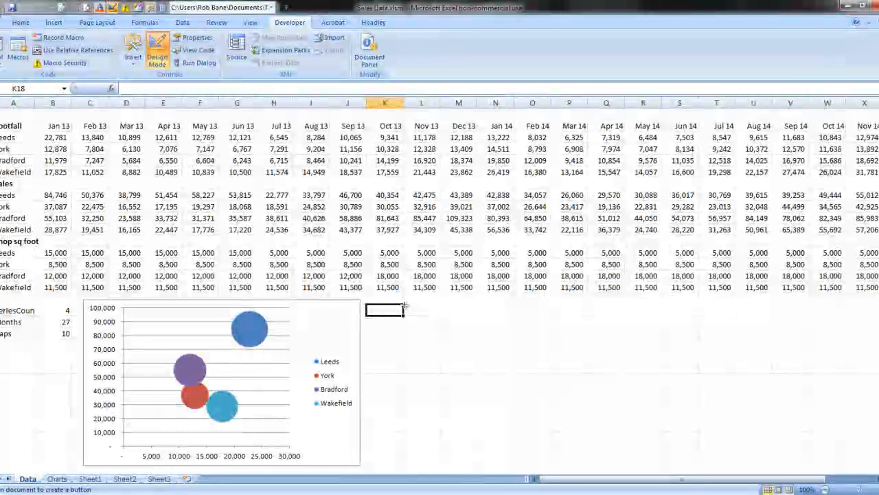
pyautogui.moveTo(384, 311); pyautogui.dragTo(473, 323)
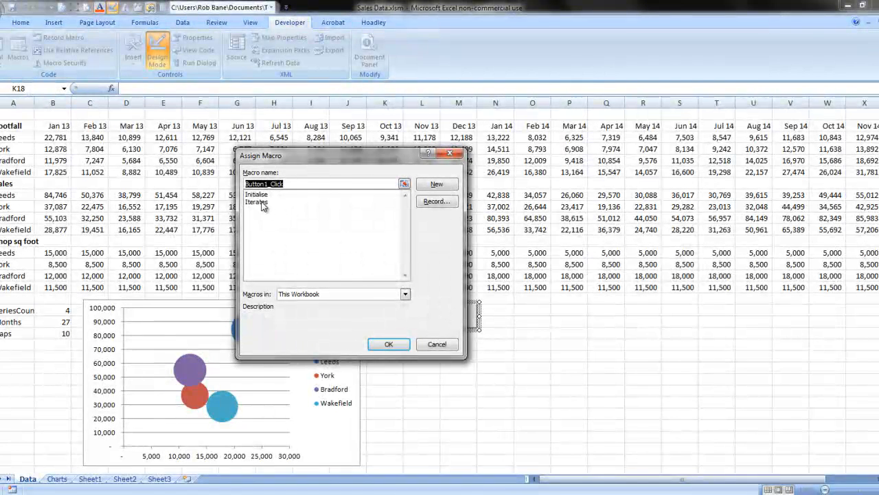
pyautogui.click(255, 202)
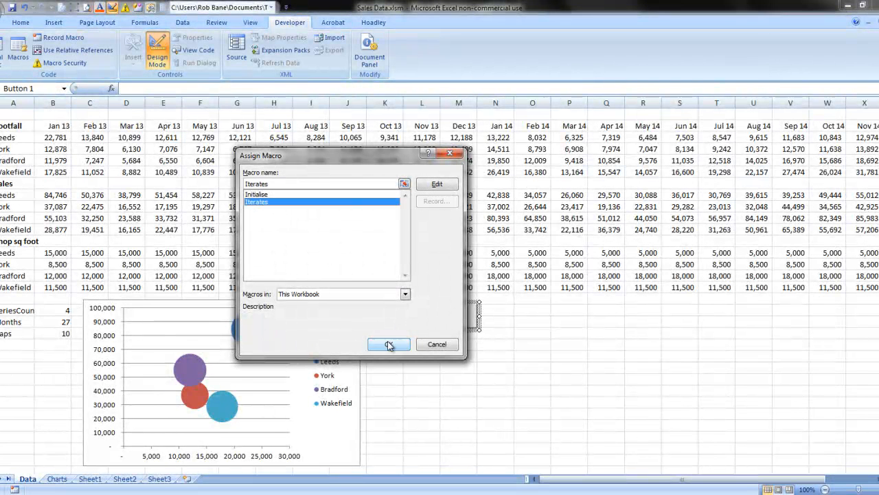
pyautogui.click(389, 344)
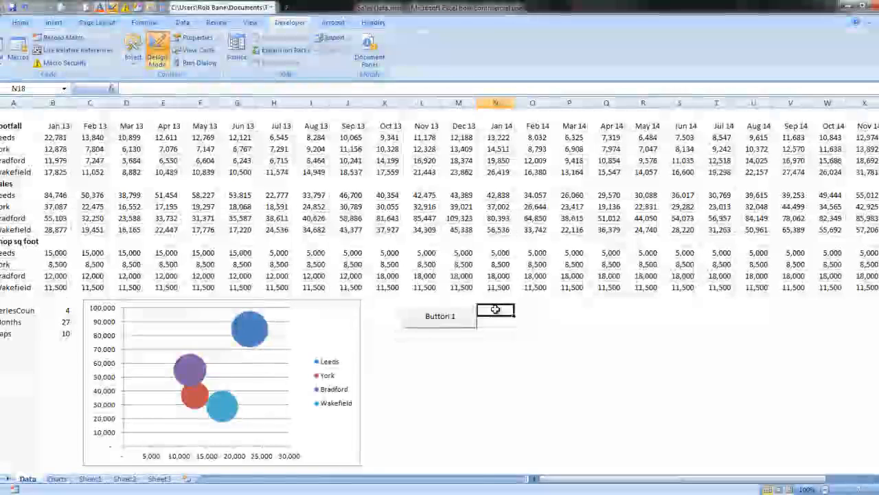
pyautogui.rightClick(440, 315)
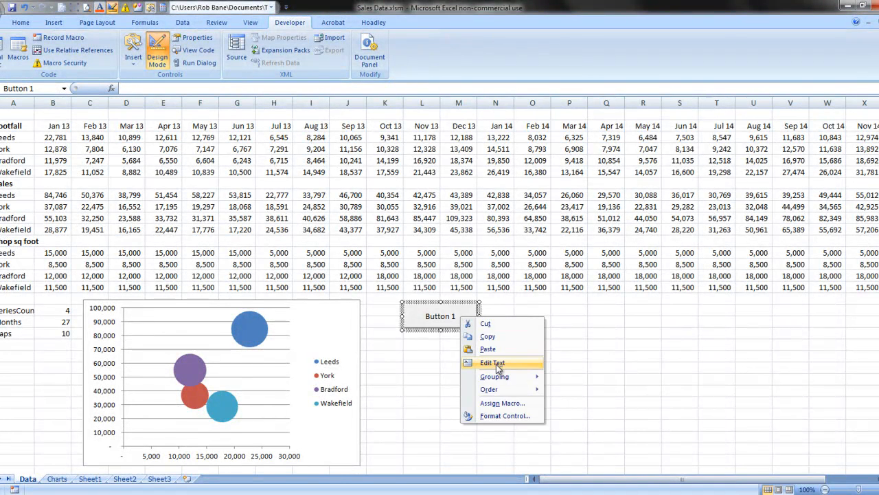
pyautogui.click(492, 363)
pyautogui.write('Show change over time')
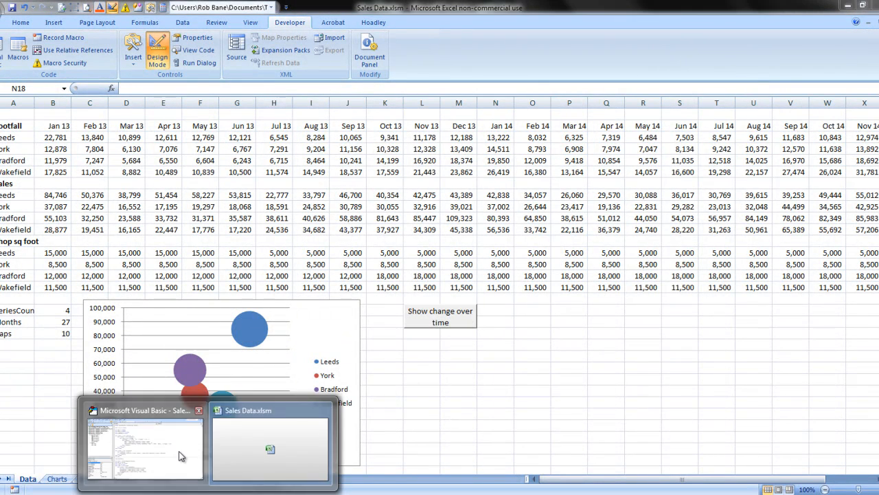
# - Add Call Initialise as the first line of Sub Iterates
pyautogui.click(144, 439)
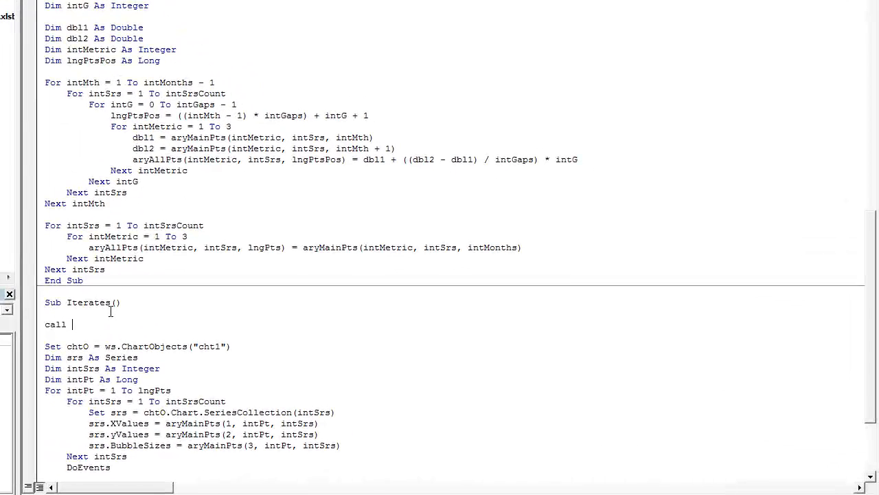
pyautogui.write('initi')
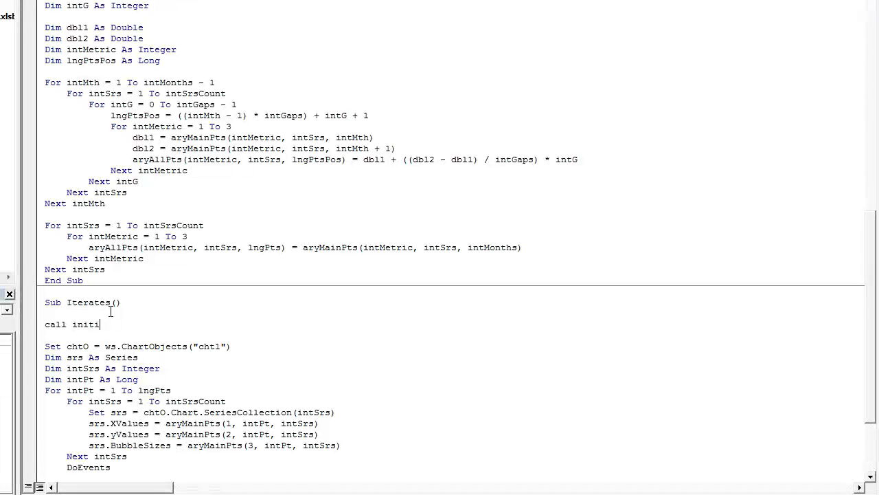
pyautogui.write('alise')
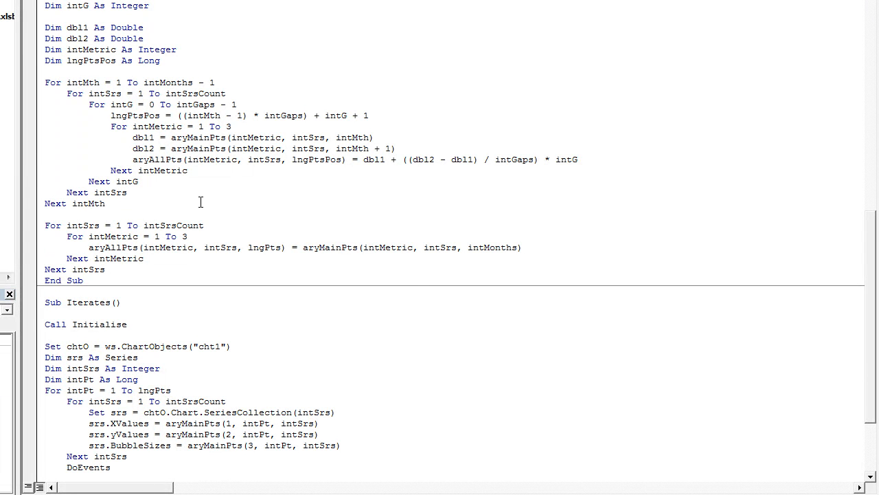
pyautogui.scroll(3)
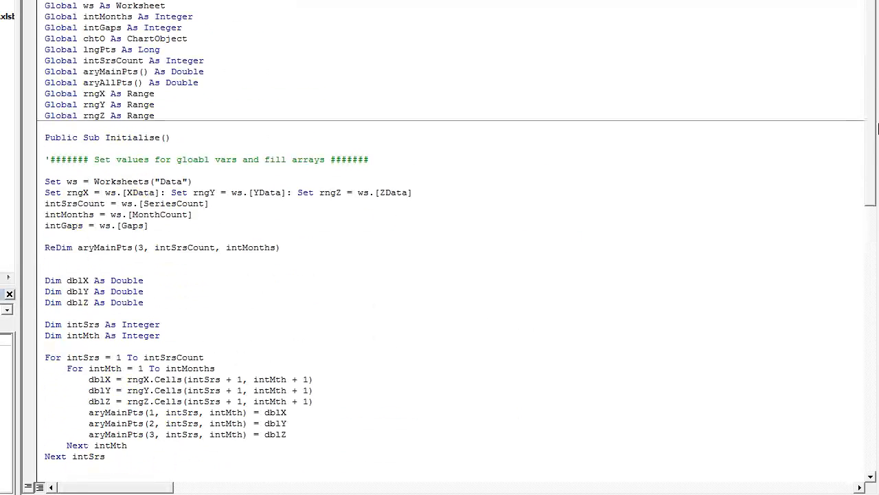
pyautogui.scroll(-3)
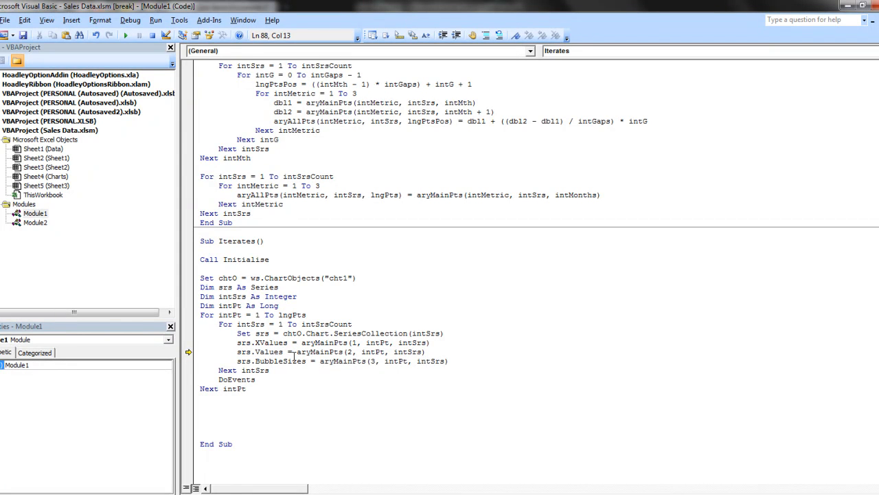
# - Run Iterates, debug the XValues line, reorder the array indexes to (n, intSrs, intPt), and resume
pyautogui.click(125, 36)
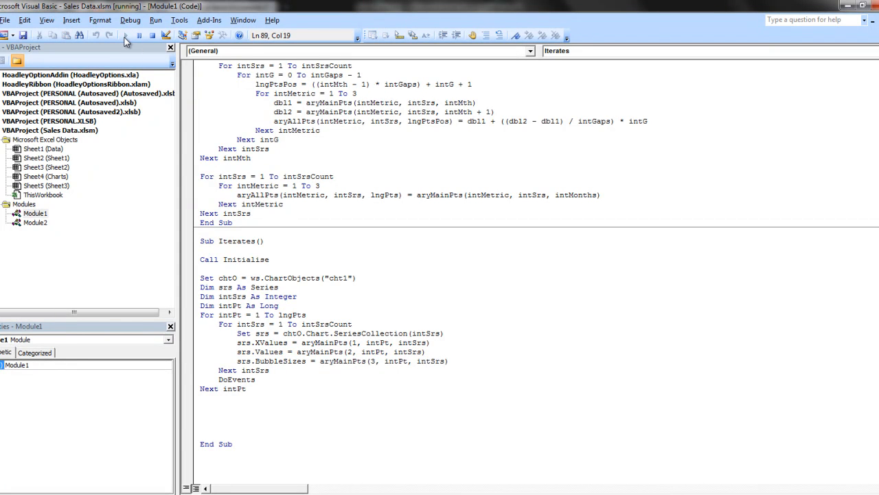
pyautogui.click(125, 36)
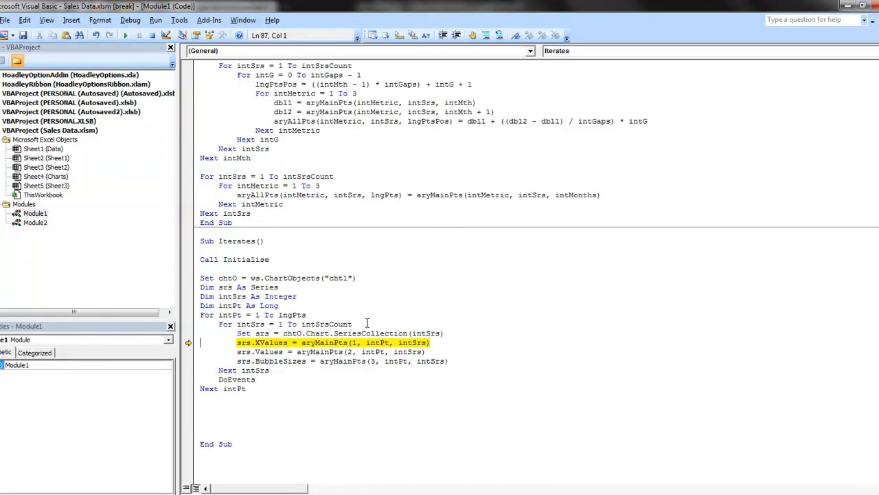
pyautogui.moveTo(470, 346)
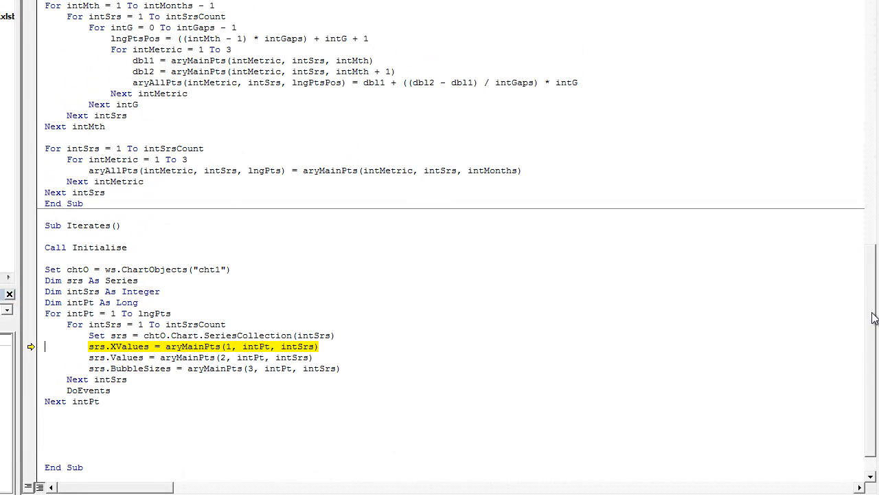
pyautogui.moveTo(267, 352)
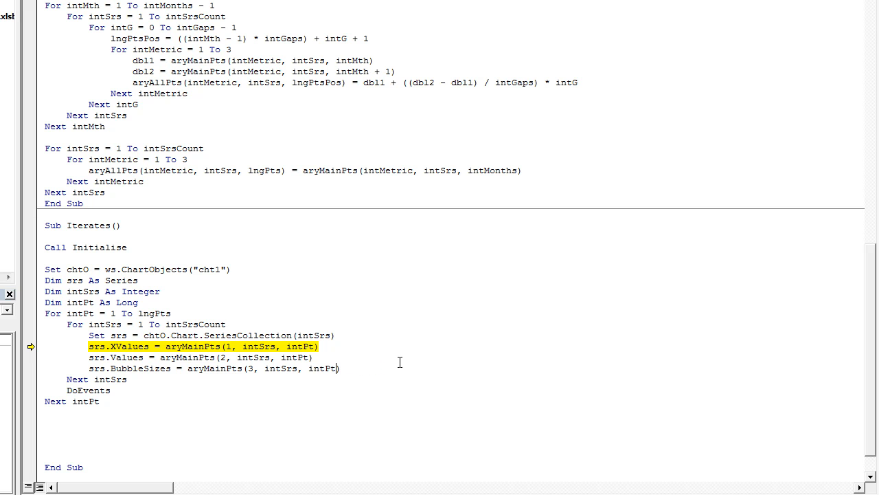
pyautogui.click(181, 269)
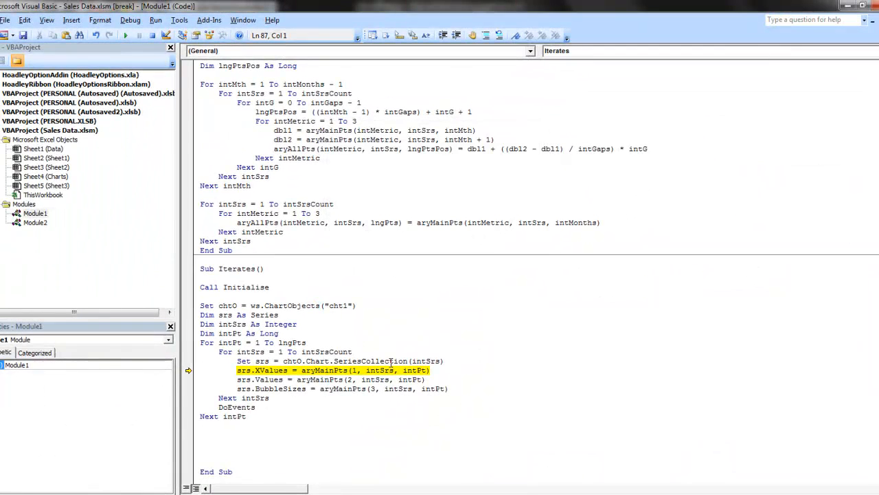
pyautogui.moveTo(294, 366)
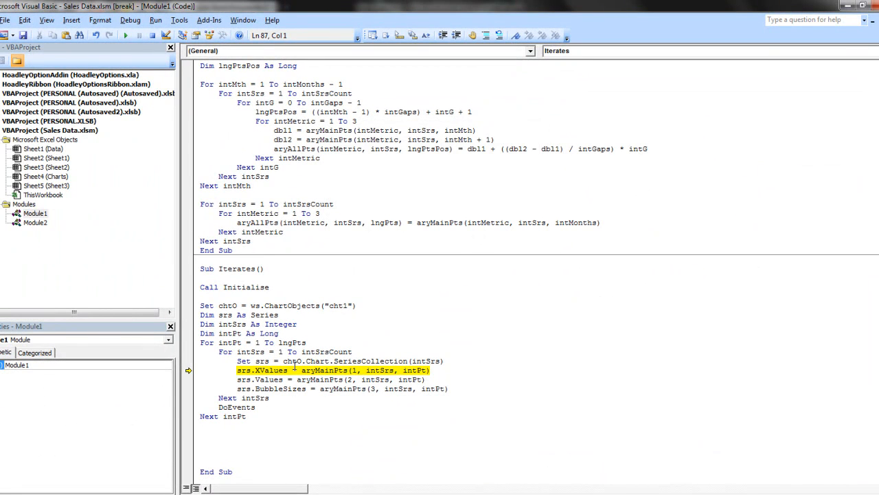
pyautogui.doubleClick(323, 369)
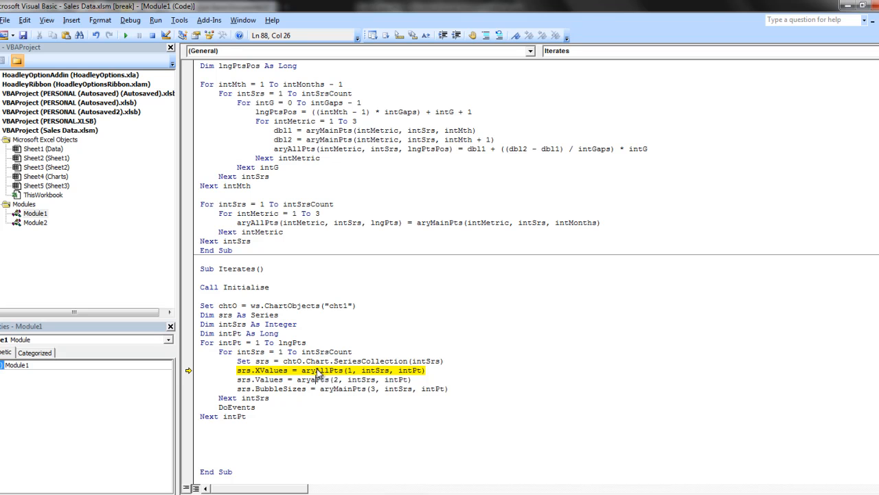
pyautogui.click(338, 379)
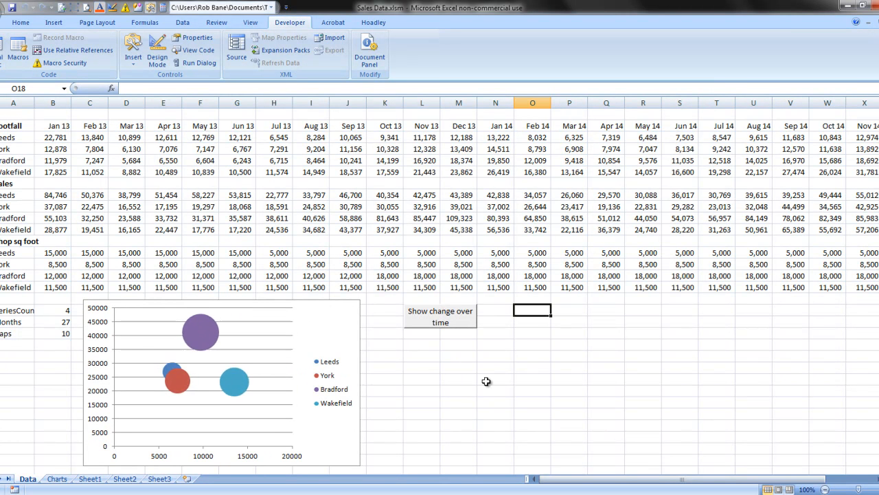
# - Play the Show change over time animation, then select the bubble chart's vertical axis for formatting
pyautogui.click(440, 316)
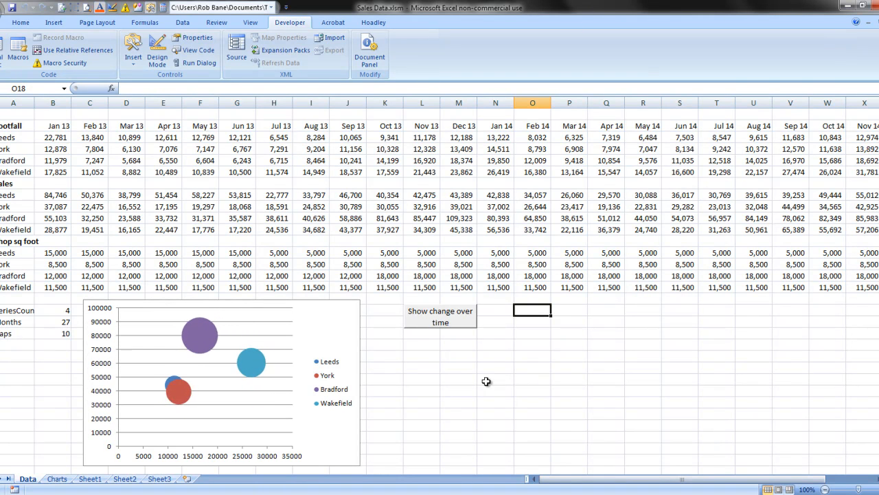
pyautogui.click(439, 316)
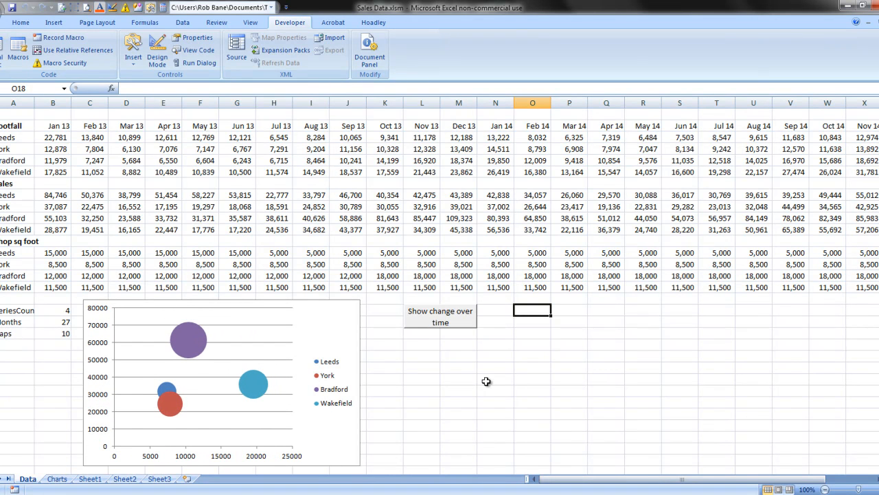
pyautogui.moveTo(453, 326)
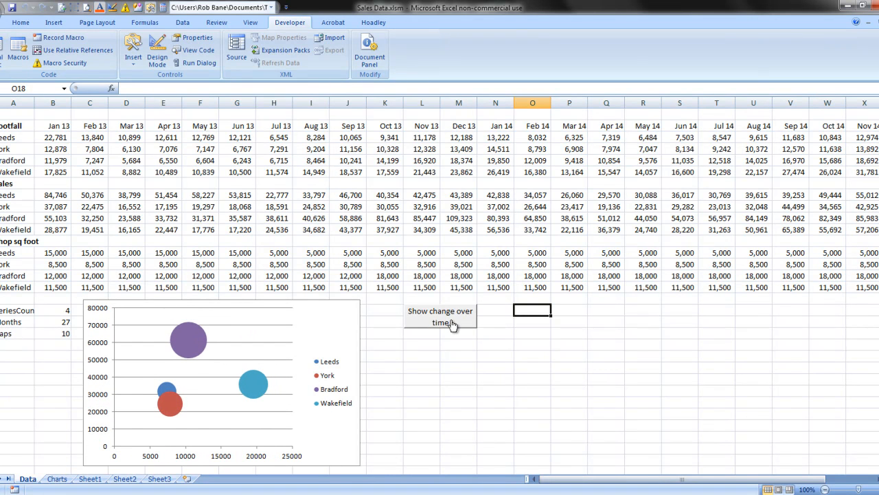
pyautogui.click(439, 316)
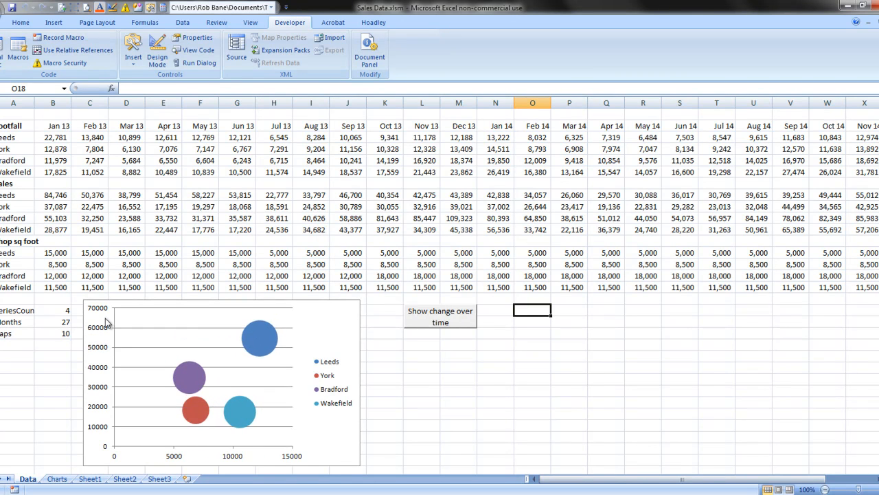
pyautogui.click(439, 316)
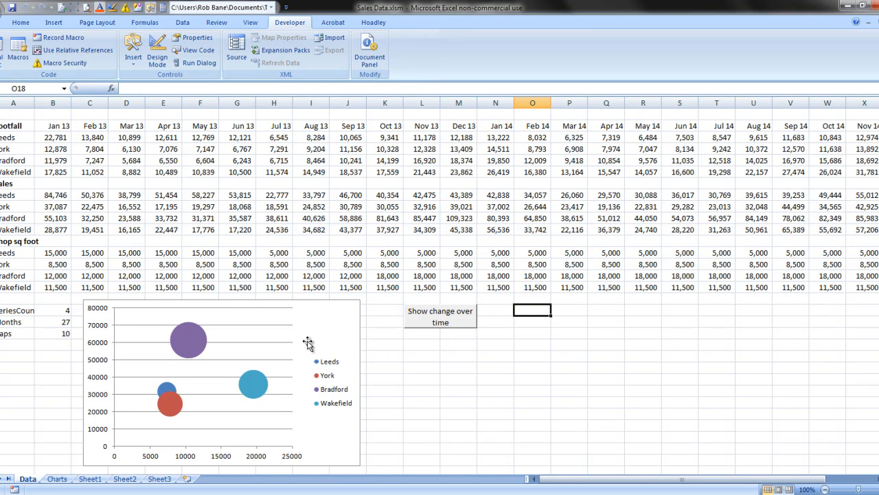
pyautogui.moveTo(99, 313)
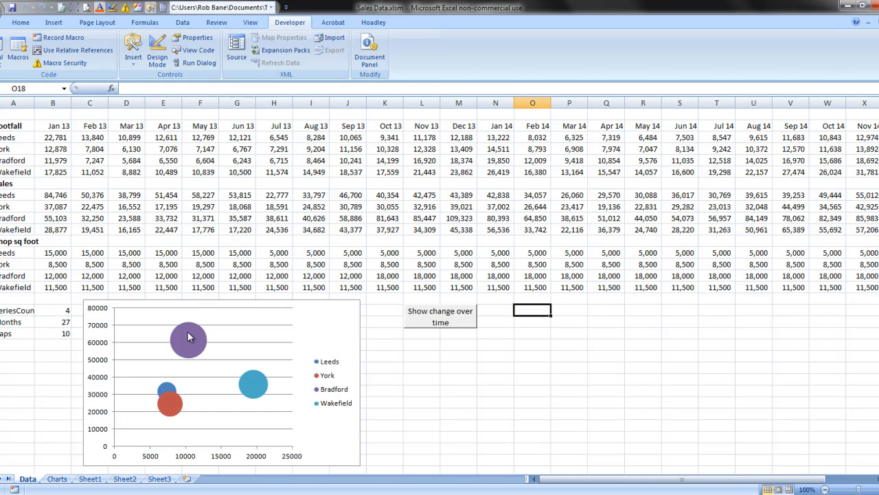
pyautogui.moveTo(102, 336)
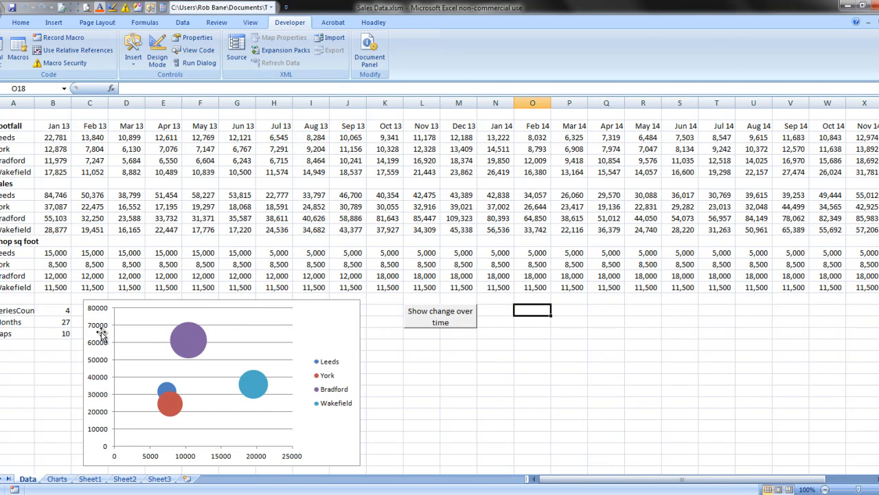
pyautogui.click(220, 382)
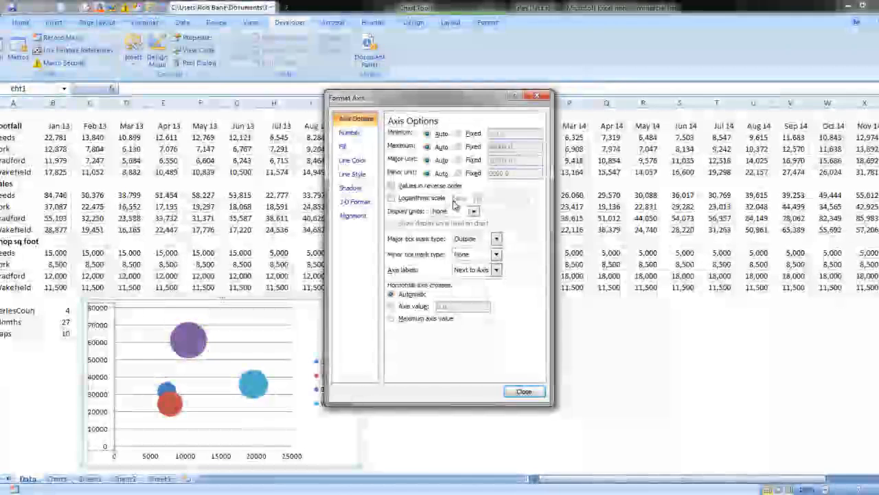
# - Fix the vertical axis maximum at 140,000 in Format Axis
pyautogui.click(349, 132)
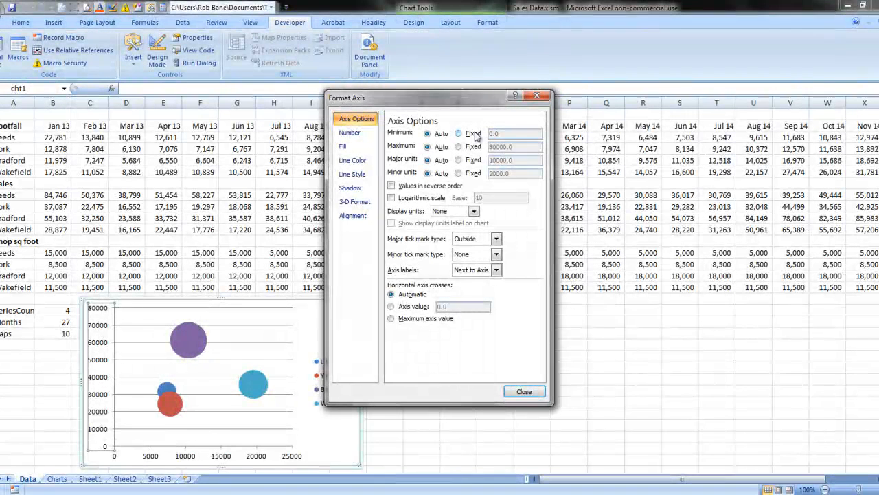
pyautogui.click(459, 145)
pyautogui.write('140000')
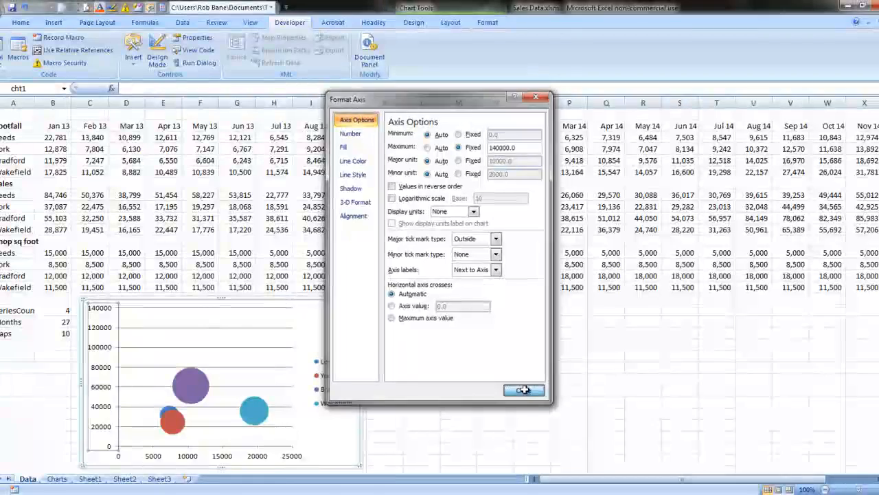
pyautogui.click(525, 390)
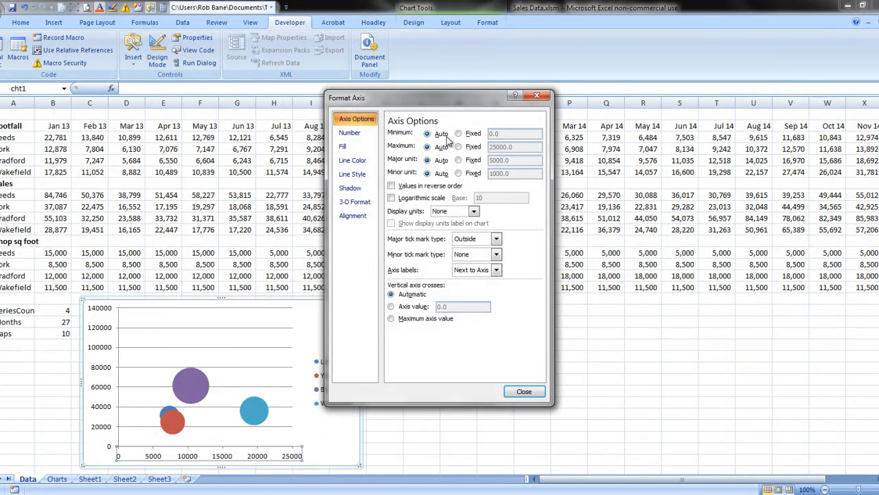
# - Fix the horizontal axis maximum at 50,000 in Format Axis
pyautogui.click(459, 146)
pyautogui.write('50000')
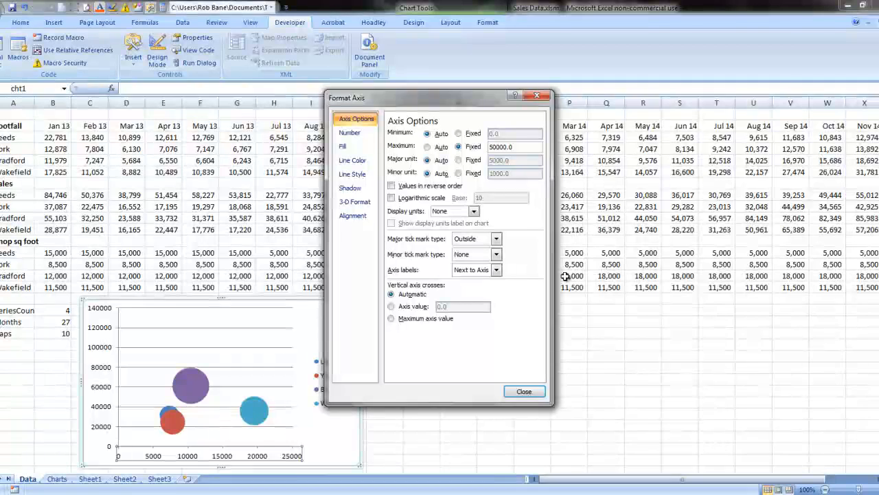
pyautogui.click(524, 391)
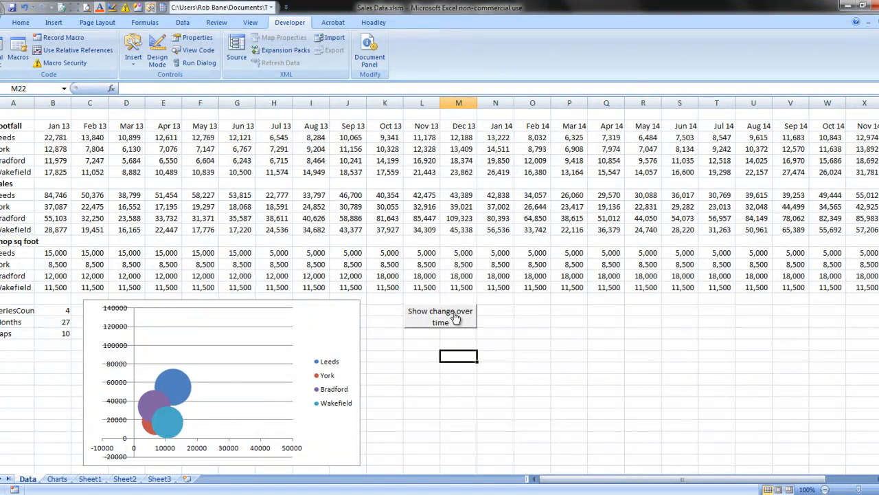
# - Replay the animation on the fixed axes, revealing the -10,000 start, and bring up the horizontal axis formatting
pyautogui.click(440, 316)
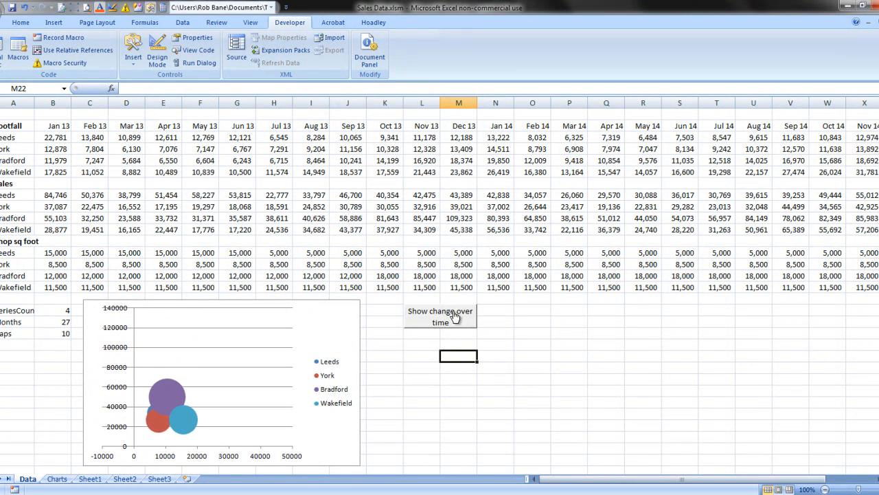
pyautogui.click(440, 316)
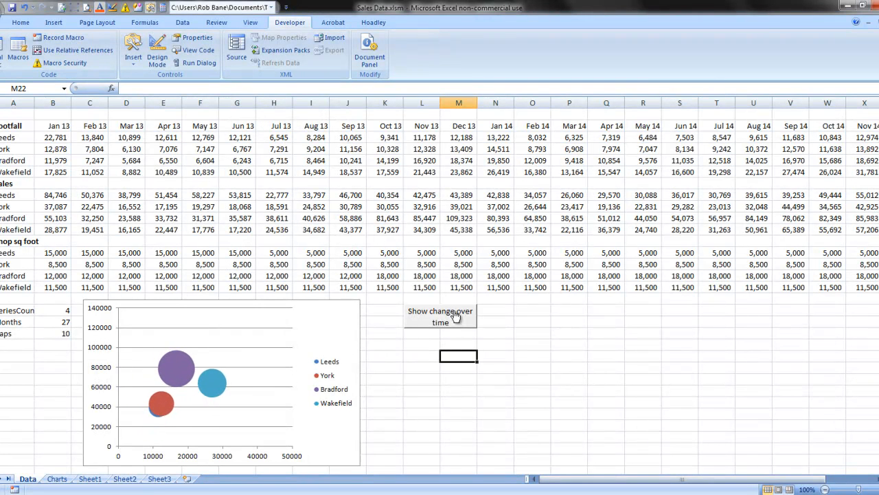
pyautogui.click(440, 316)
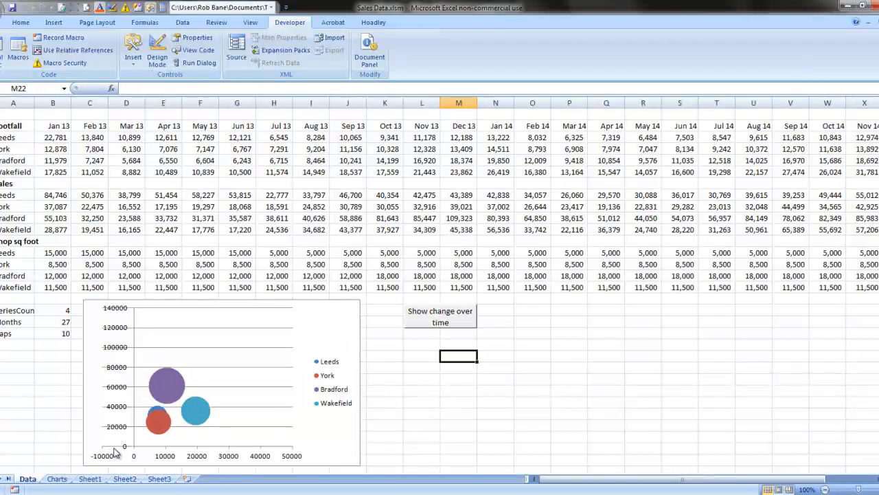
pyautogui.click(220, 382)
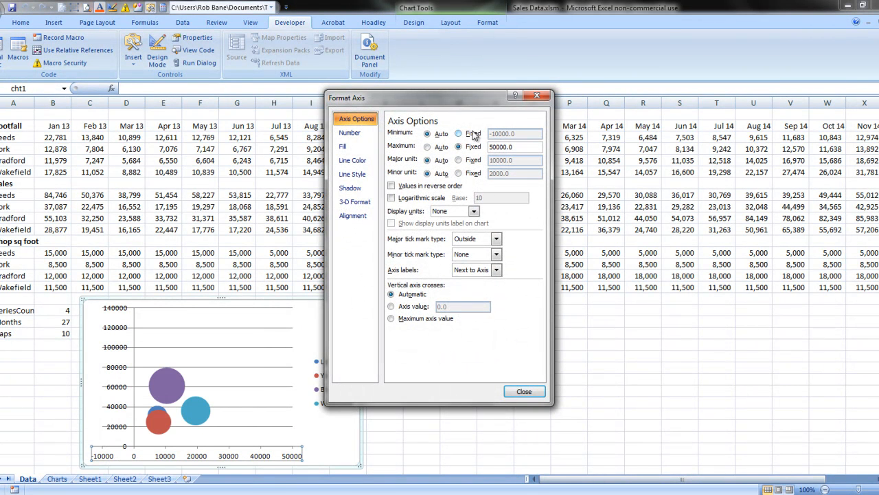
# - Fix the horizontal axis minimum at 0 so it runs 0 to 50,000
pyautogui.click(459, 133)
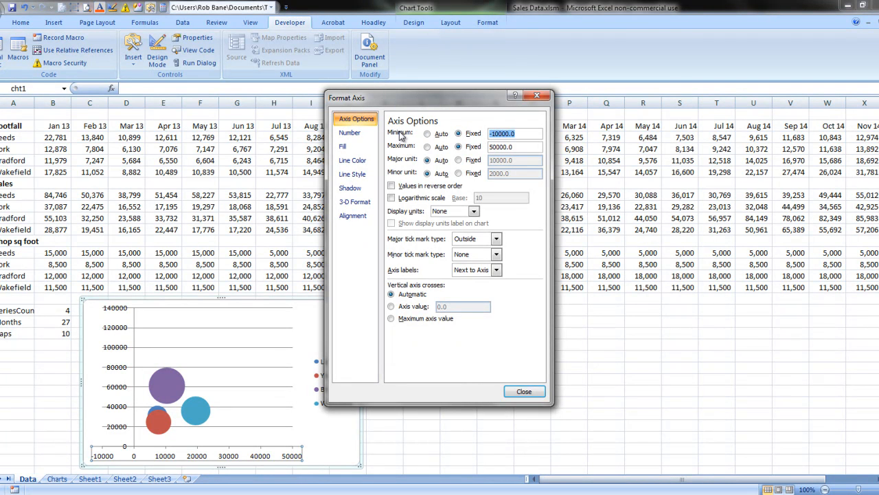
pyautogui.click(523, 390)
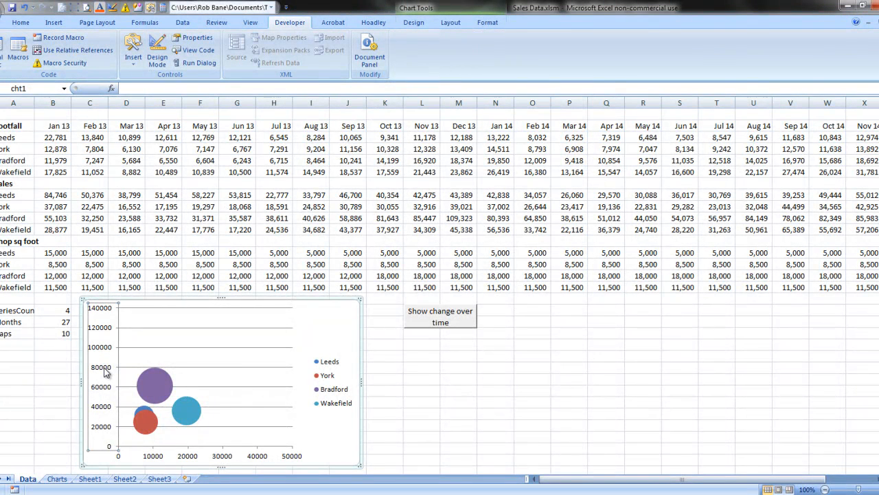
# - Set the vertical axis to a fixed minimum 0 and maximum 140,000
pyautogui.rightClick(107, 373)
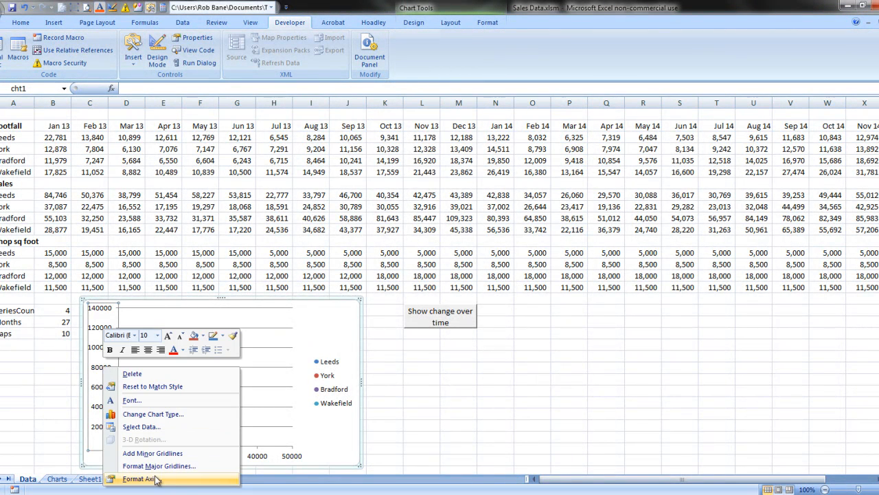
pyautogui.click(141, 478)
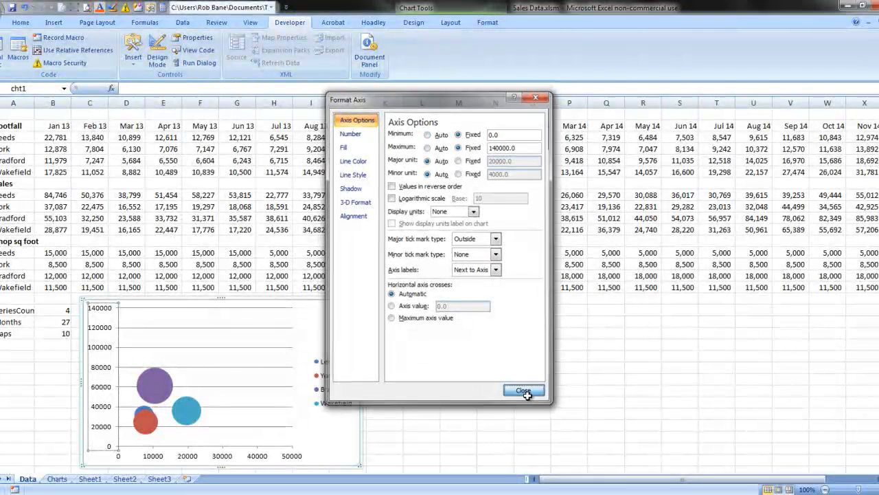
pyautogui.click(524, 390)
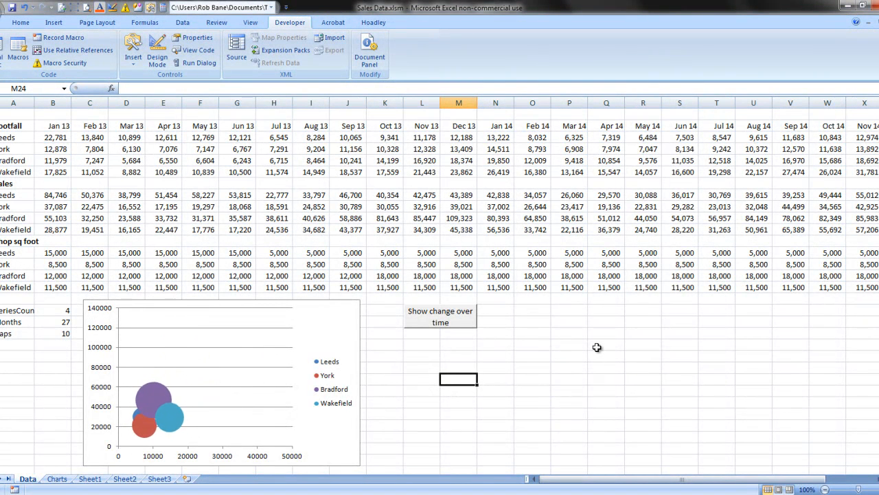
# - Replay the animation on the 0-based axes, then select the Bradford bubble series and bring up its context menu
pyautogui.click(439, 316)
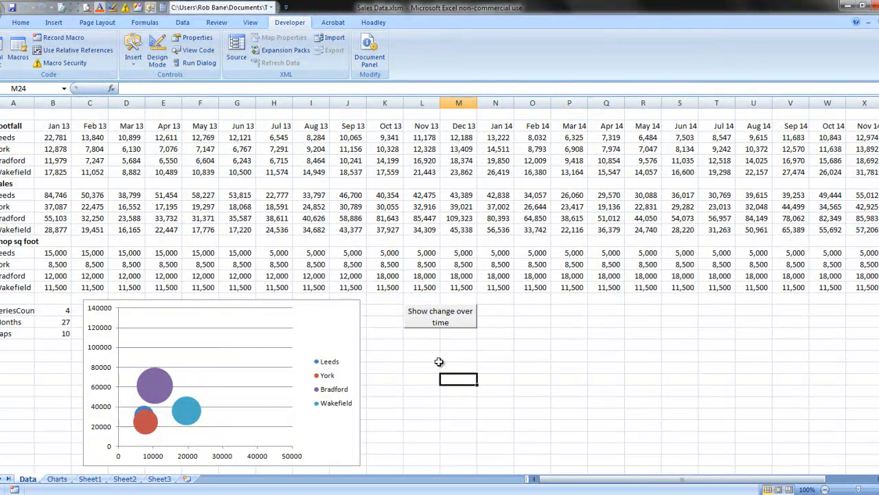
pyautogui.click(421, 356)
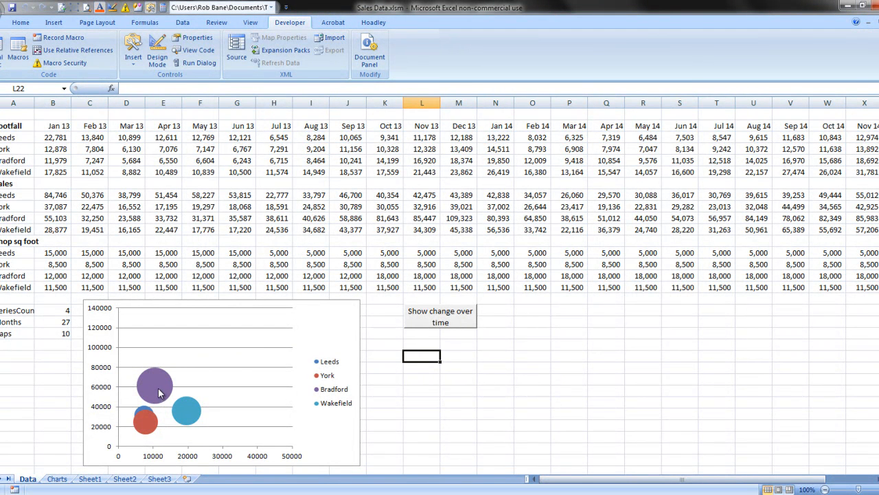
pyautogui.click(154, 384)
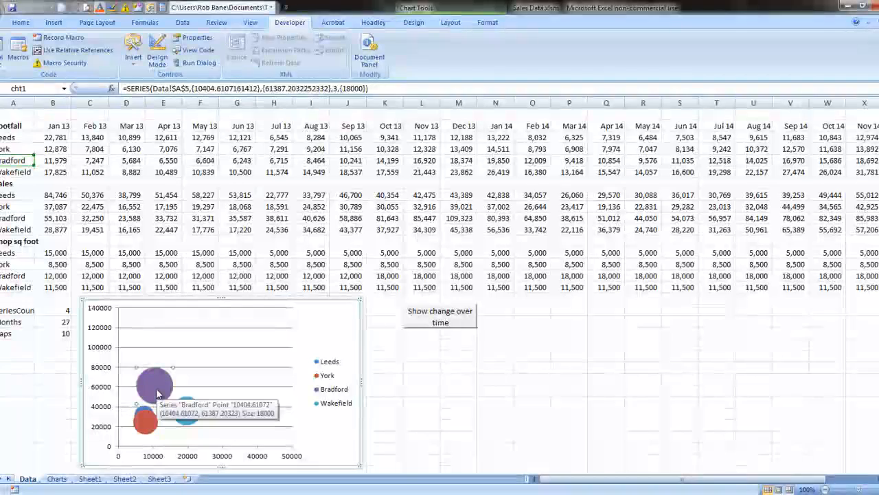
pyautogui.rightClick(157, 385)
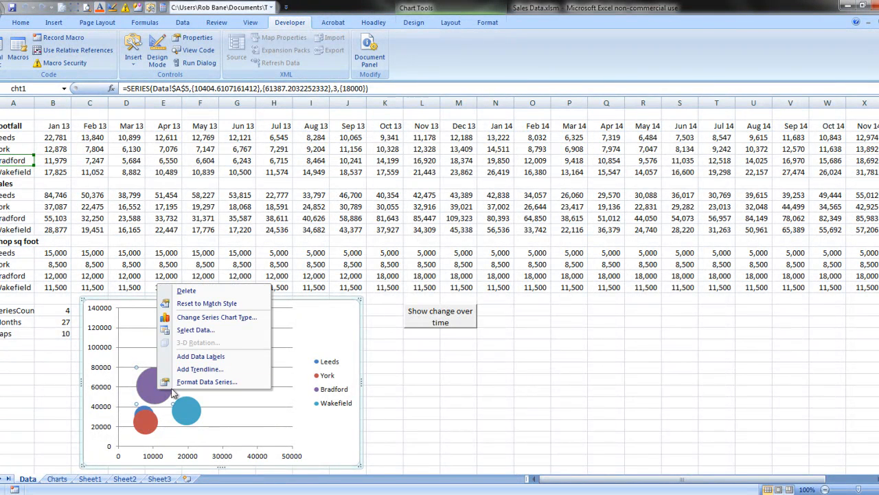
# - Give the Bradford series a solid pale blue fill so all bubbles match, with city data labels
pyautogui.click(206, 382)
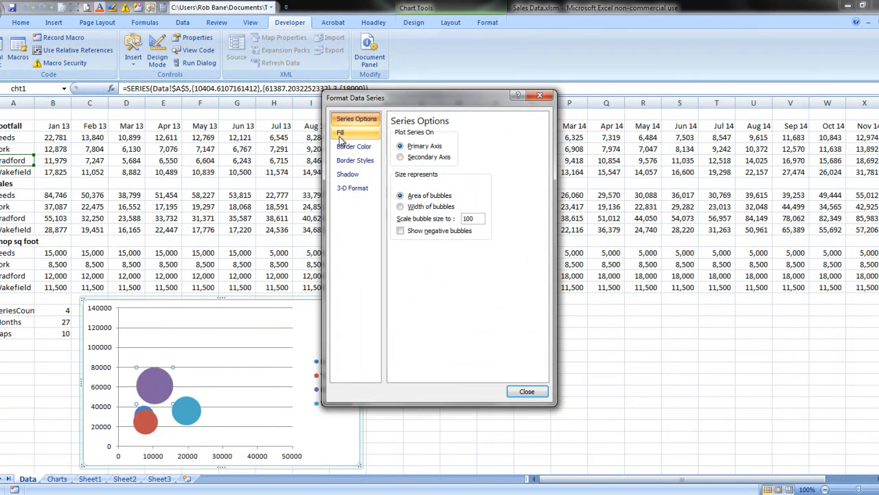
pyautogui.moveTo(350, 140)
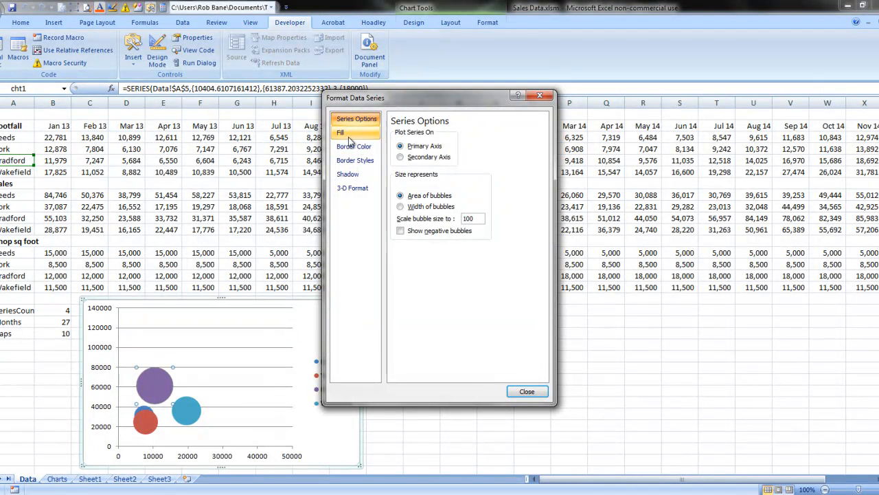
pyautogui.click(341, 132)
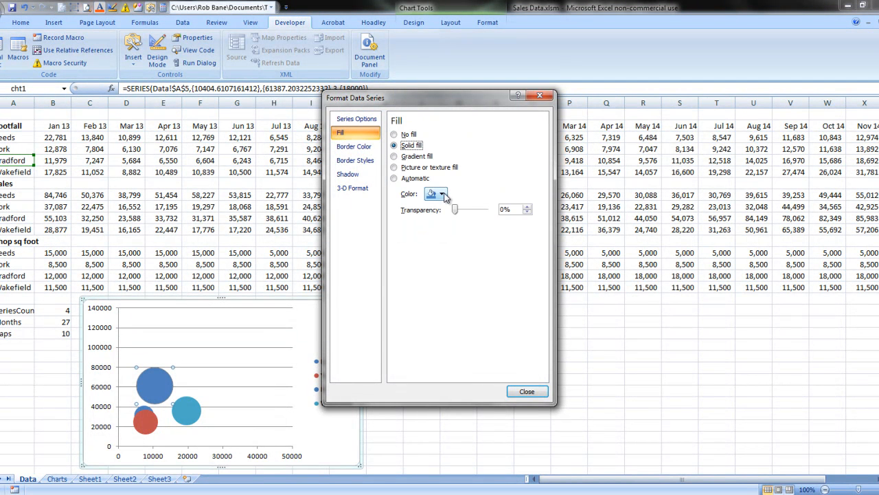
pyautogui.click(528, 390)
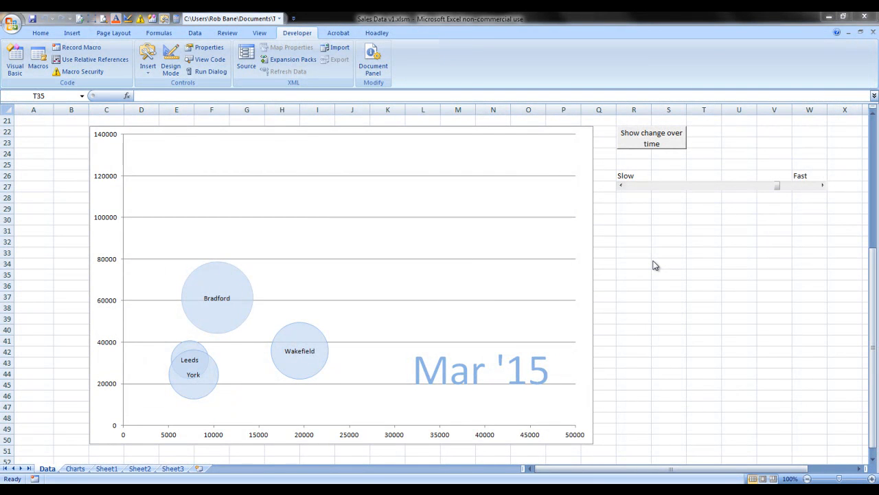
pyautogui.moveTo(550, 257)
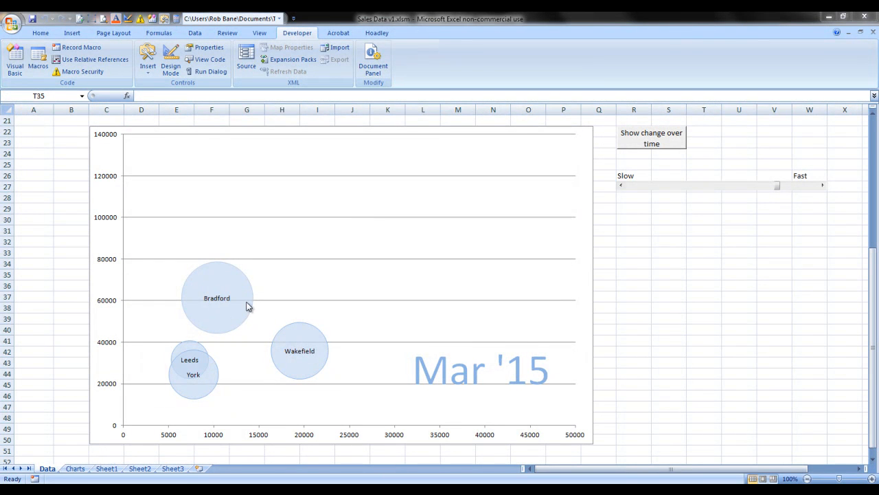
pyautogui.moveTo(256, 356)
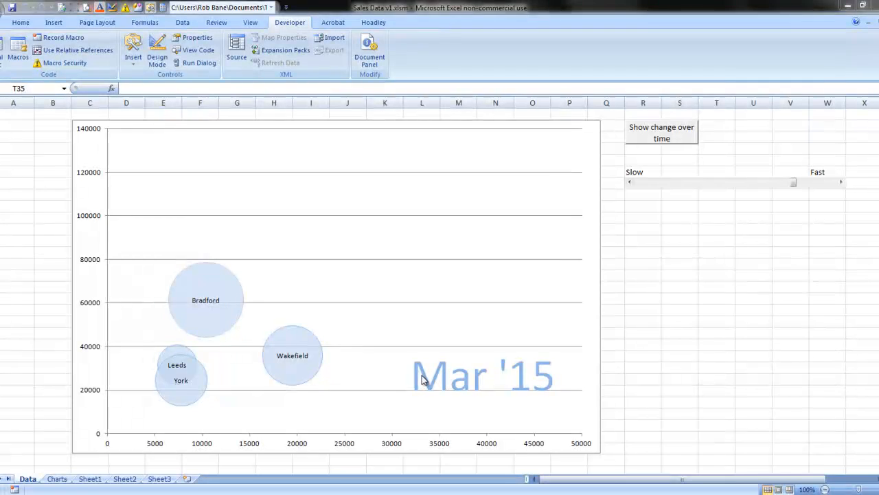
# - Select the Mar '15 text box to show its MonthTxt name, then bring up the speed scroll bar's options
pyautogui.click(482, 374)
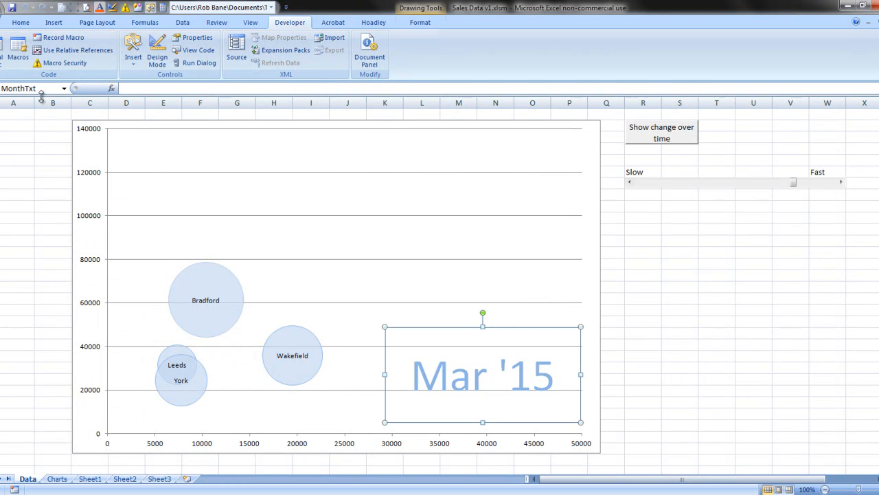
pyautogui.moveTo(8, 79)
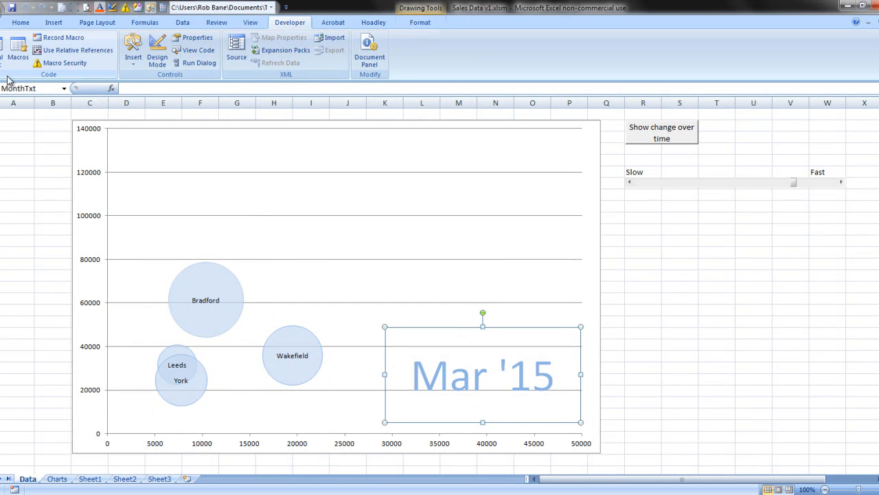
pyautogui.moveTo(192, 193)
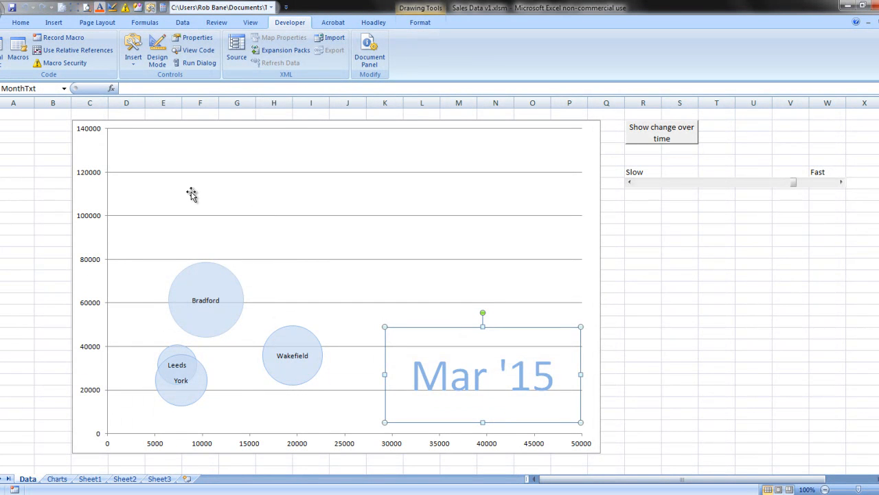
pyautogui.moveTo(739, 189)
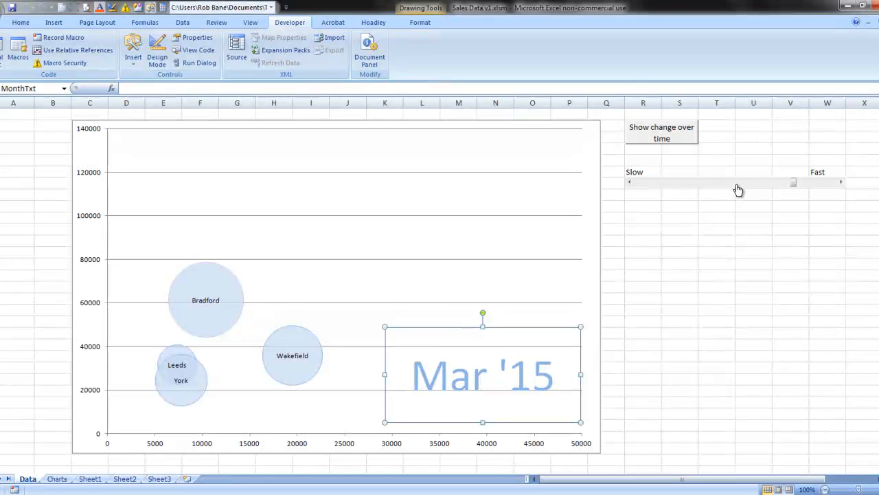
pyautogui.rightClick(739, 181)
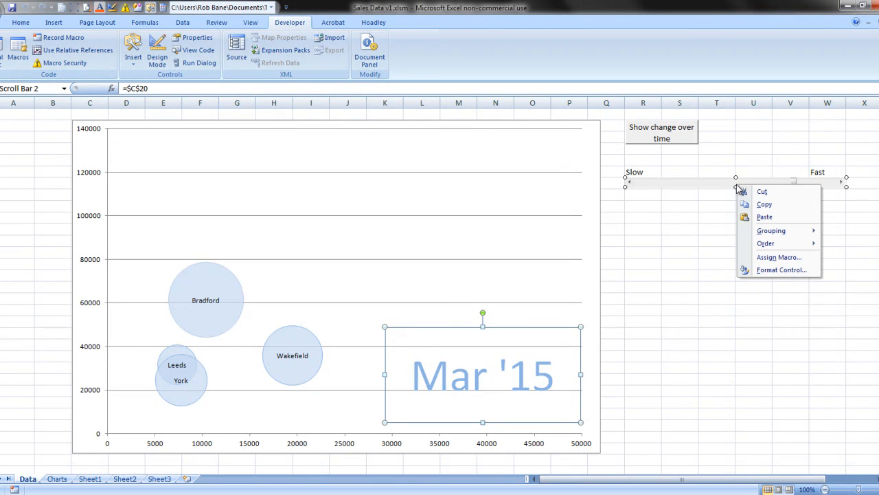
pyautogui.moveTo(782, 269)
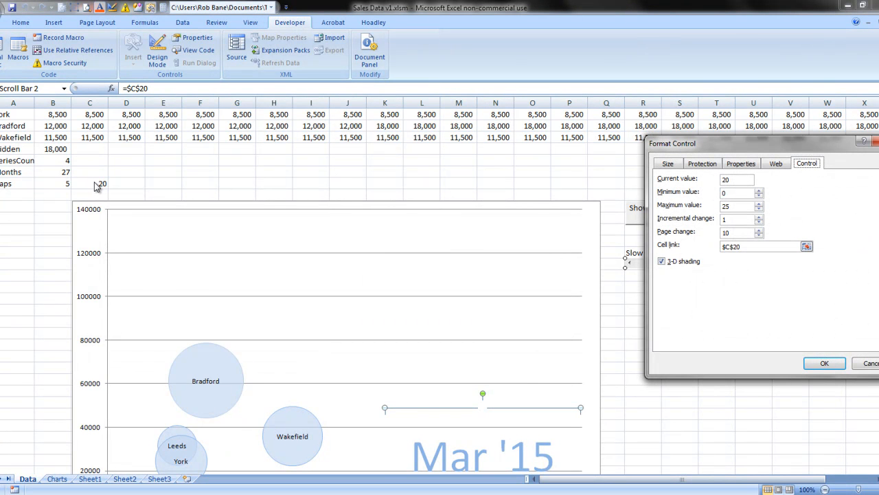
pyautogui.moveTo(280, 237)
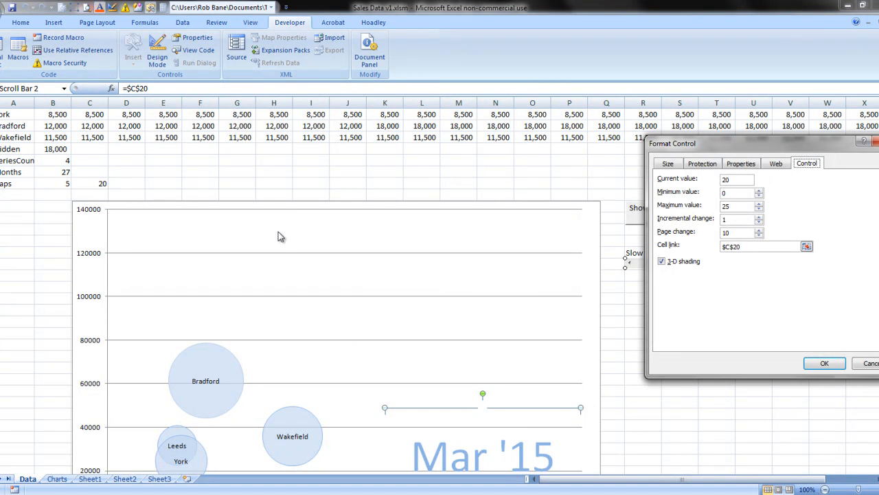
# - Confirm the slider's $C$20 link and 0–25 range, inspect the Gaps formula =25-C20 in B20, and nudge the slider
pyautogui.click(825, 363)
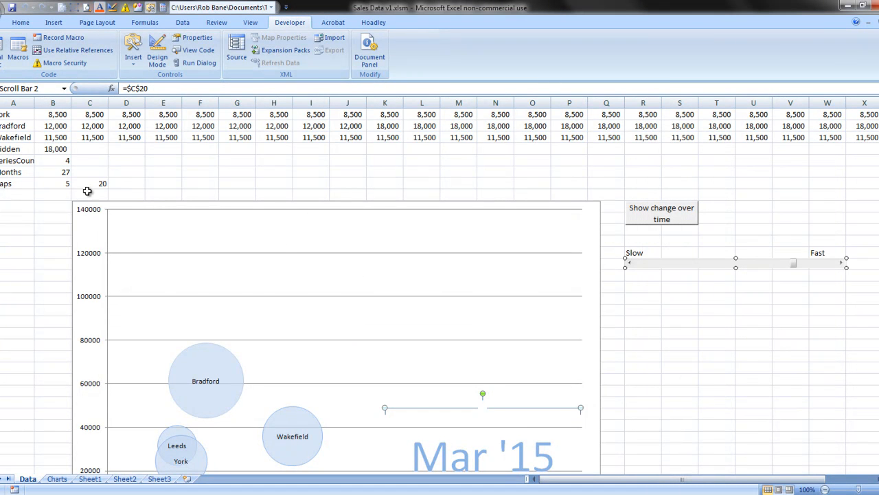
pyautogui.click(53, 182)
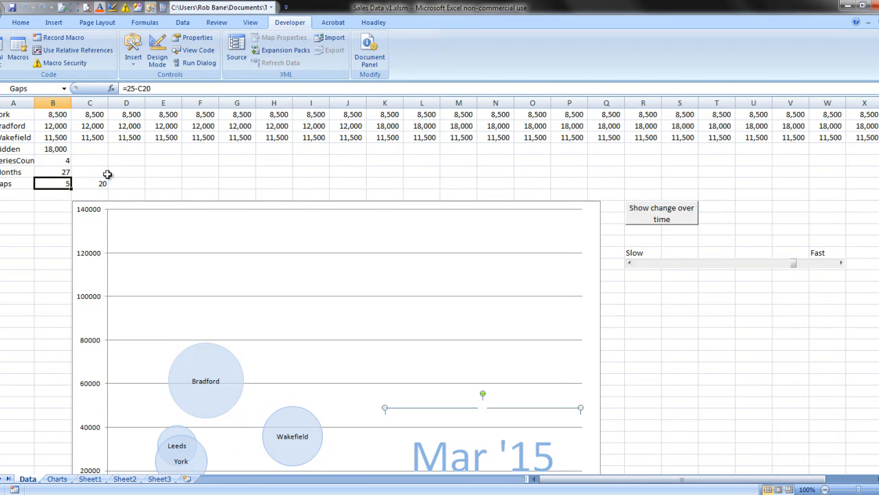
pyautogui.moveTo(872, 254)
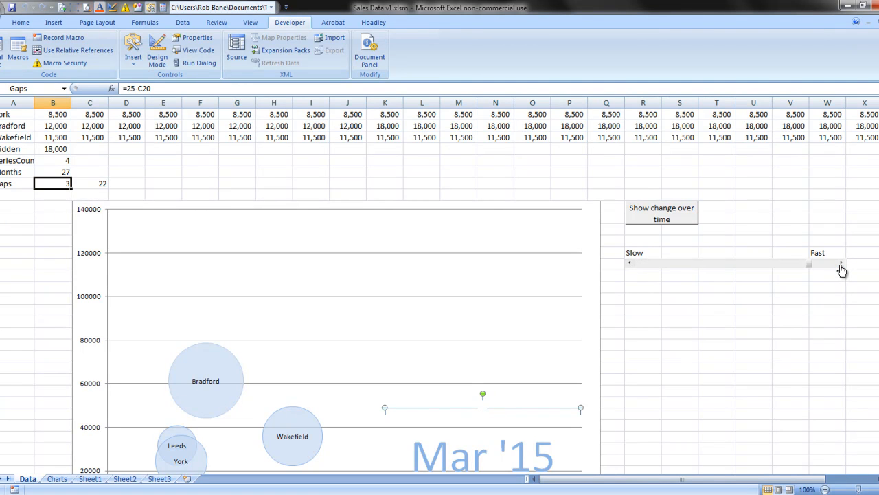
pyautogui.click(629, 263)
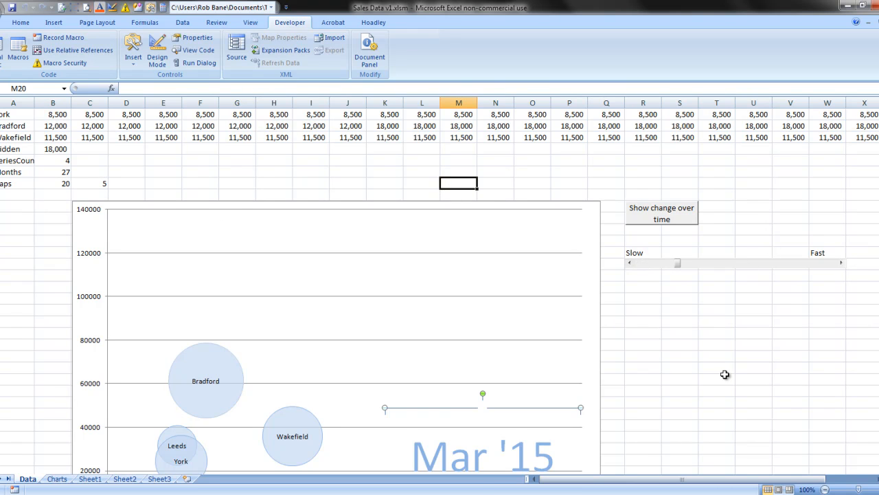
pyautogui.click(643, 368)
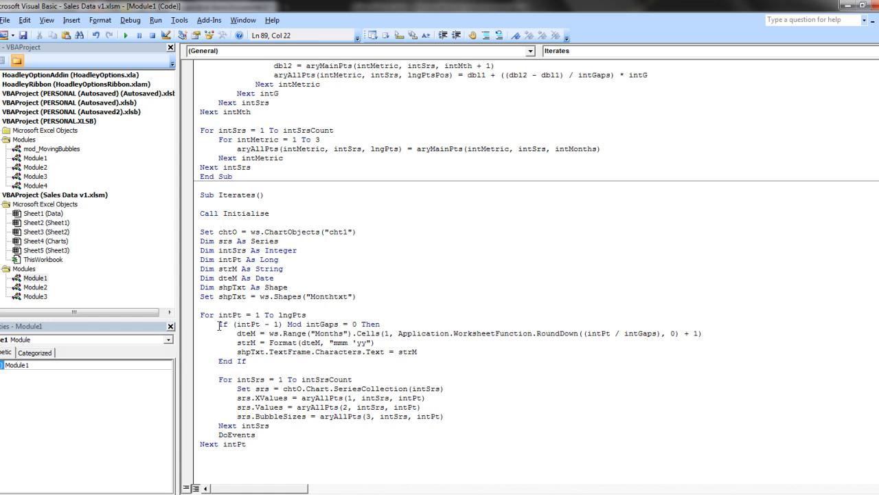
# - Highlight the dteM line and its Months range reference in Sub Iterates to explain them
pyautogui.moveTo(218, 324); pyautogui.dragTo(357, 324)
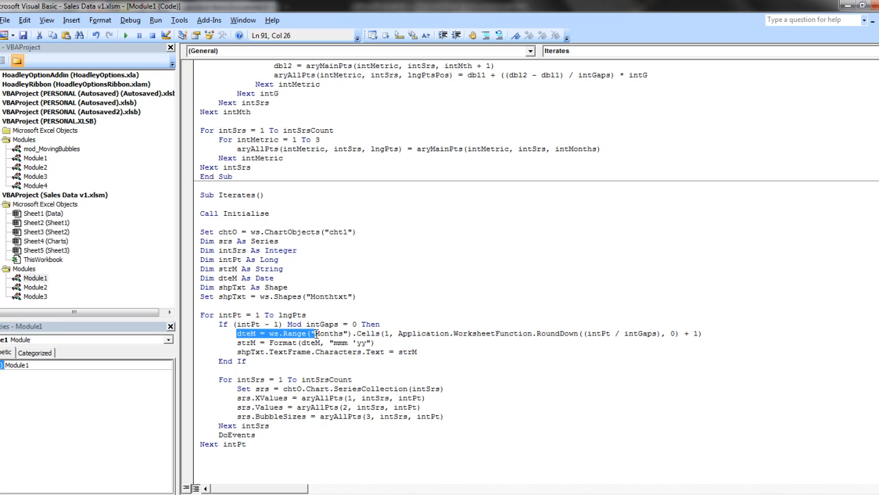
pyautogui.click(411, 334)
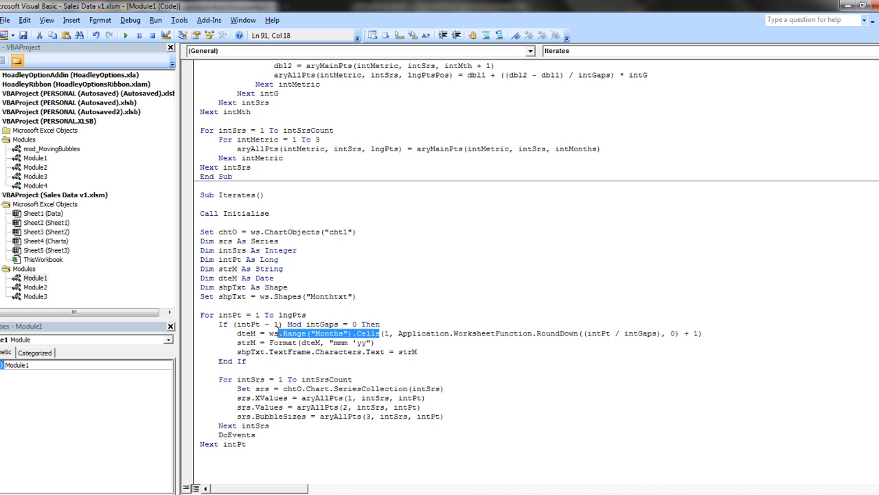
pyautogui.click(446, 333)
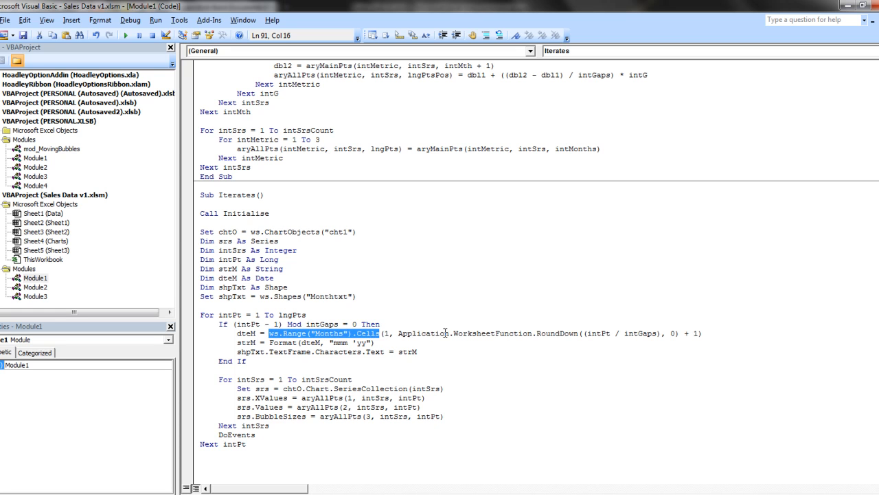
pyautogui.moveTo(382, 352)
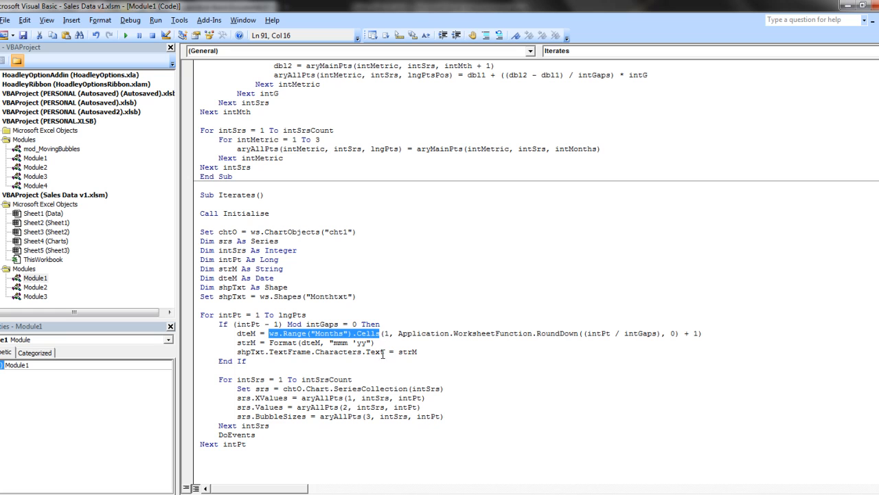
pyautogui.click(382, 334)
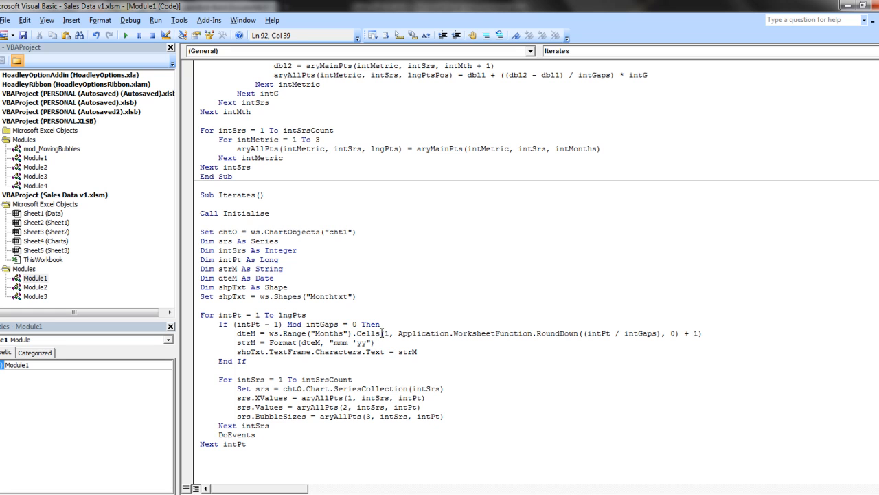
# - Highlight the Application.RoundDown(intPt / intGaps) + 1 month-index calculation, then clear the selection
pyautogui.doubleClick(422, 334)
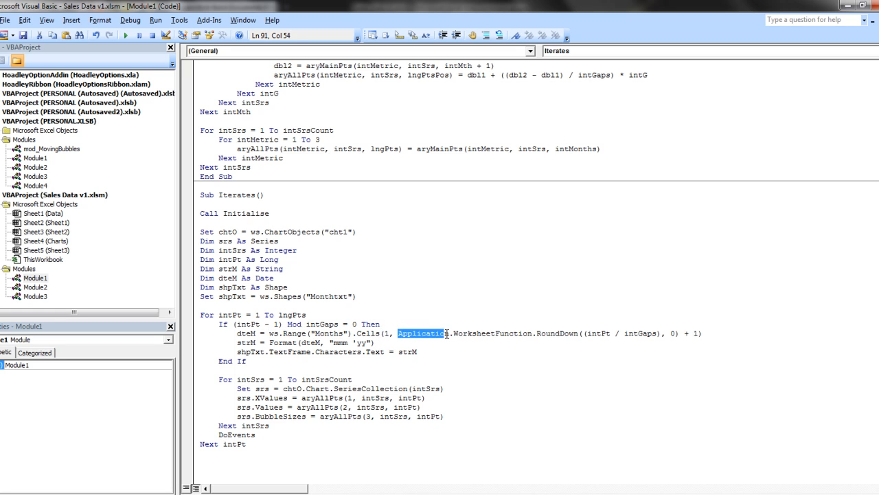
pyautogui.moveTo(446, 333); pyautogui.dragTo(680, 334)
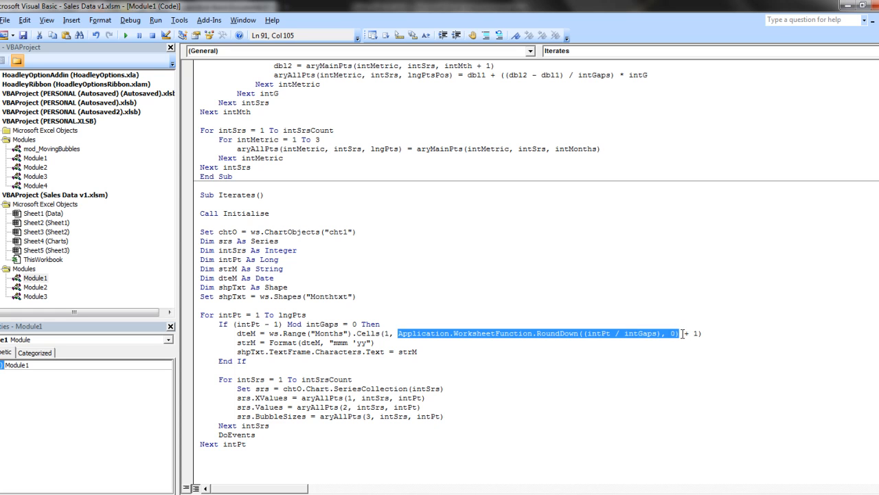
pyautogui.click(503, 342)
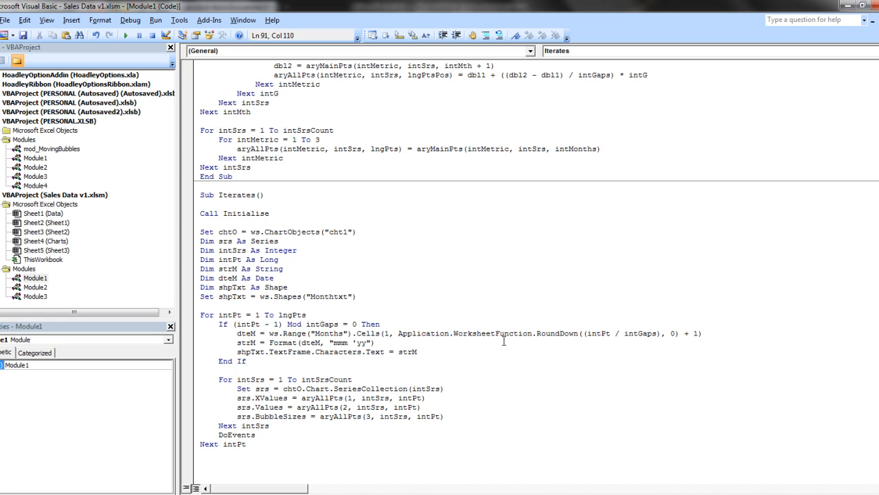
pyautogui.click(376, 342)
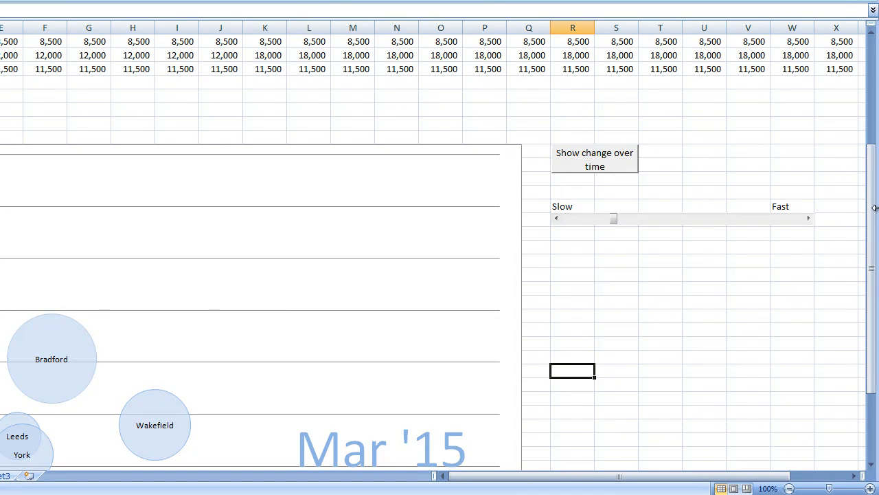
pyautogui.scroll(-3)
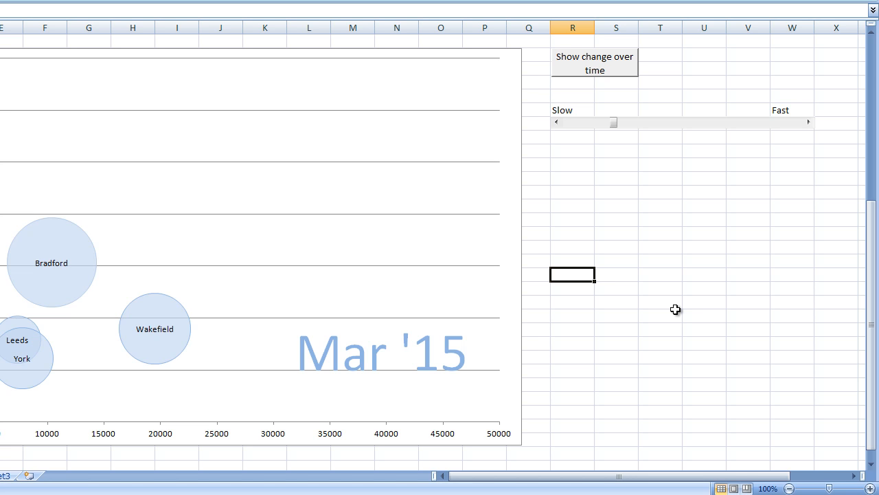
pyautogui.scroll(3)
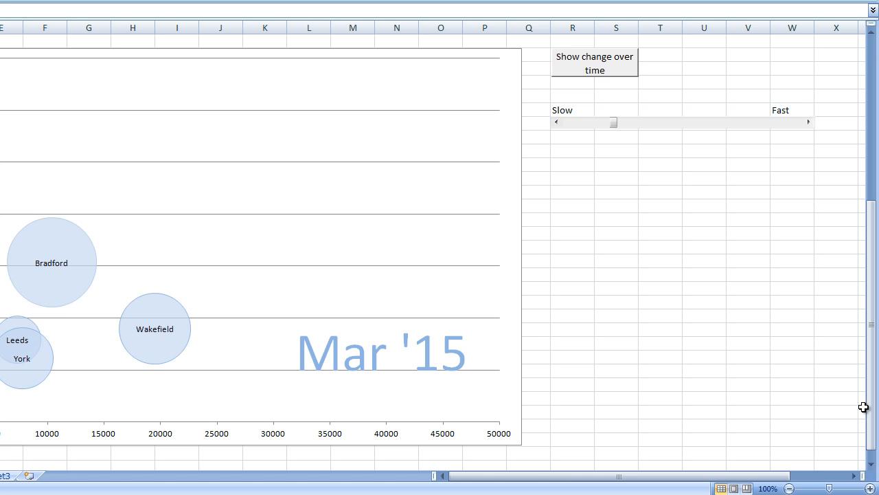
pyautogui.moveTo(738, 429)
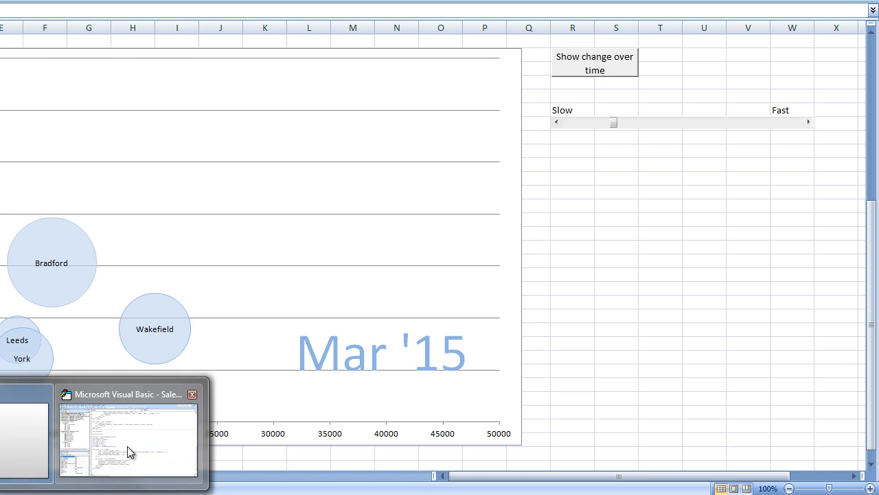
# - Return to the VBA editor and highlight the dblX, dblY and dblZ loading lines in Sub Initialise
pyautogui.click(126, 437)
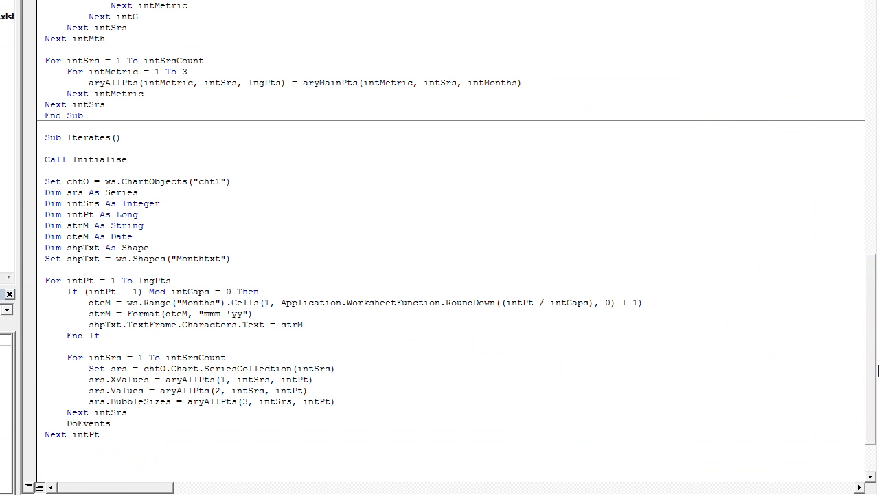
pyautogui.scroll(3)
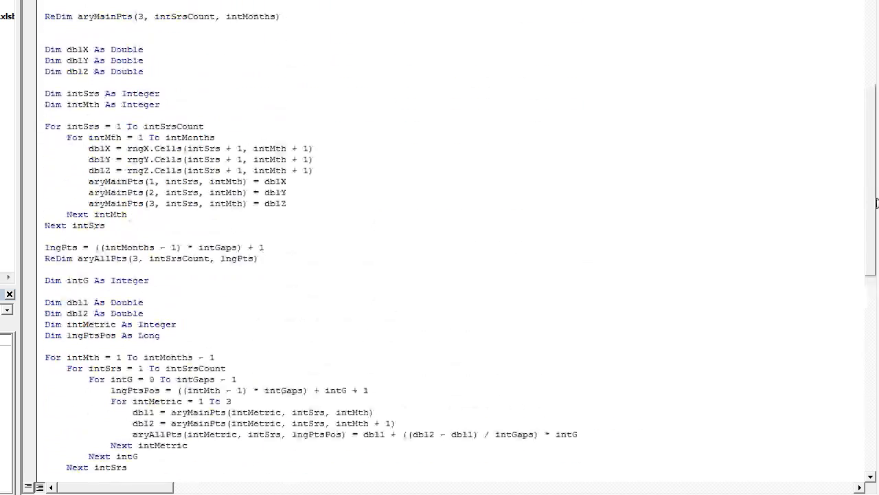
pyautogui.scroll(3)
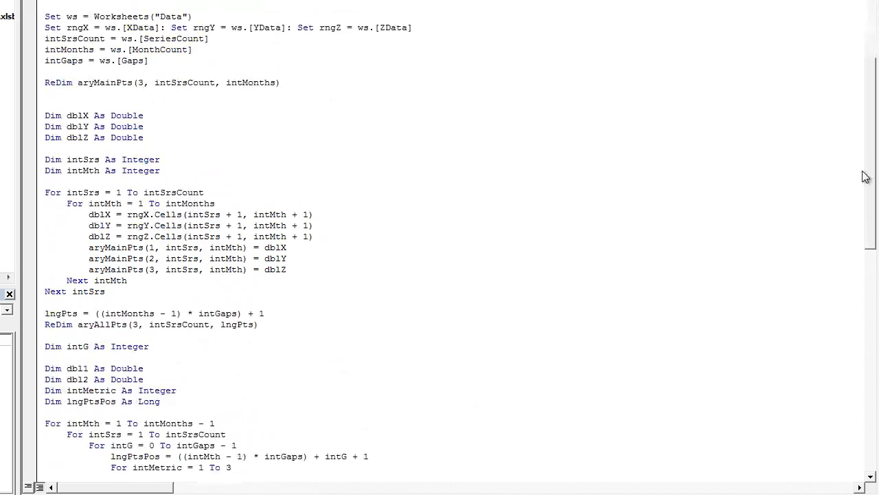
pyautogui.scroll(3)
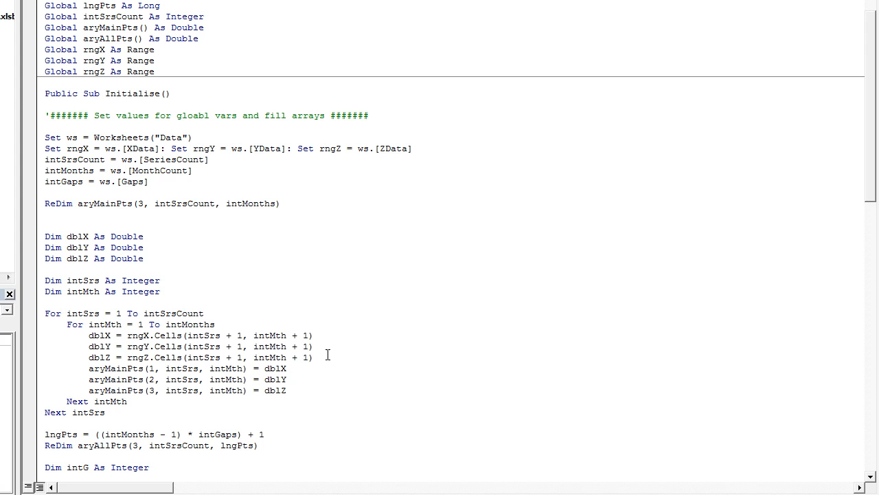
pyautogui.moveTo(91, 335); pyautogui.dragTo(313, 357)
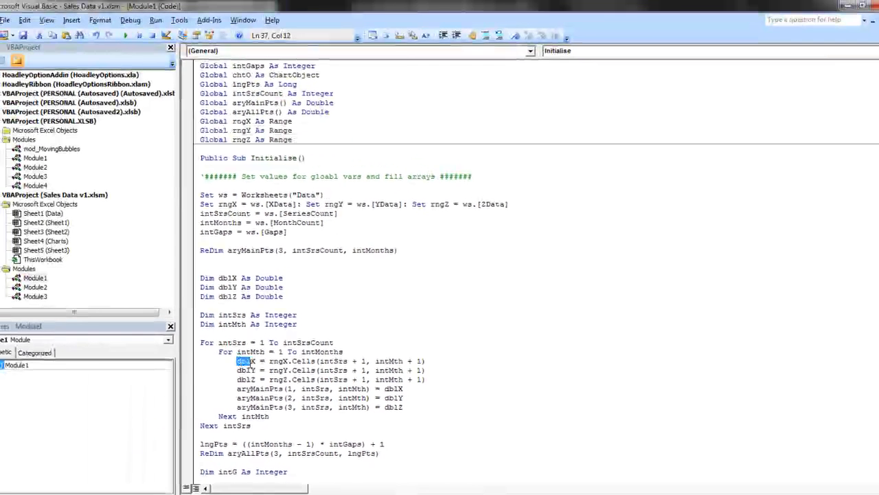
pyautogui.moveTo(236, 360); pyautogui.dragTo(426, 379)
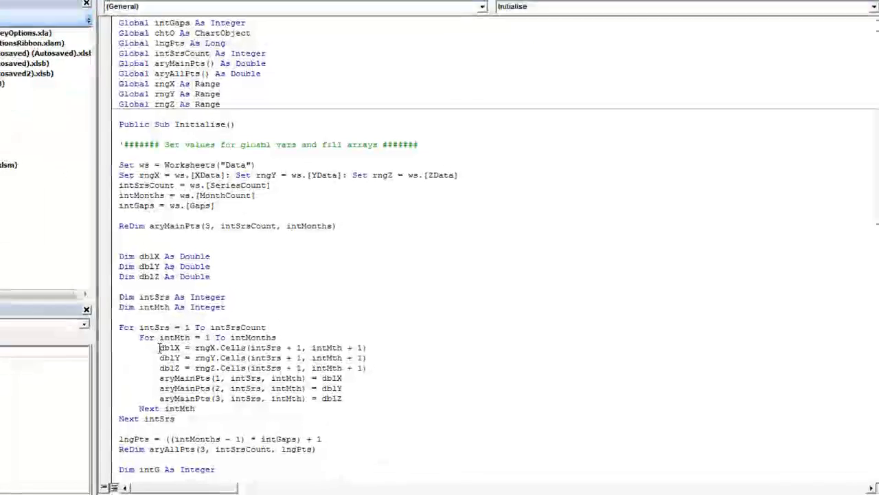
pyautogui.moveTo(160, 347); pyautogui.dragTo(313, 368)
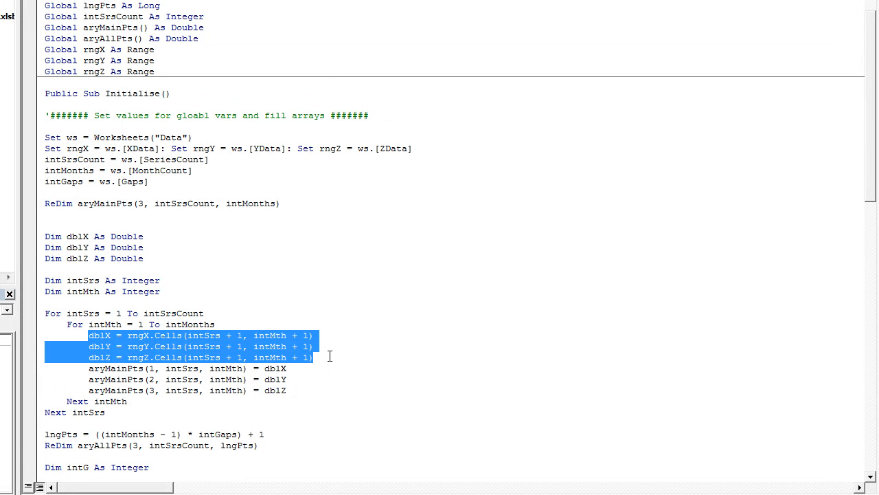
pyautogui.click(313, 357)
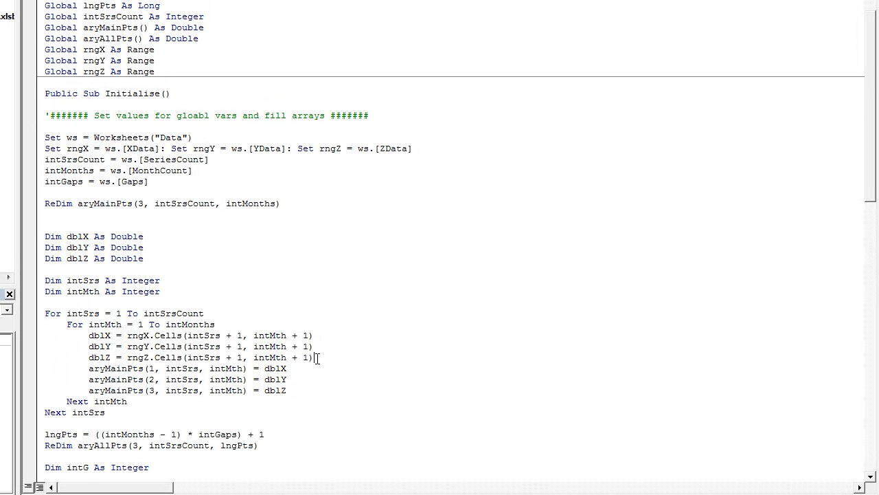
# - Scroll back down to review the finished Iterates macro unchanged
pyautogui.scroll(-3)
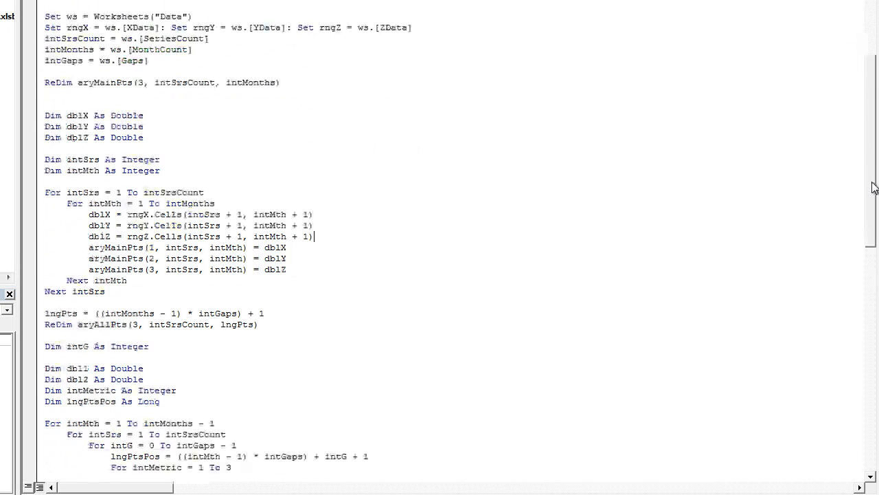
pyautogui.scroll(-3)
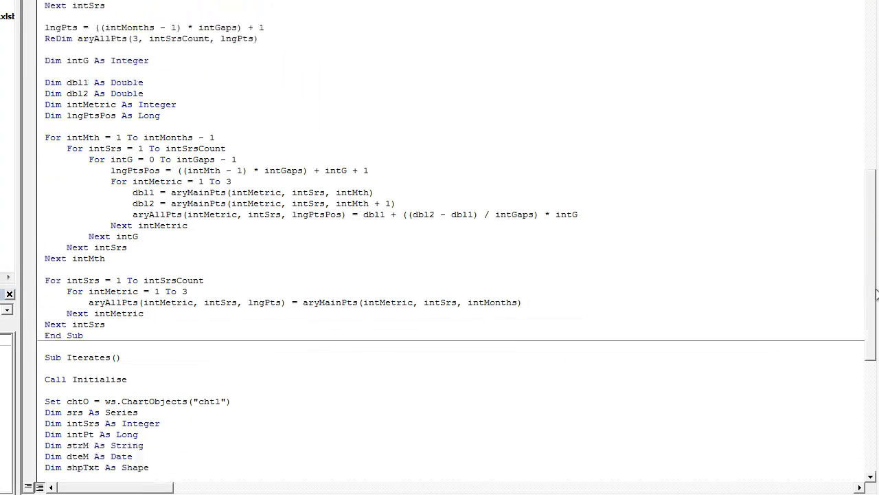
pyautogui.scroll(-3)
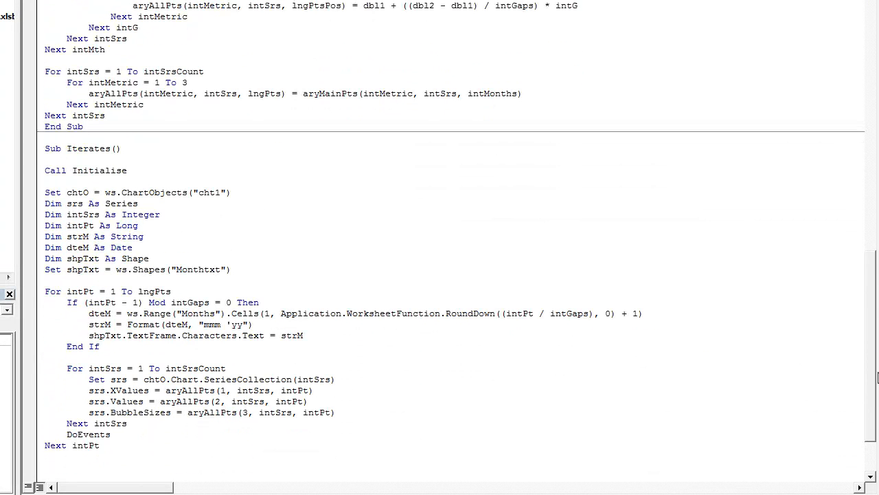
pyautogui.scroll(-3)
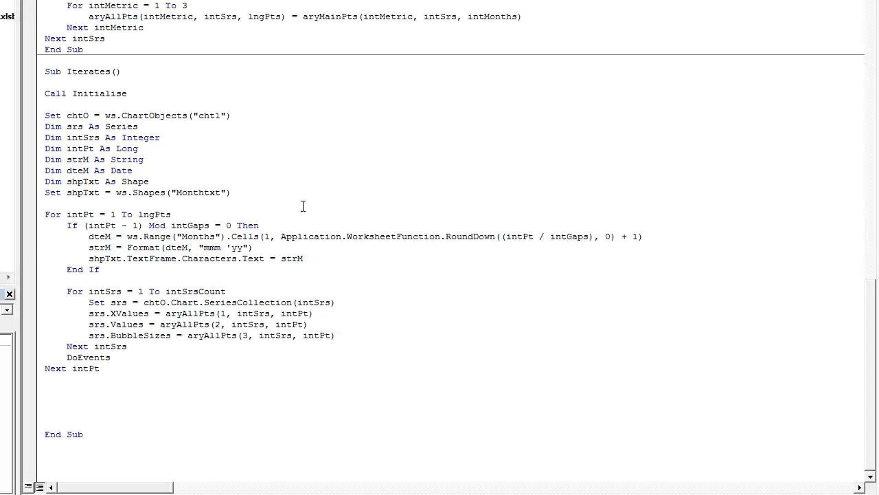
pyautogui.click(232, 192)
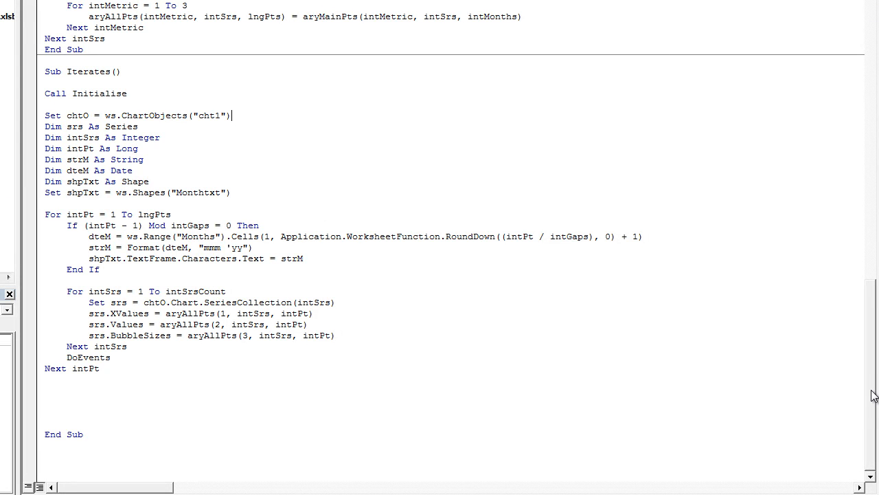
pyautogui.moveTo(863, 390)
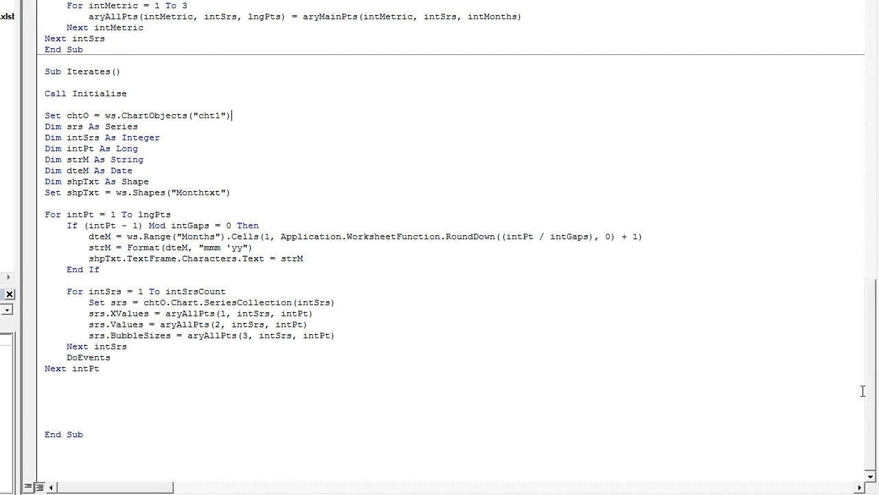